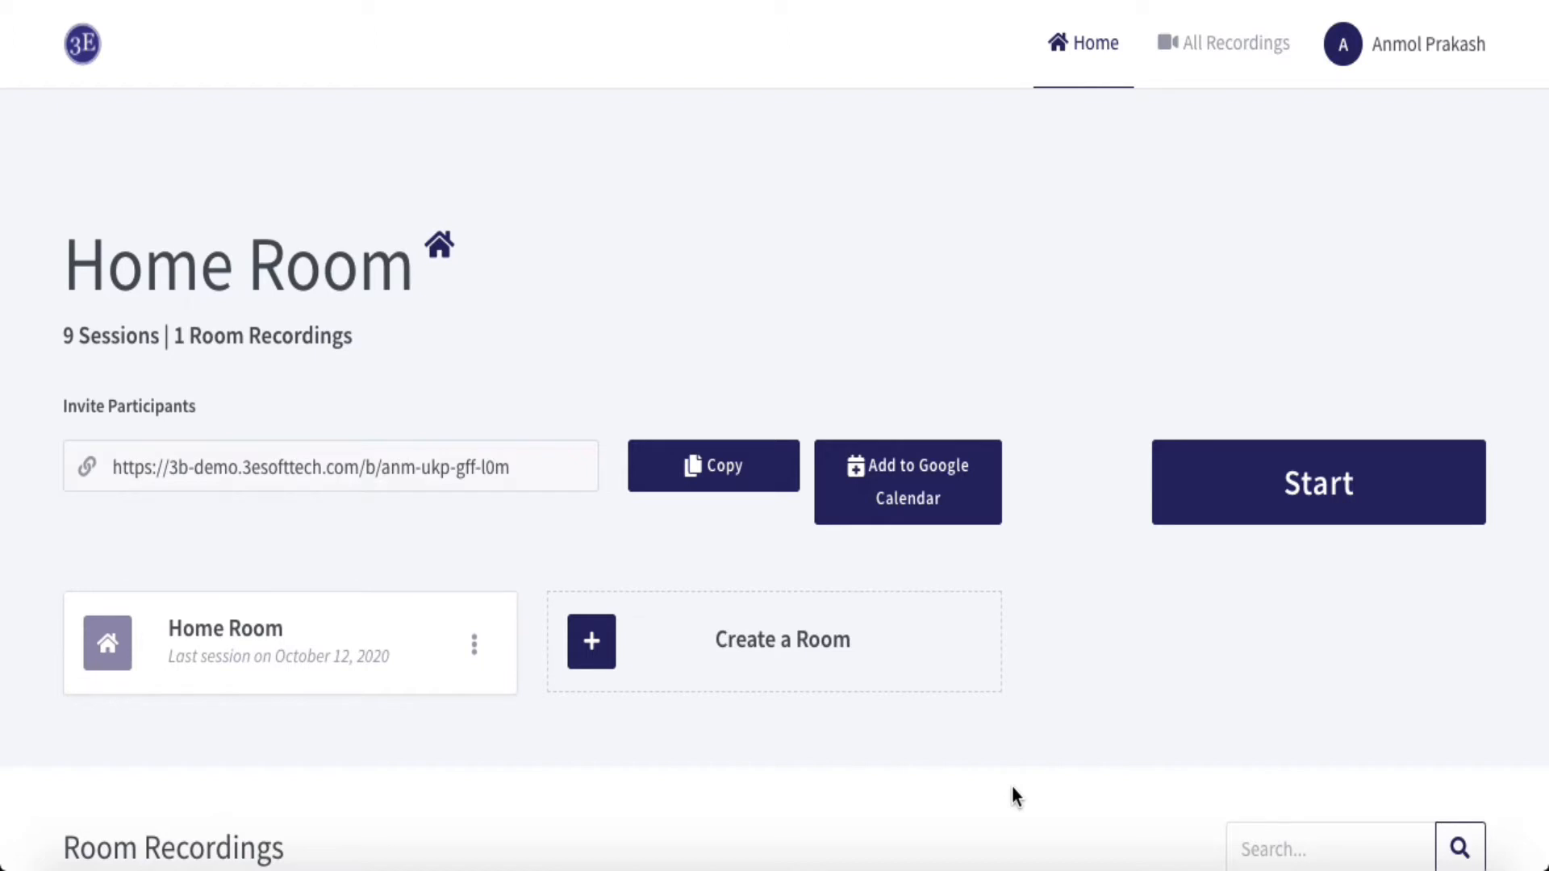
mouse_move(1225, 358)
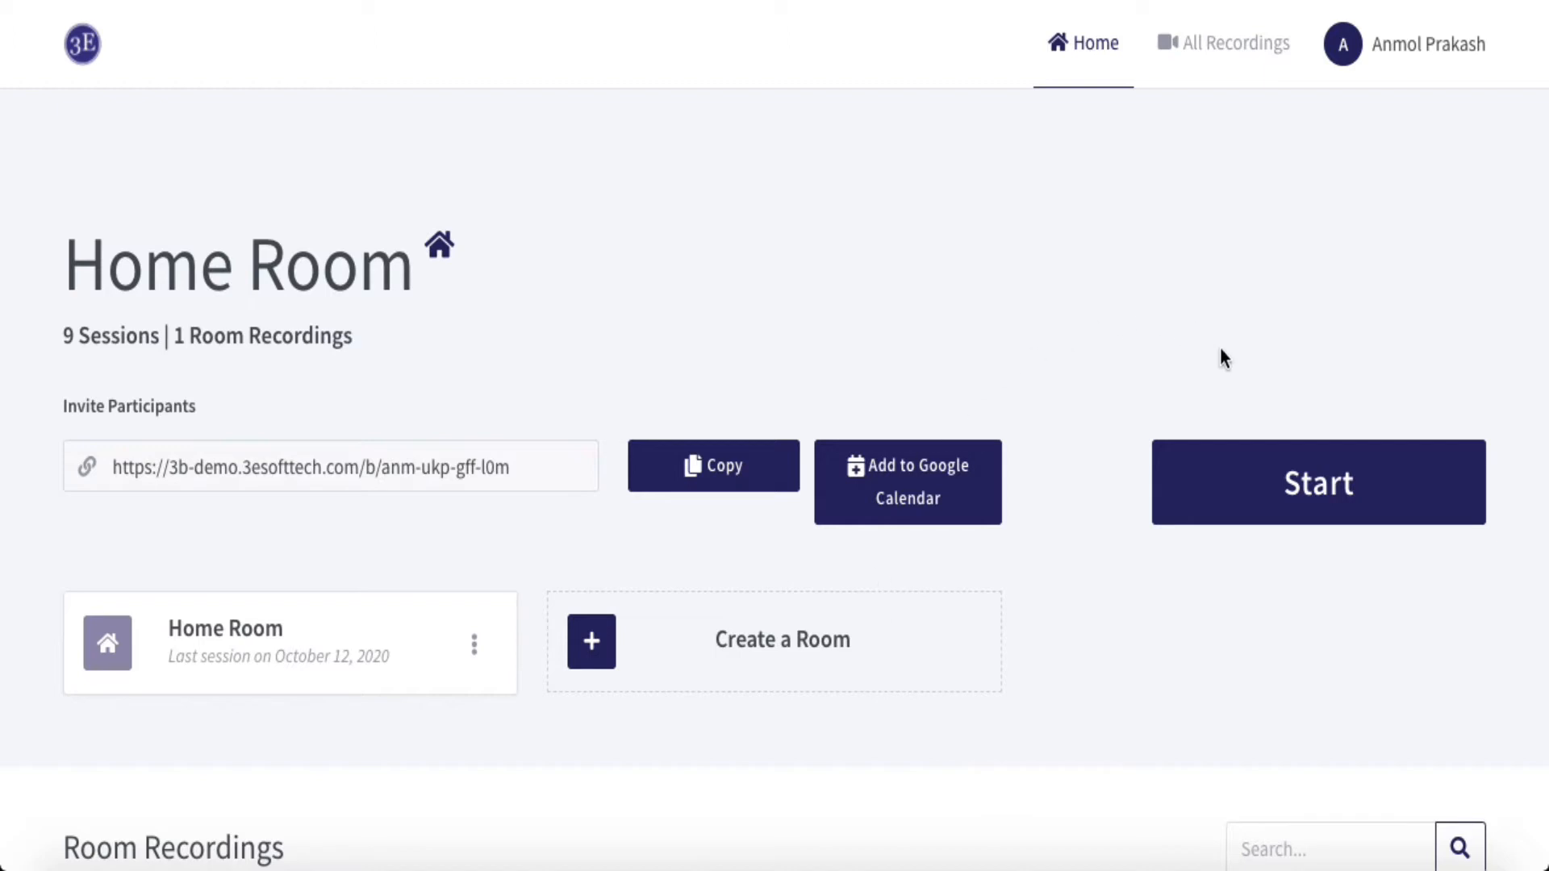
mouse_move(1256, 485)
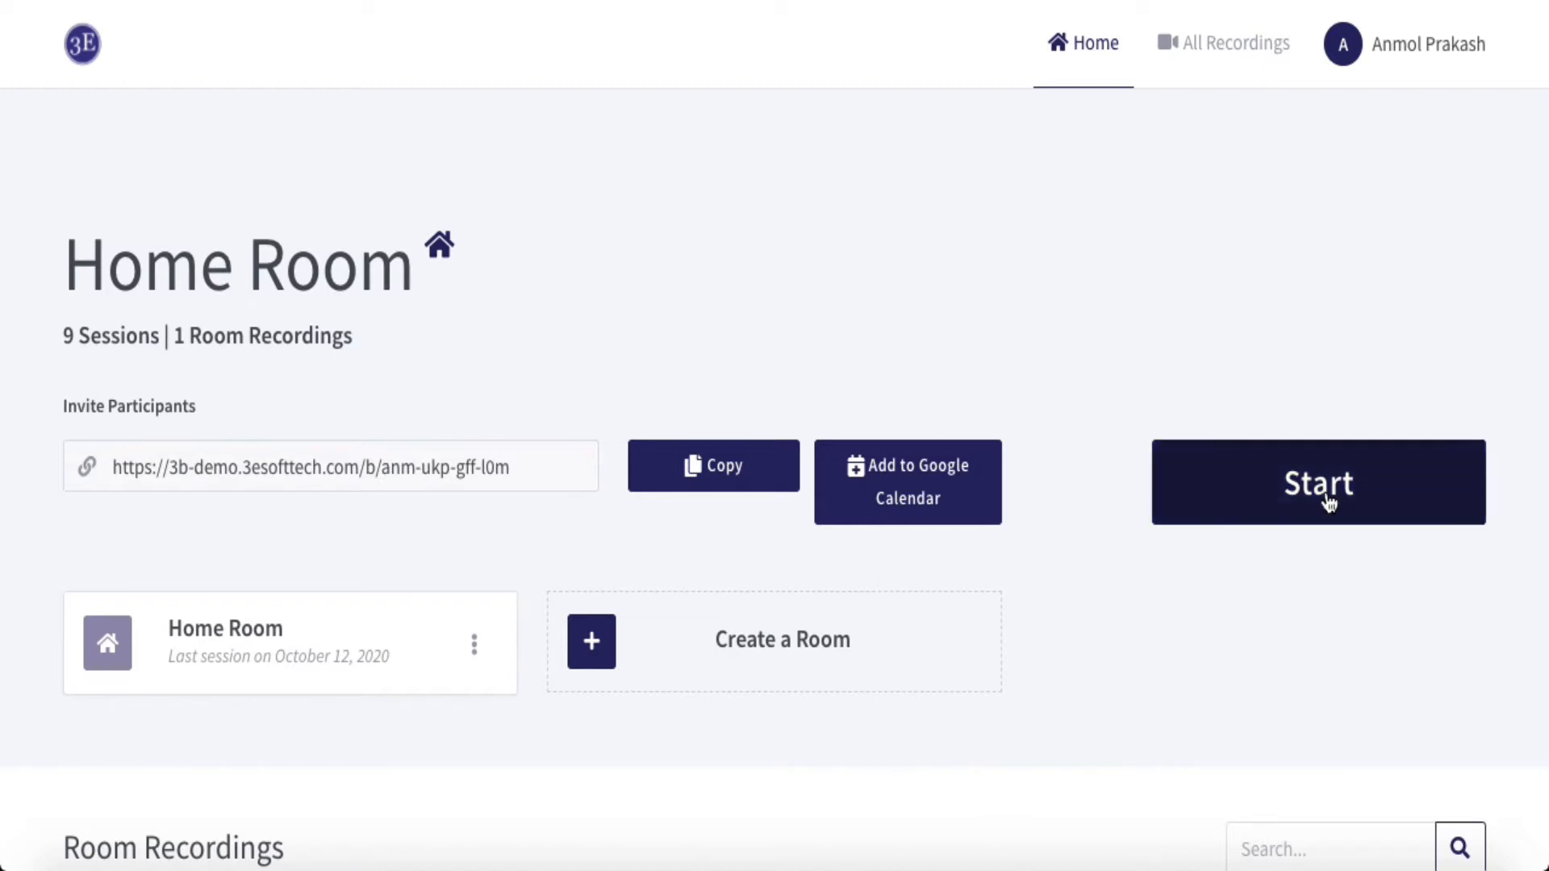
Start the Home Room meeting from its Greenlight page.
click(1319, 482)
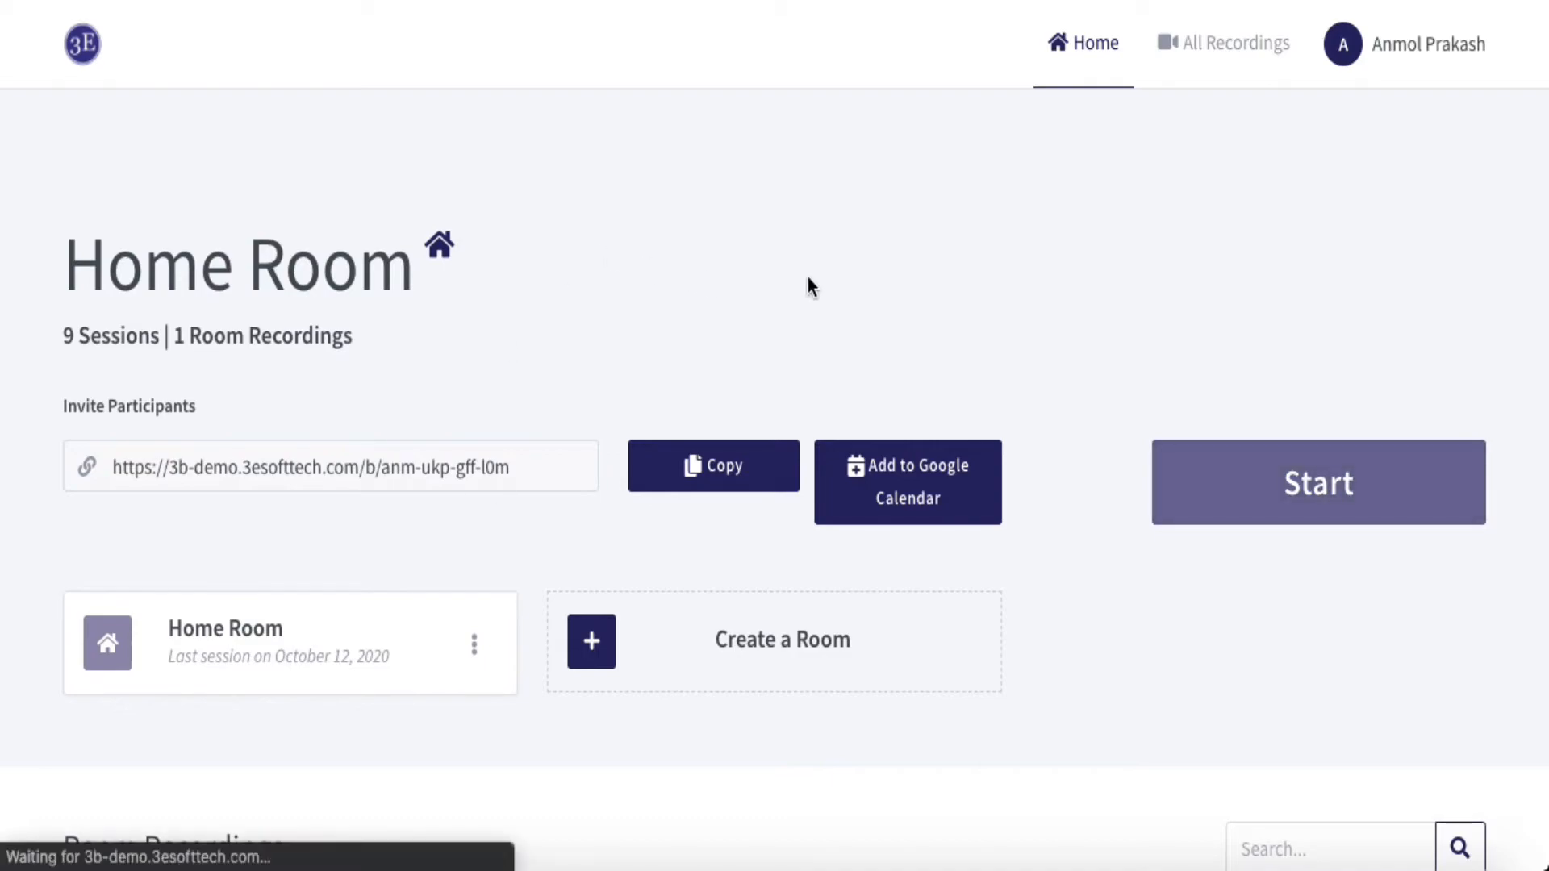
click(1318, 482)
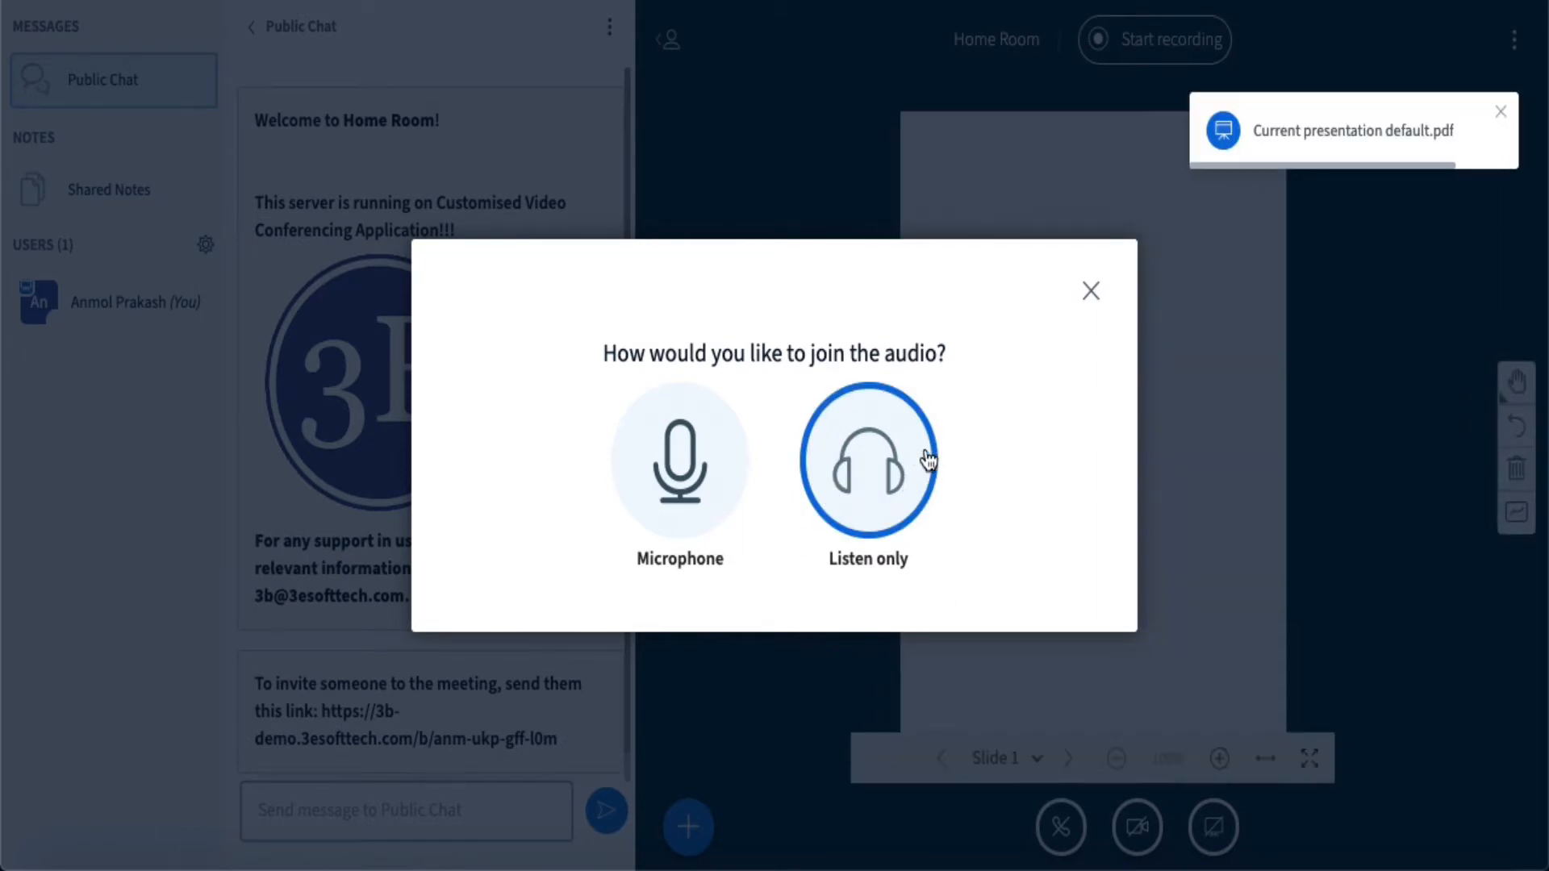
mouse_move(923, 336)
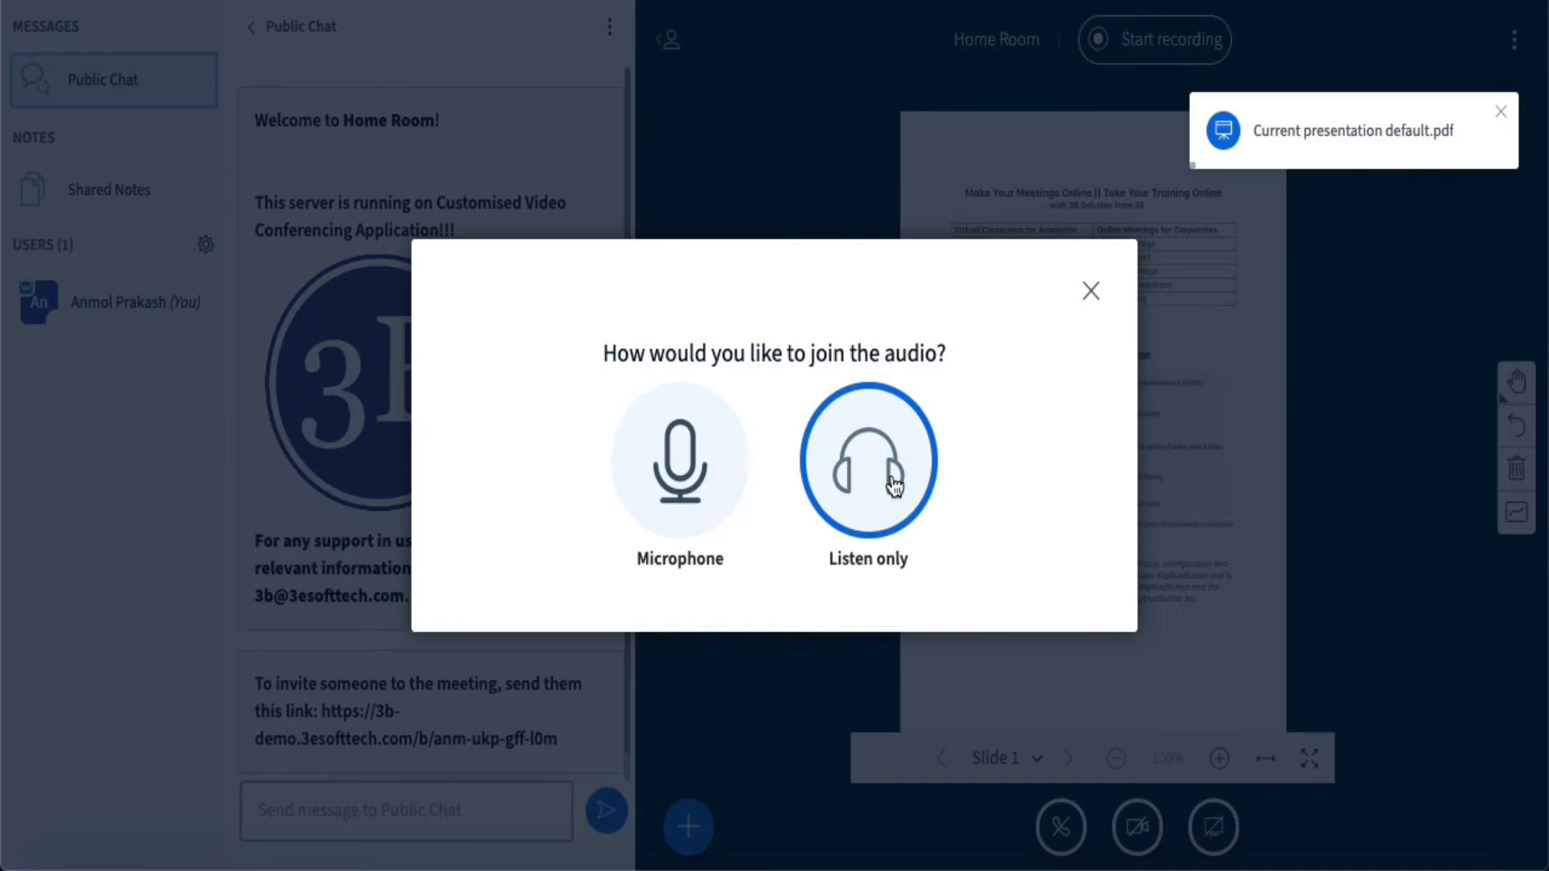
Join audio in listen-only mode and cancel the webcam settings dialog.
click(868, 460)
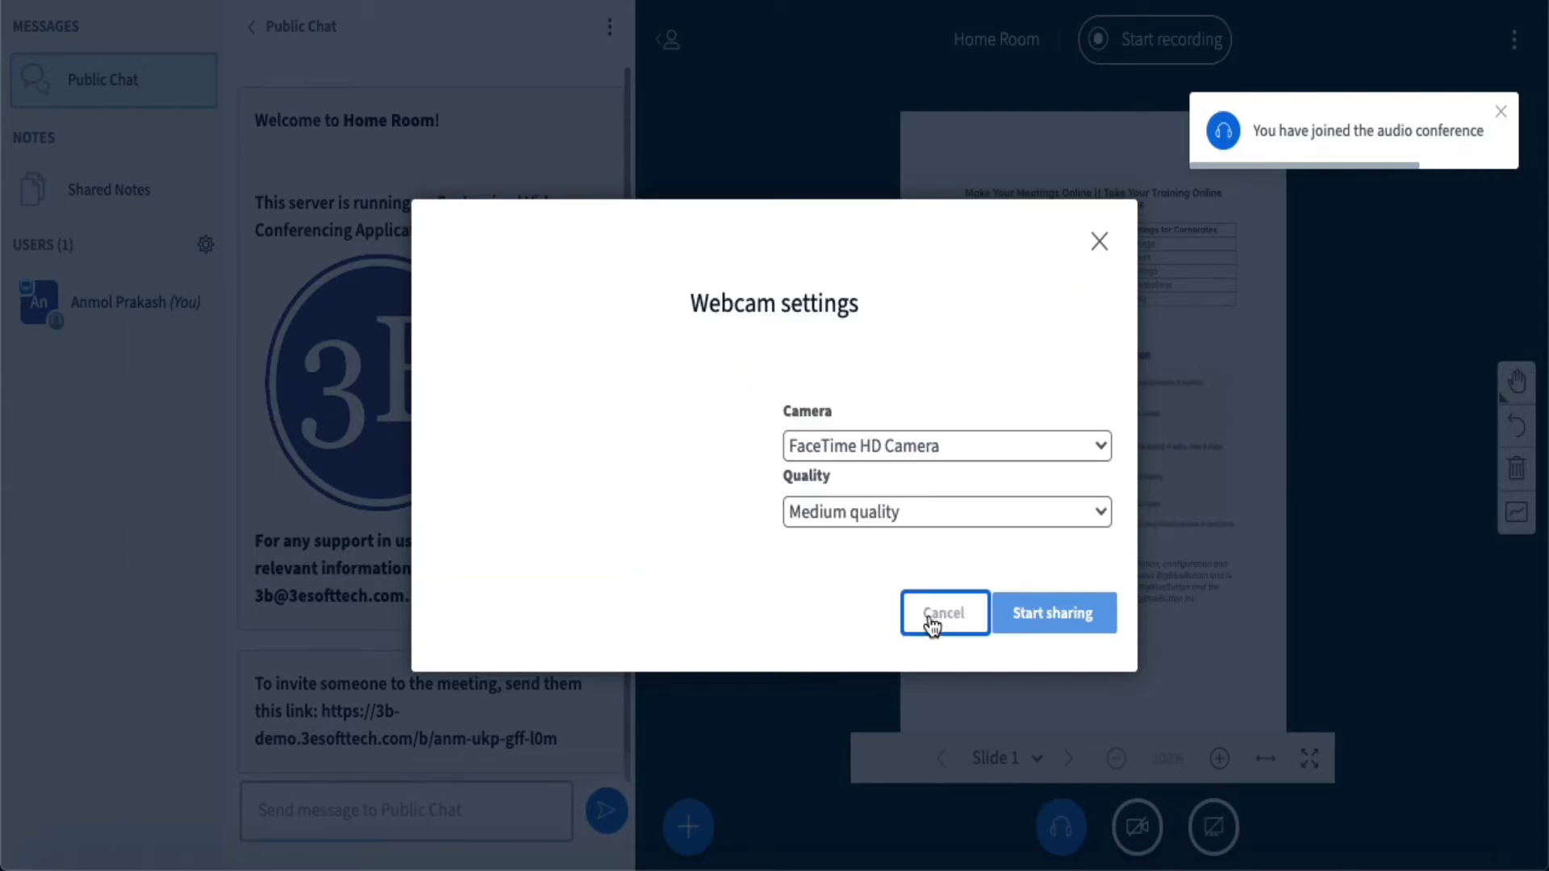
click(942, 613)
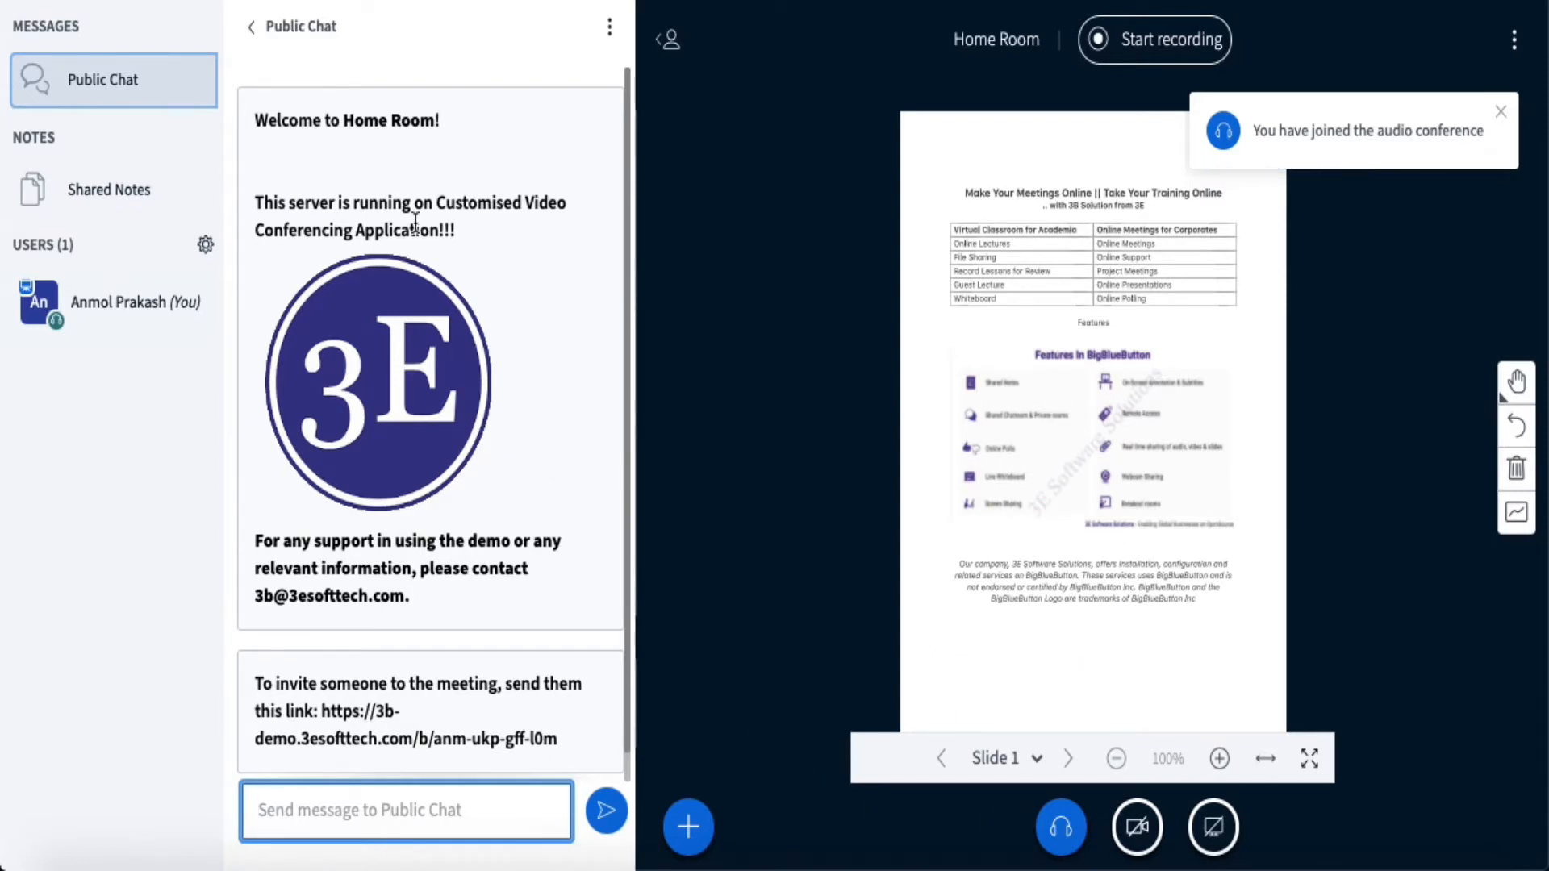
Open the presenter actions menu from the blue plus button.
click(1499, 110)
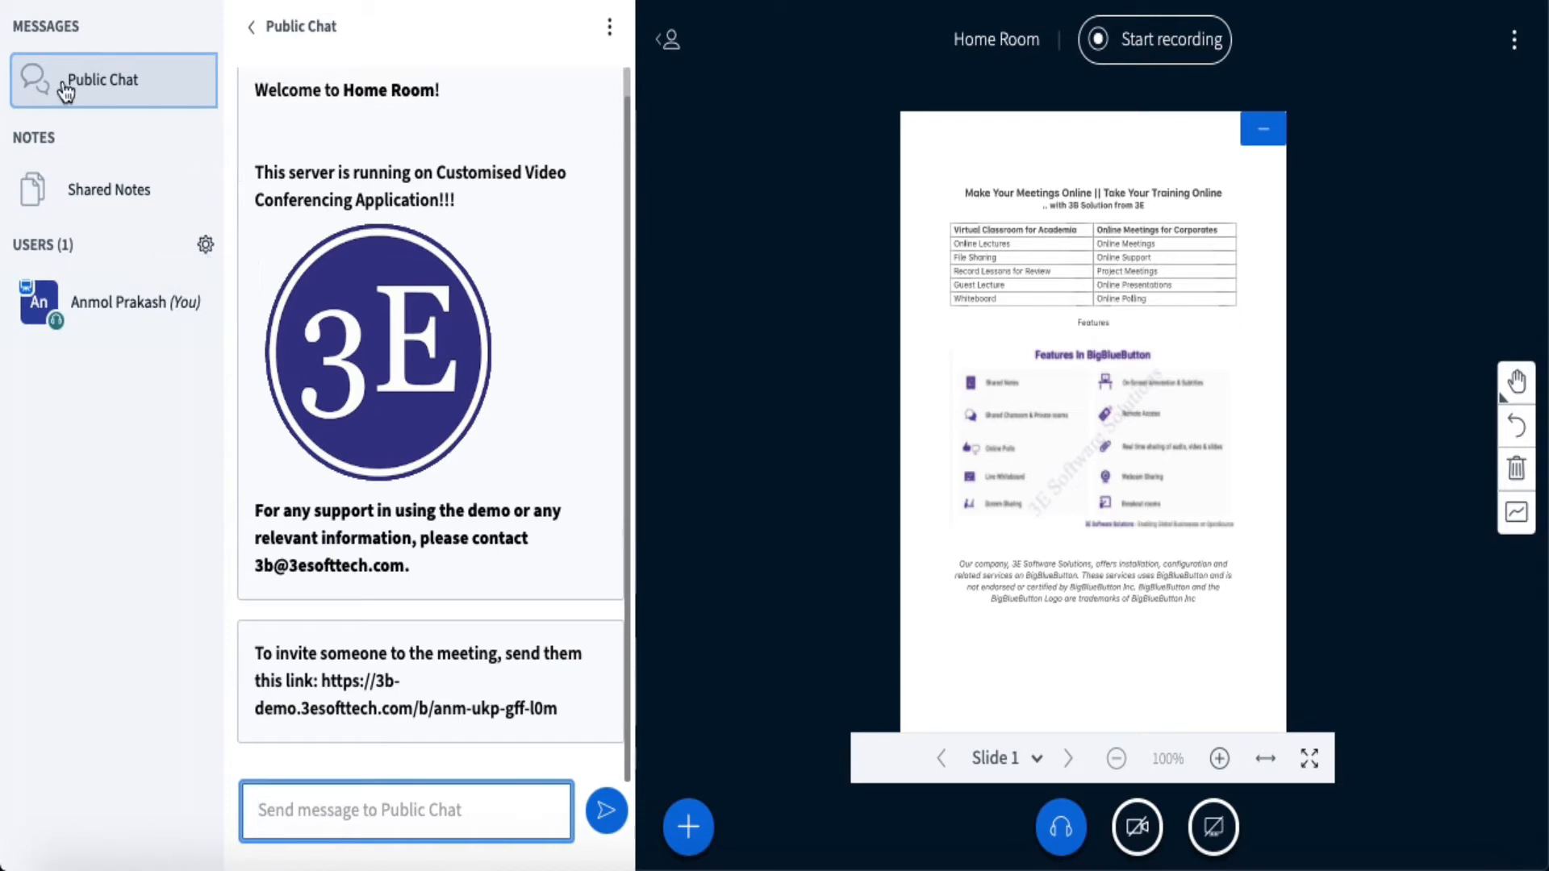
mouse_move(539, 209)
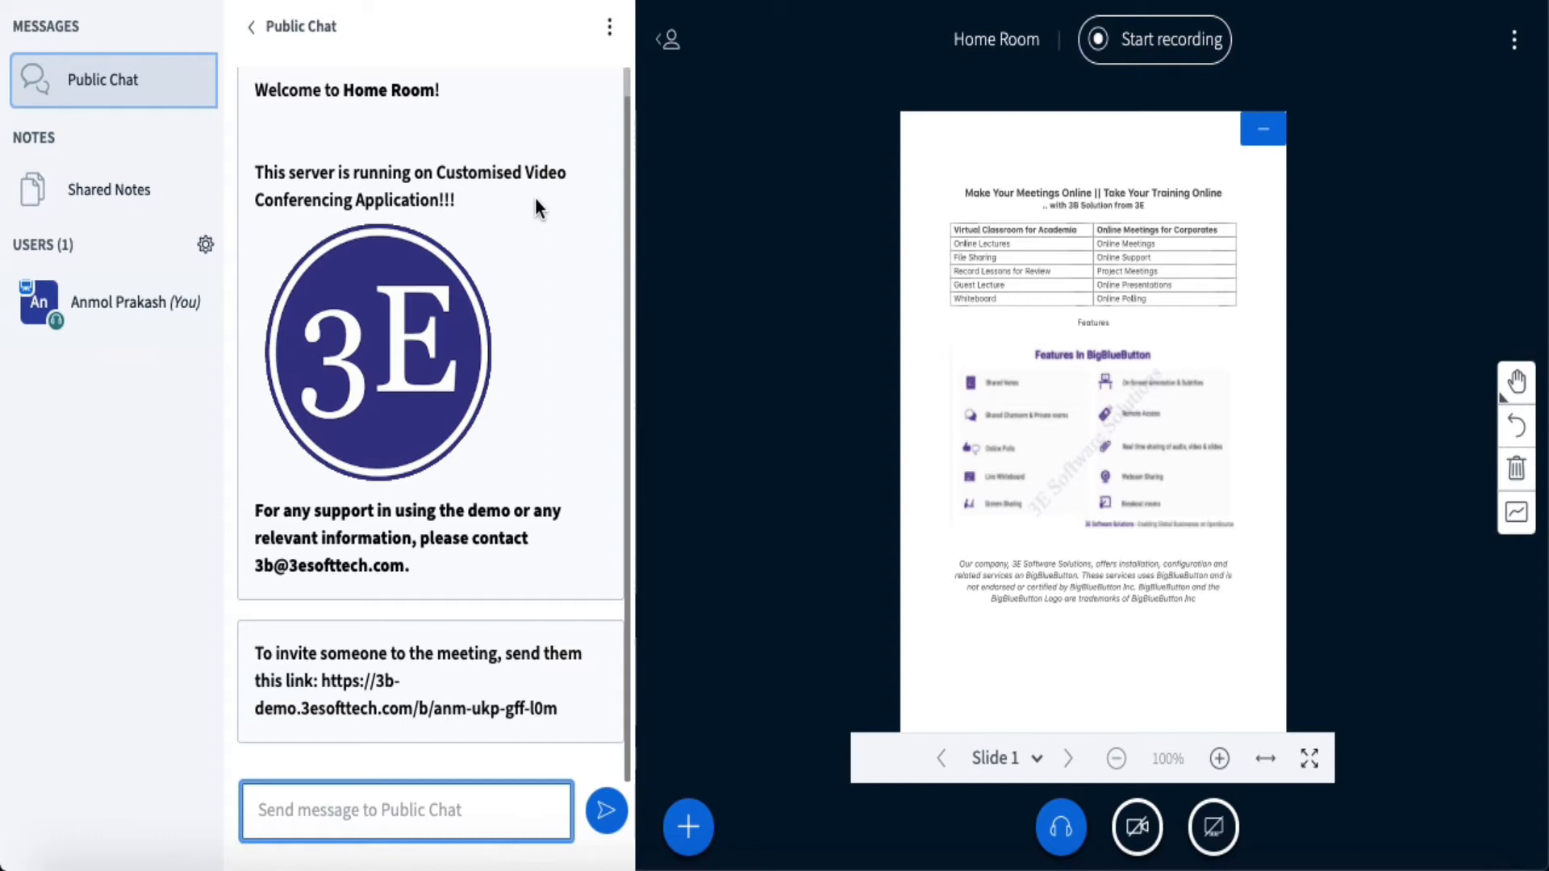
mouse_move(685, 789)
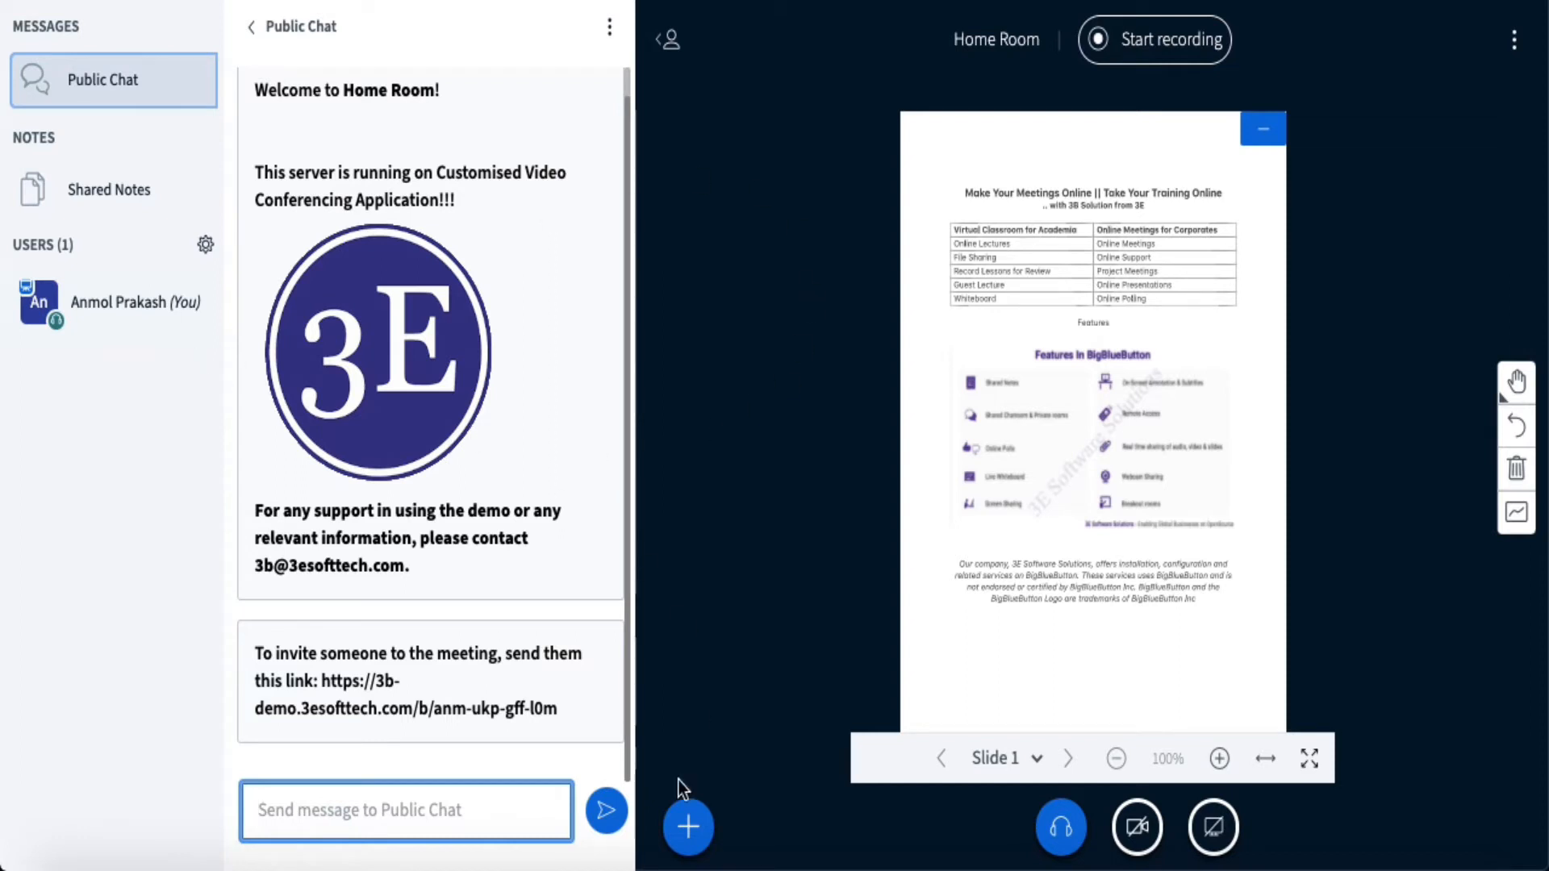
click(687, 827)
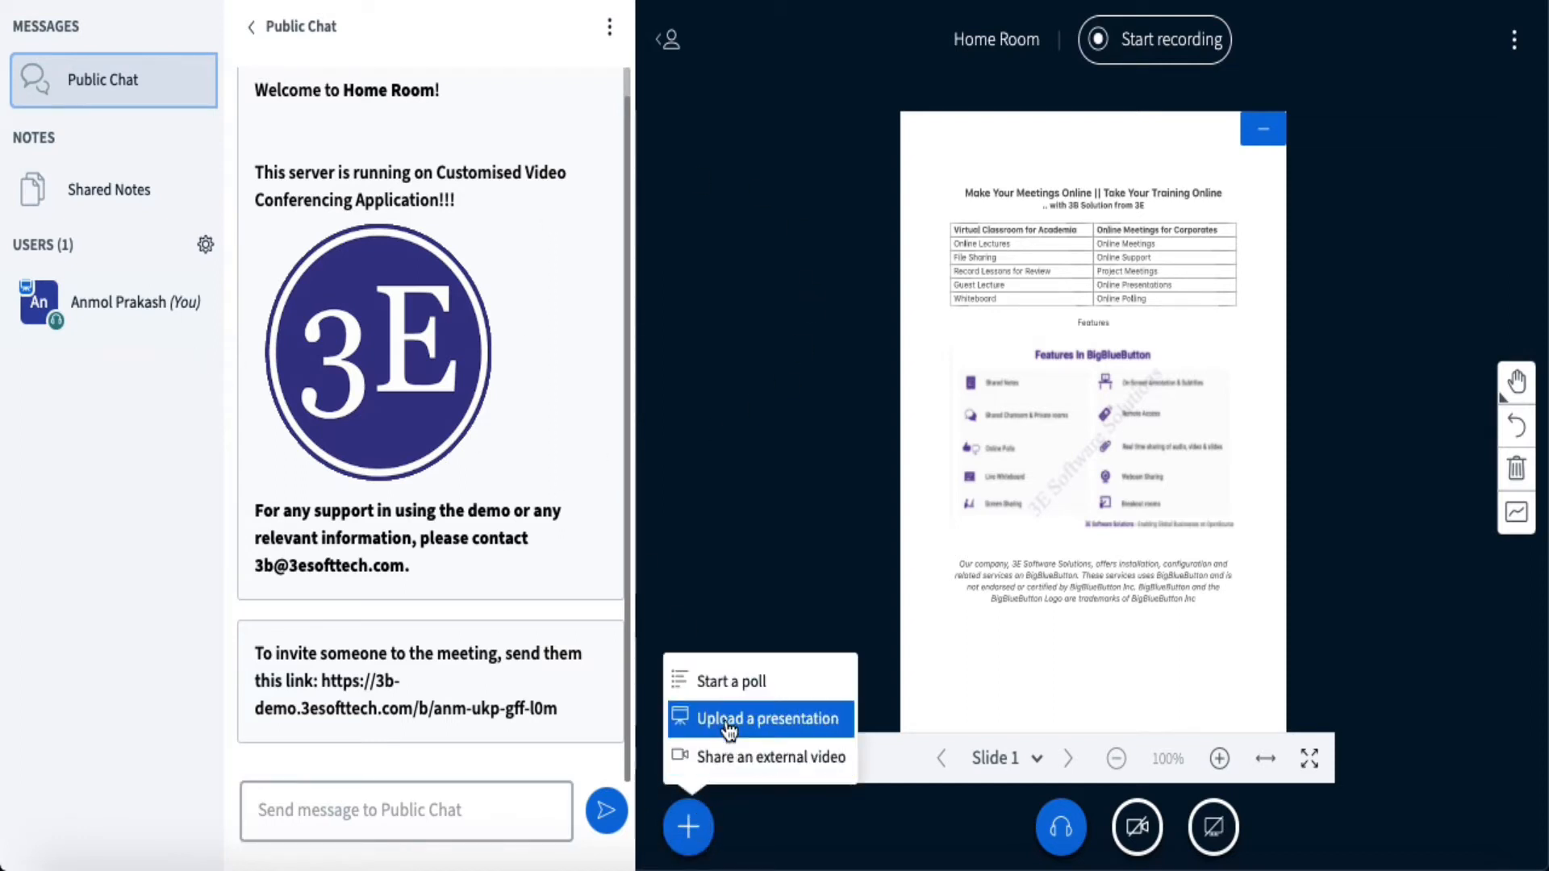
mouse_move(730, 681)
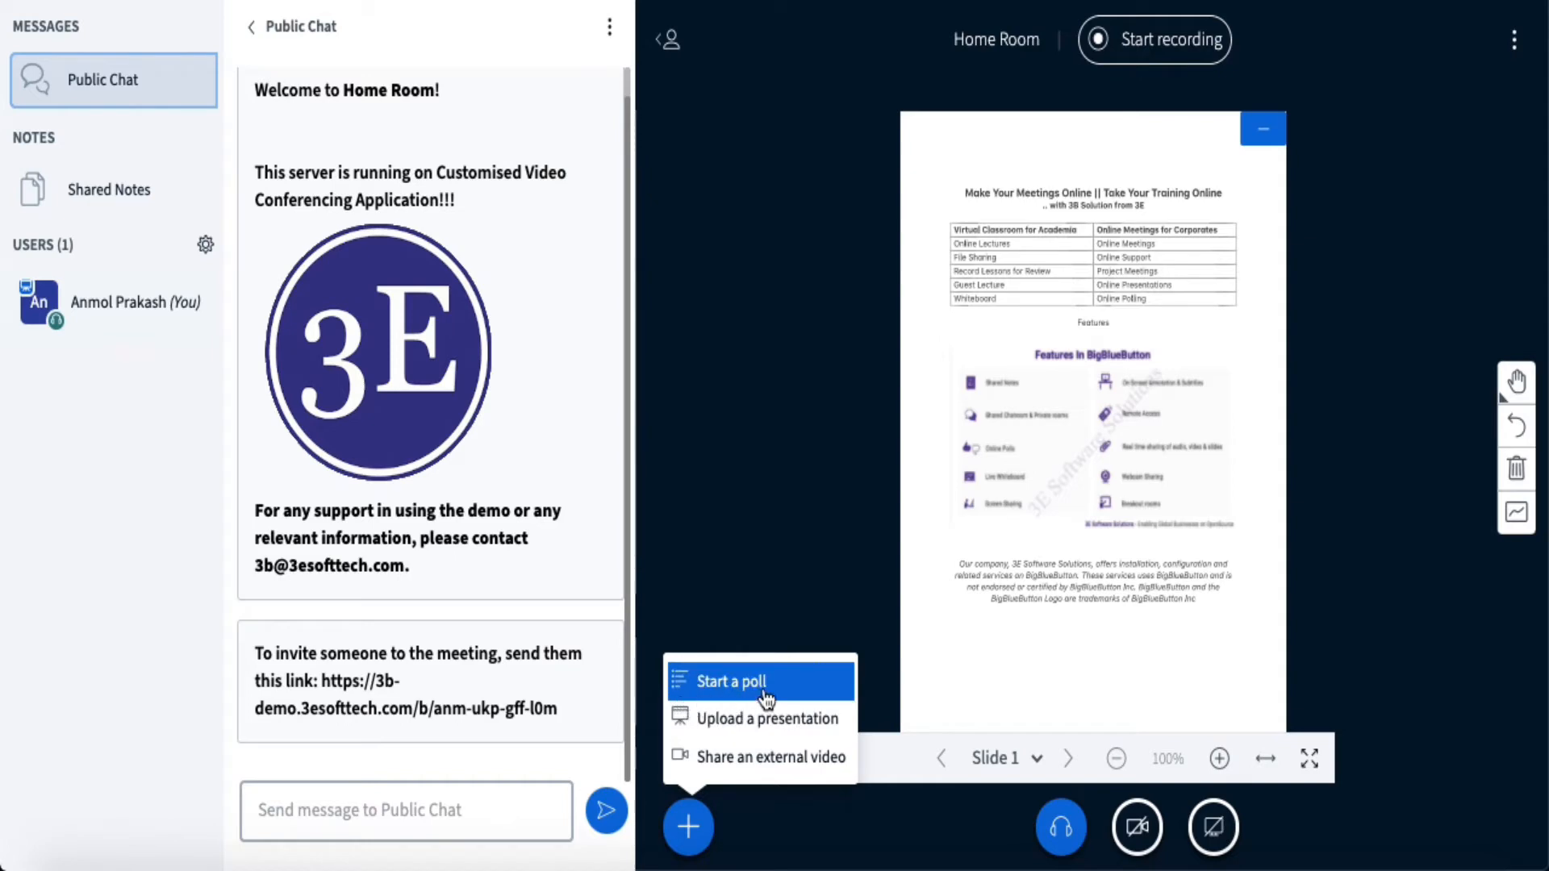
mouse_move(768, 692)
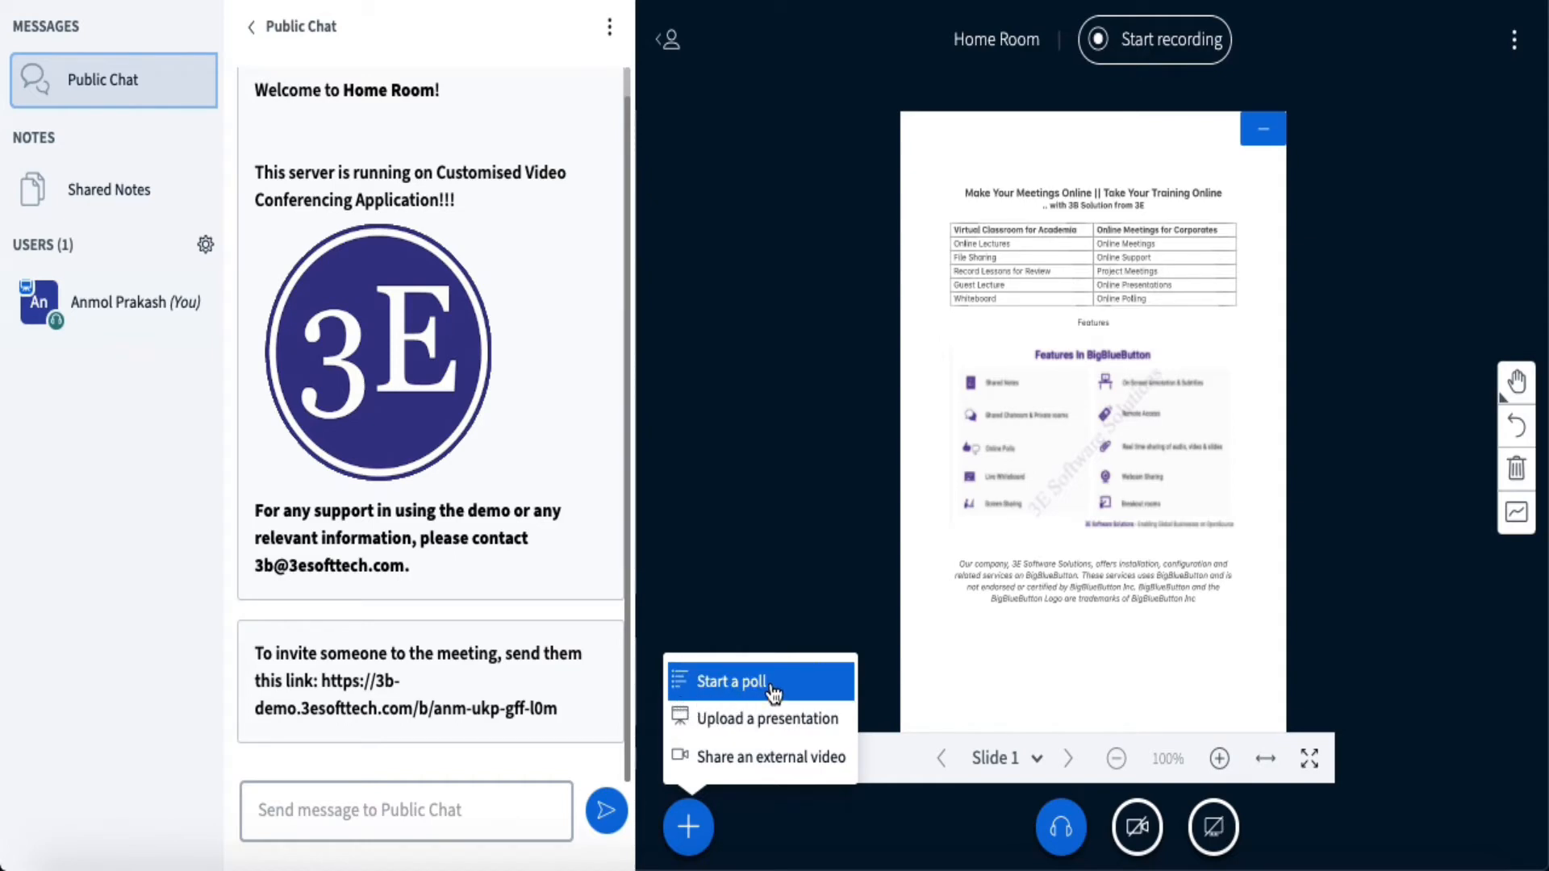
Choose 'Start a poll' to show the Polling panel with preset and custom poll types.
click(729, 681)
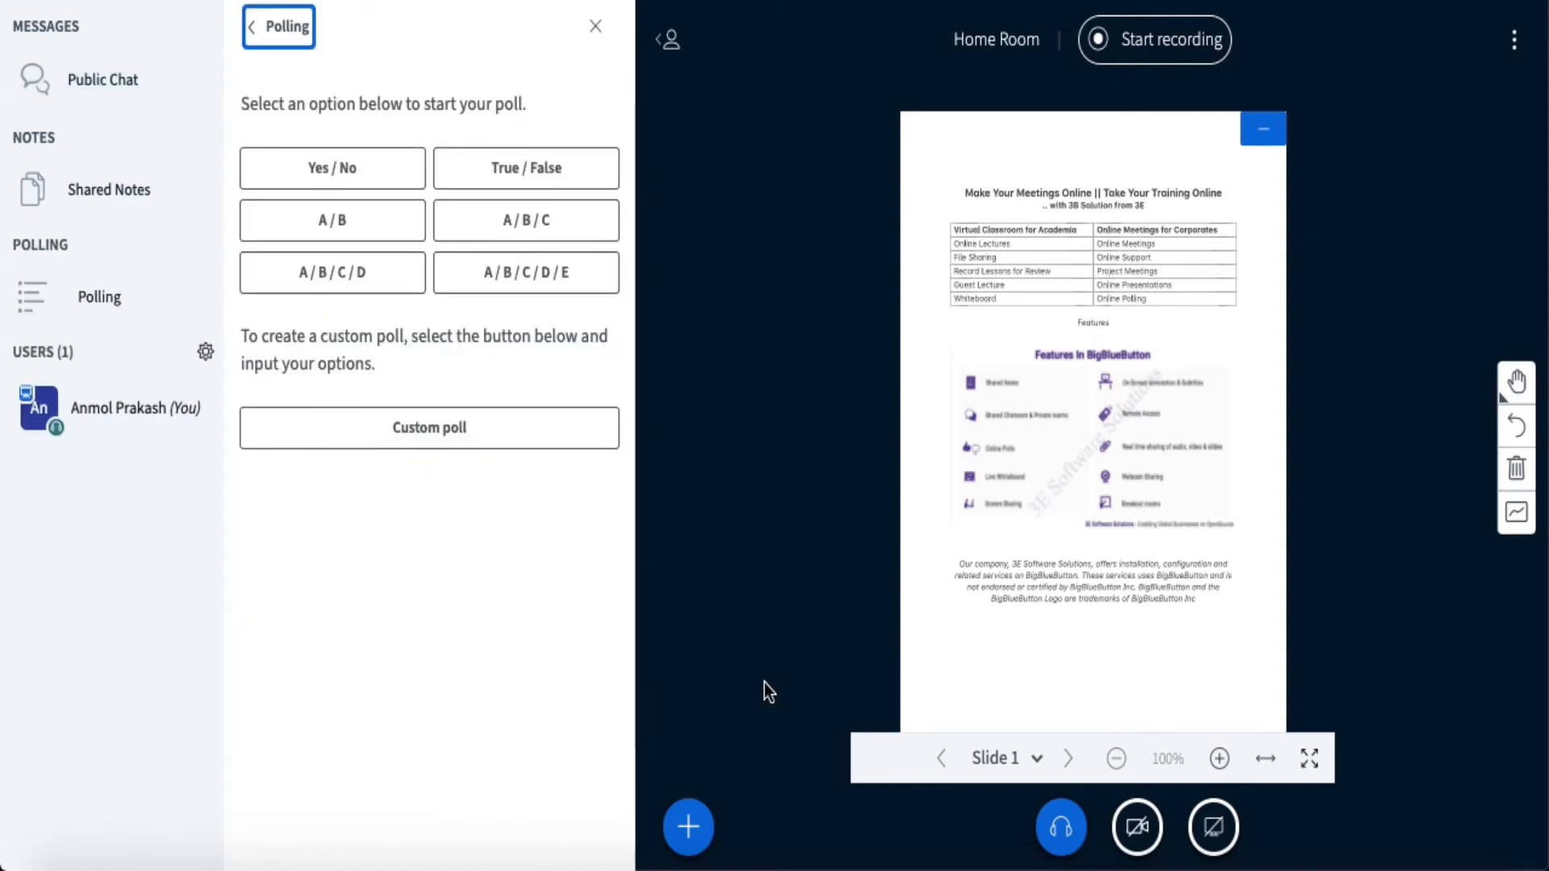
mouse_move(692, 518)
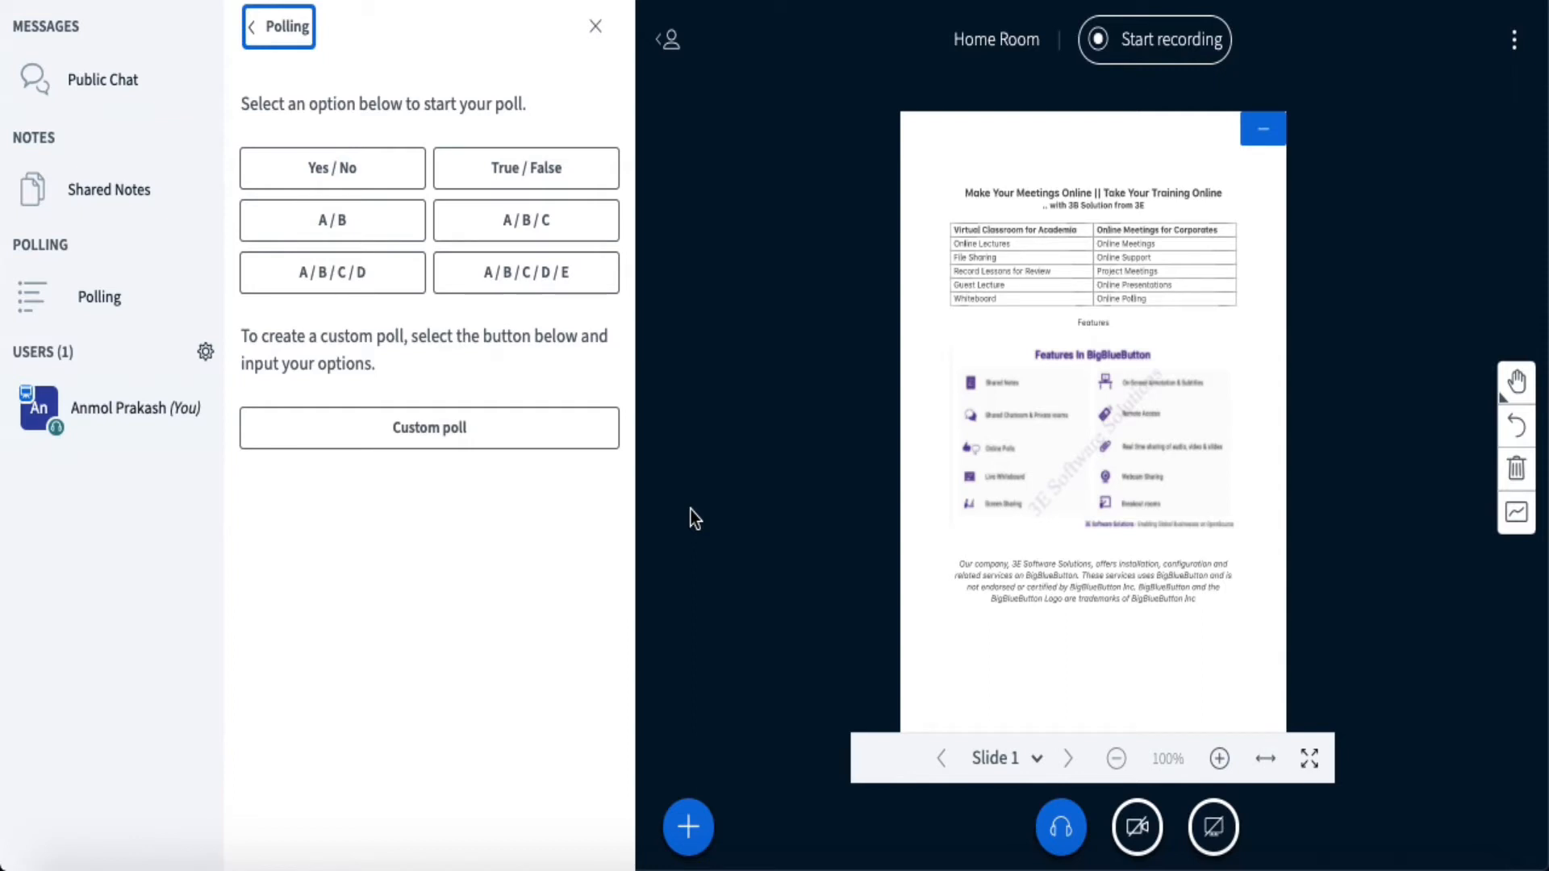
mouse_move(526, 219)
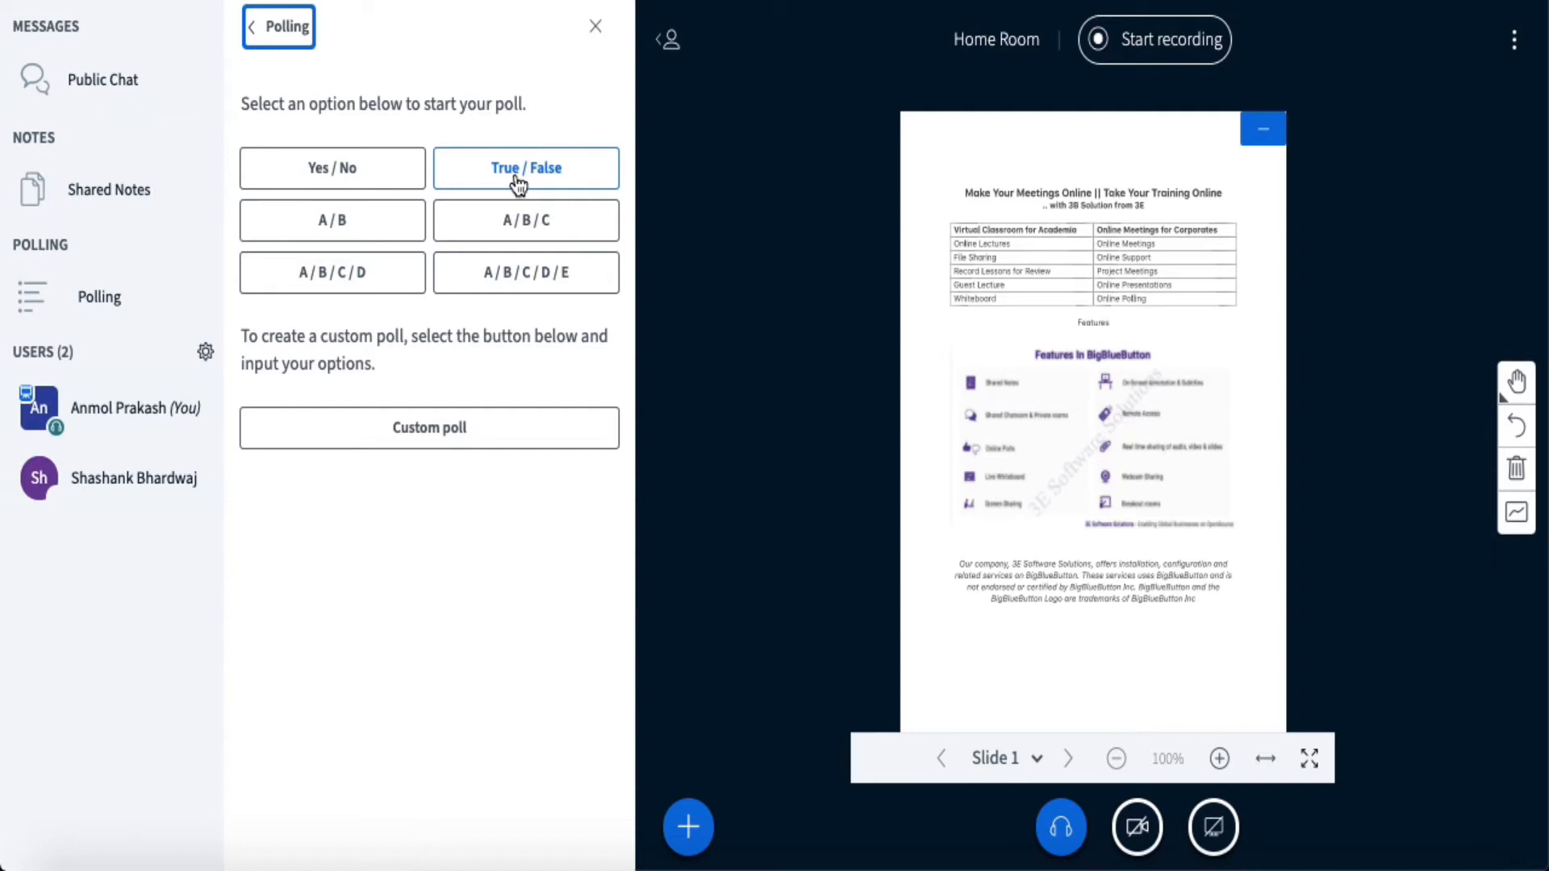
mouse_move(650, 497)
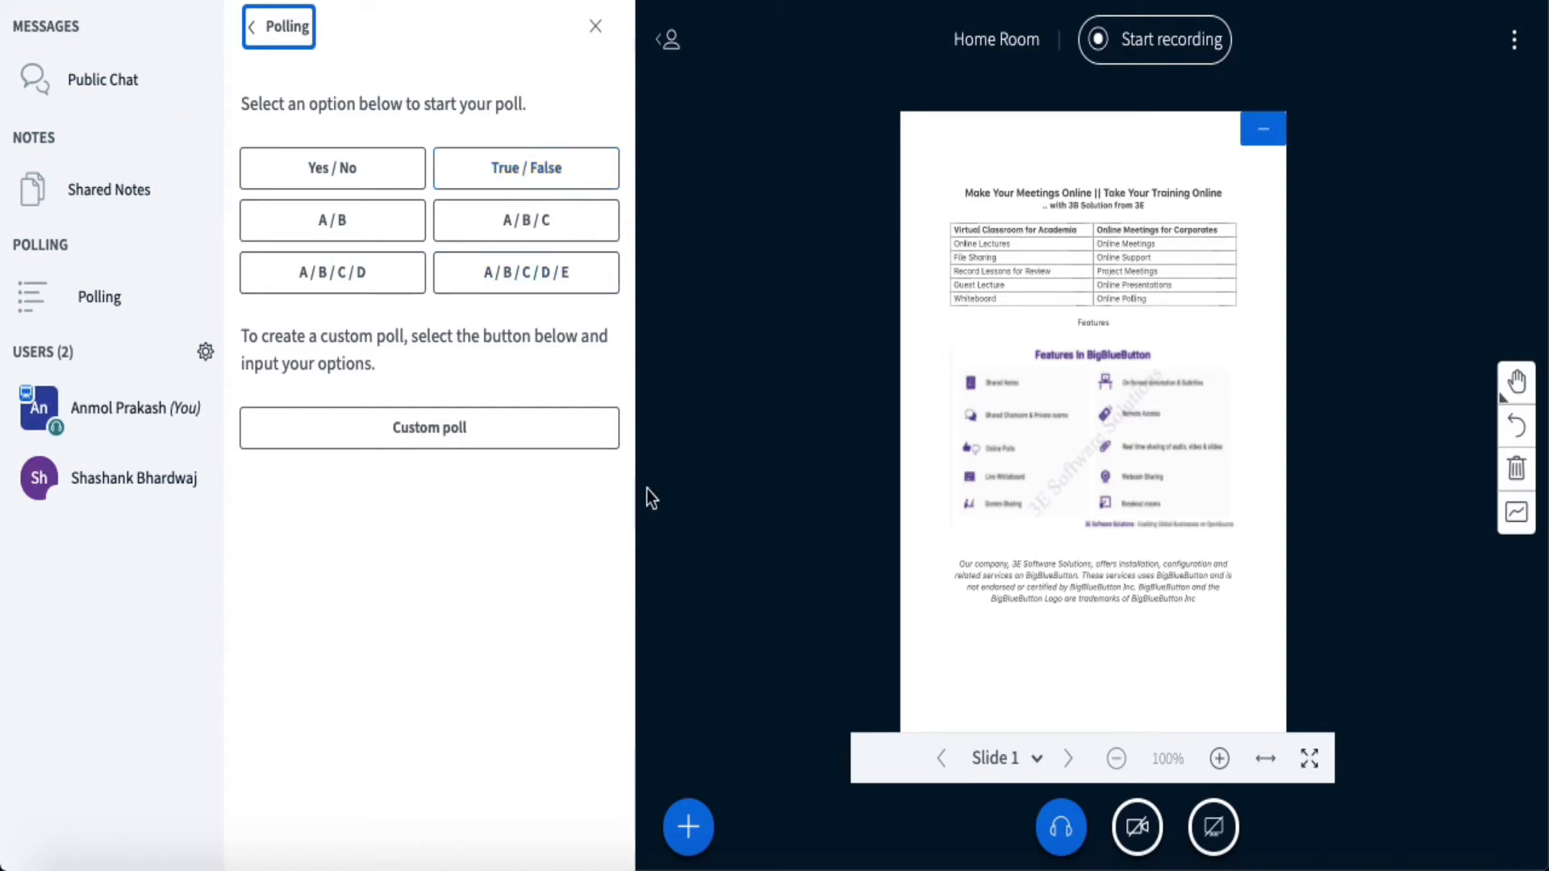
mouse_move(526, 168)
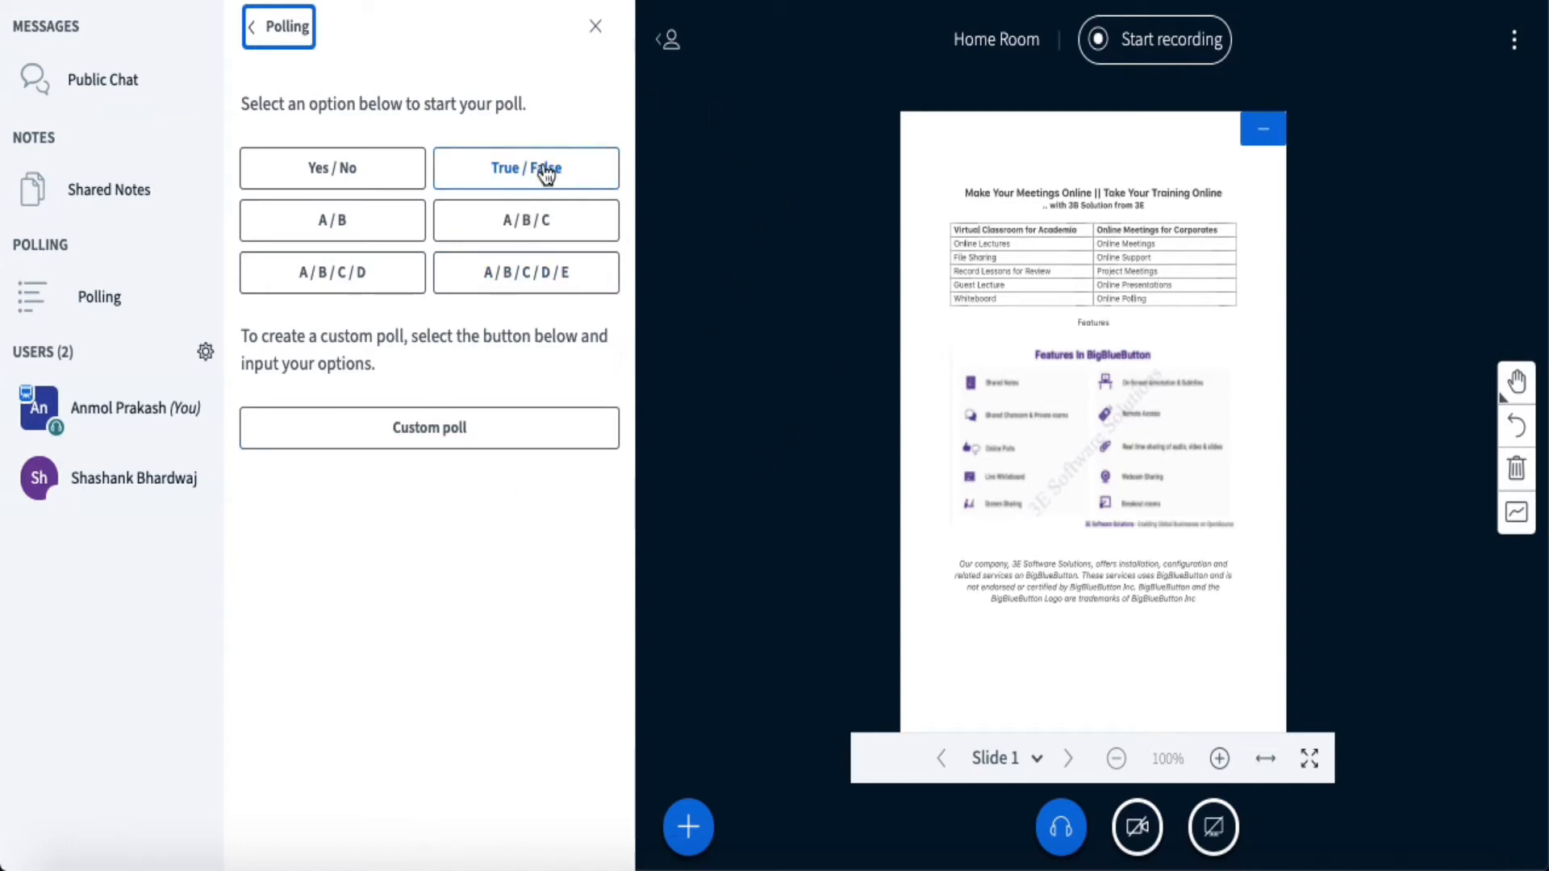
mouse_move(688, 271)
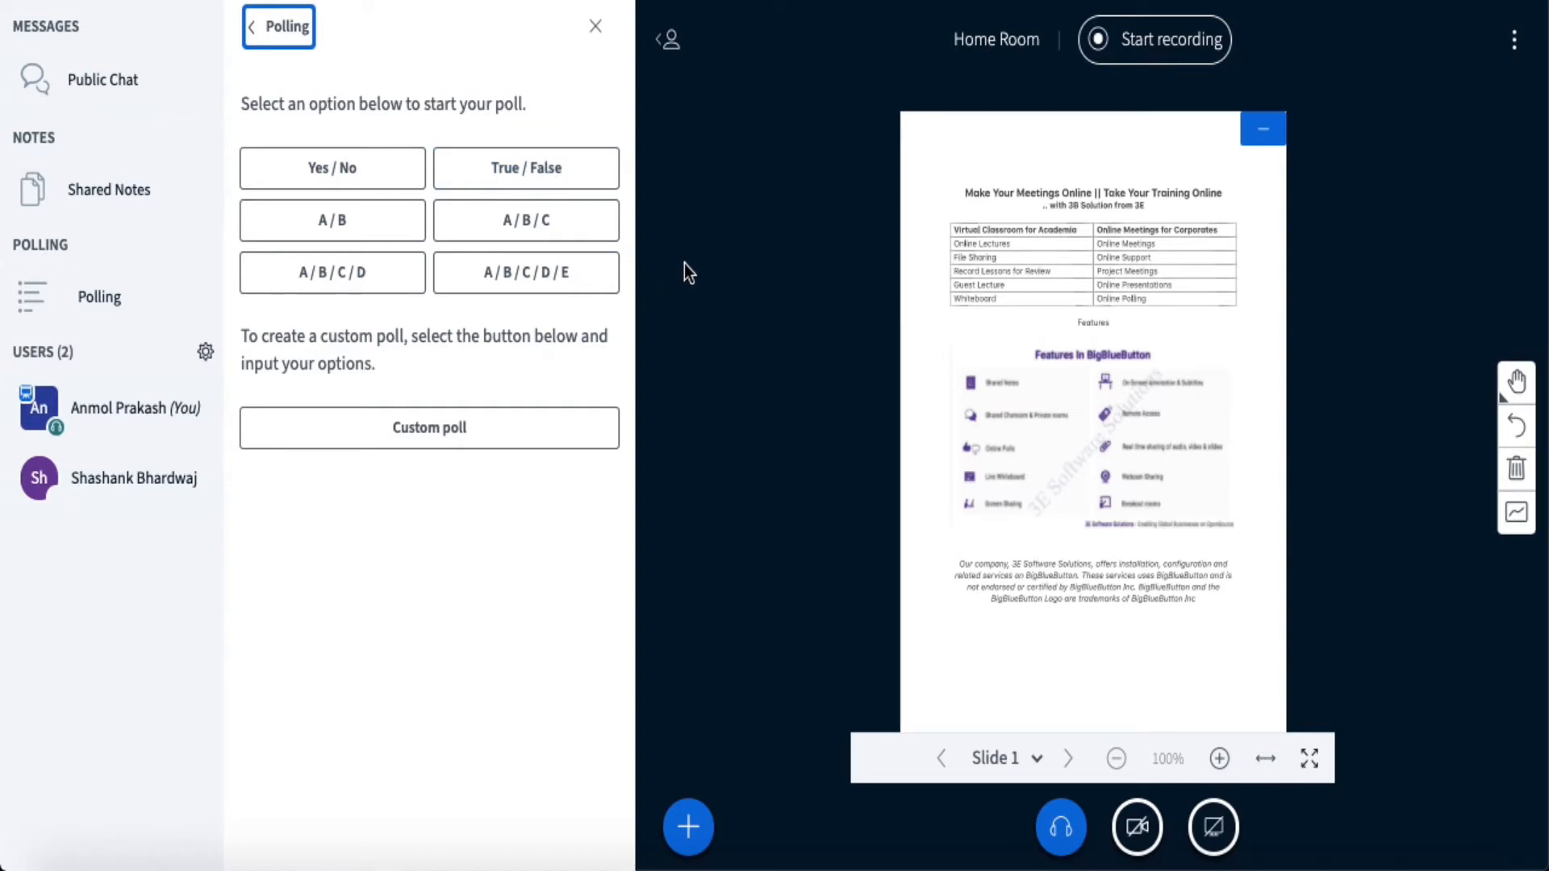
mouse_move(670, 397)
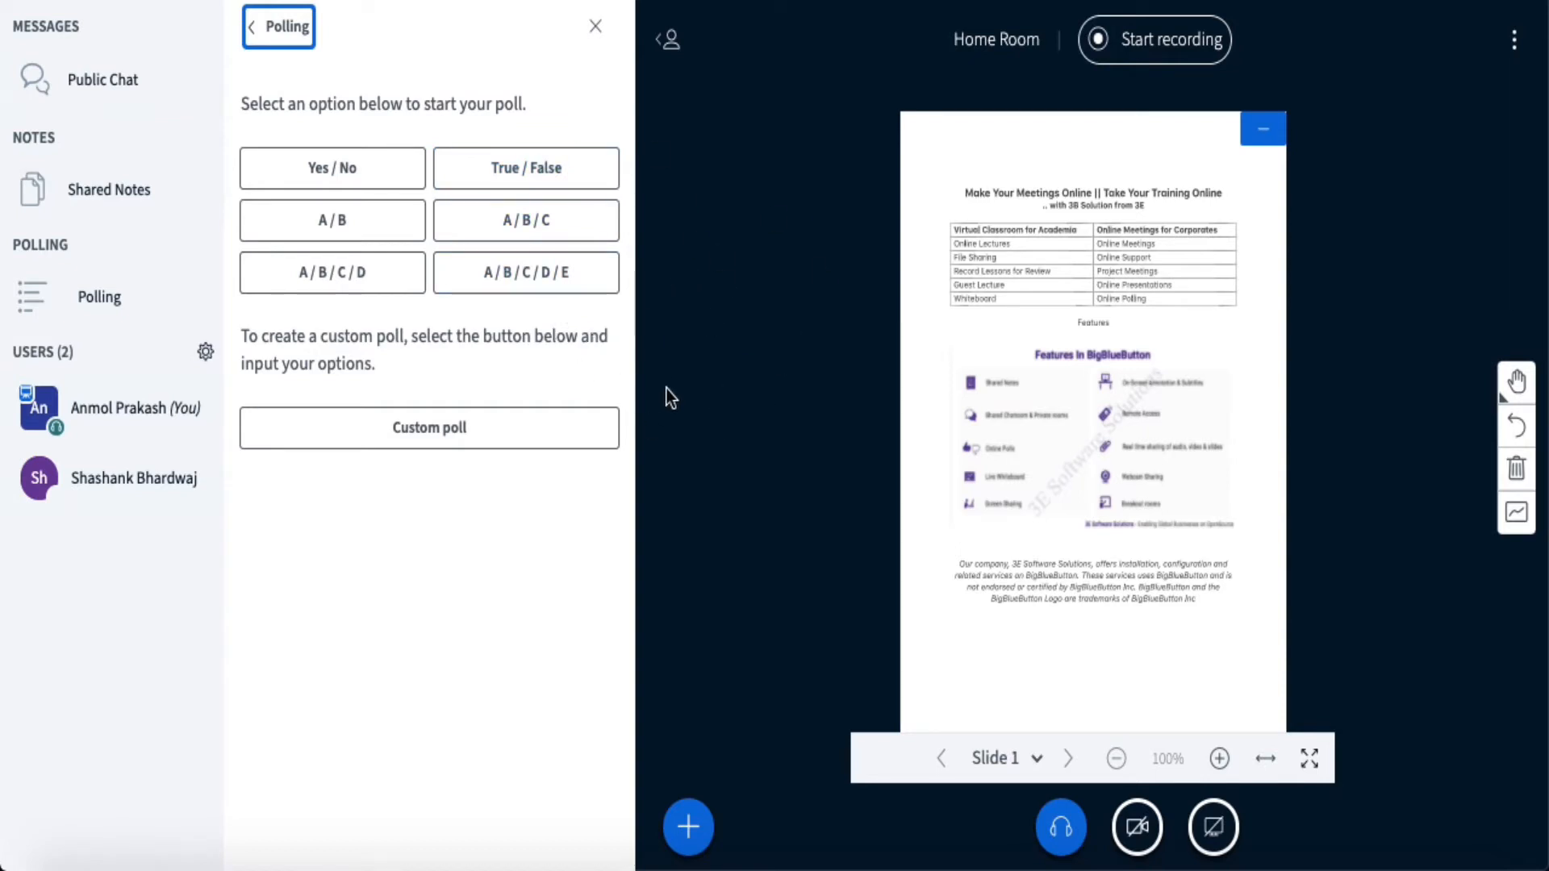
mouse_move(1005, 409)
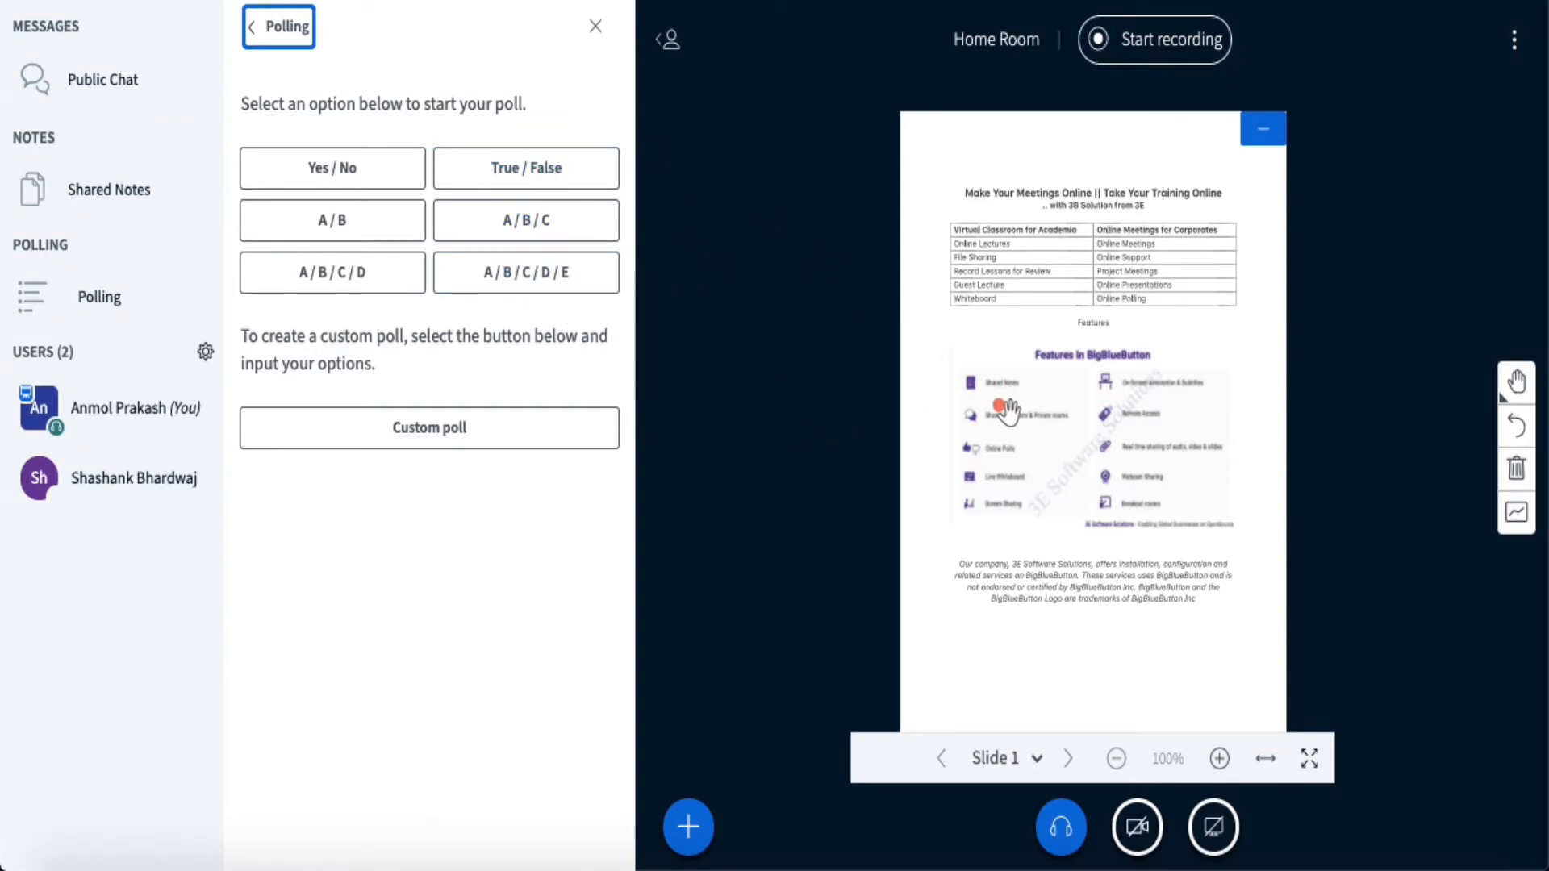
mouse_move(721, 424)
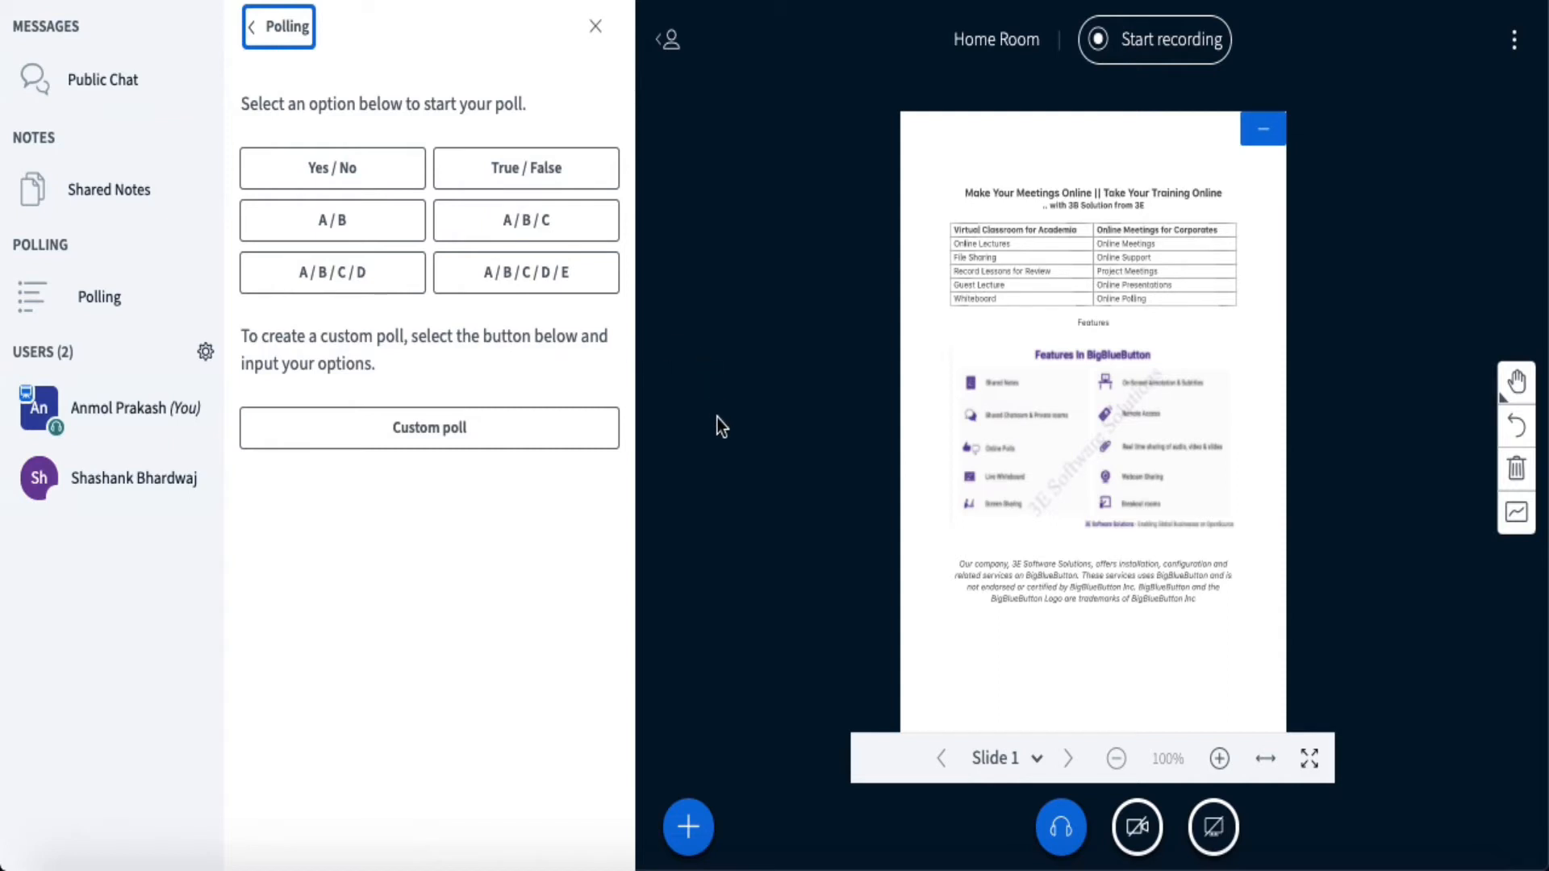
mouse_move(620, 334)
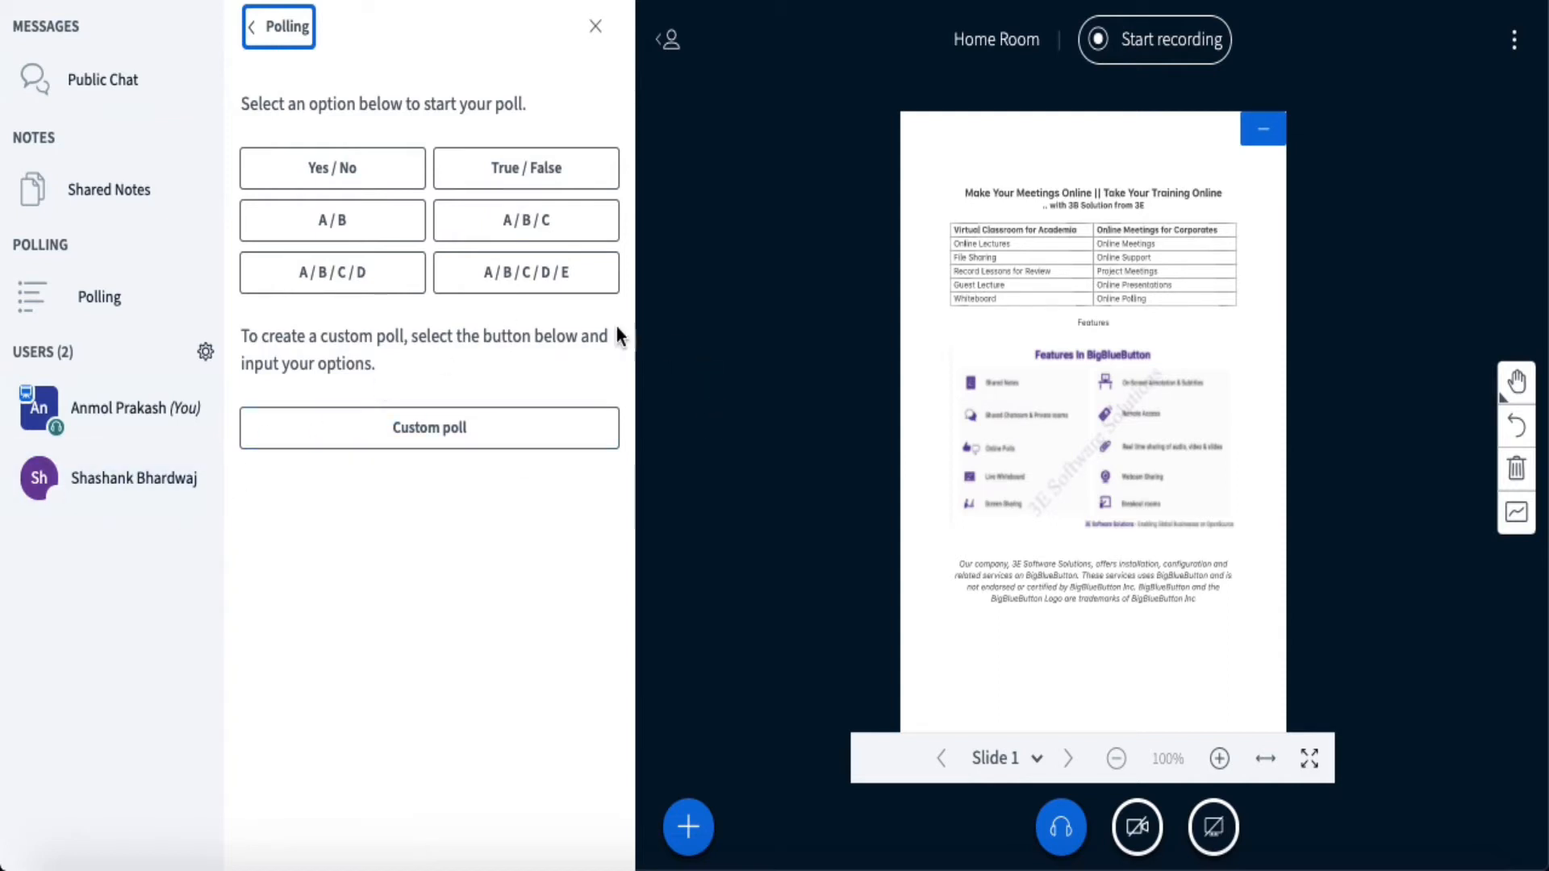
mouse_move(728, 350)
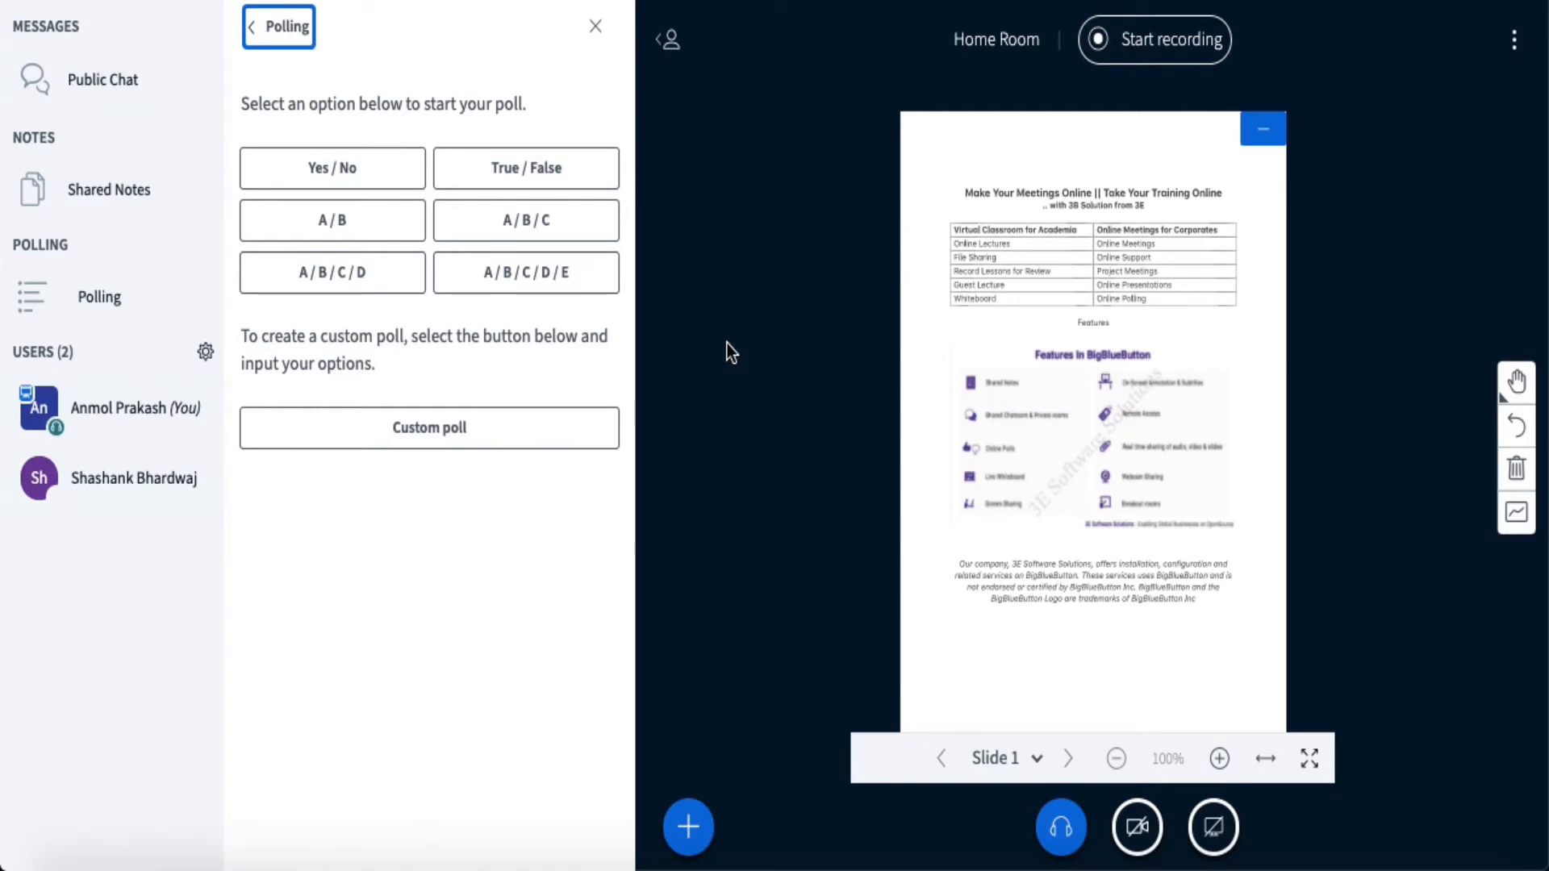
mouse_move(754, 335)
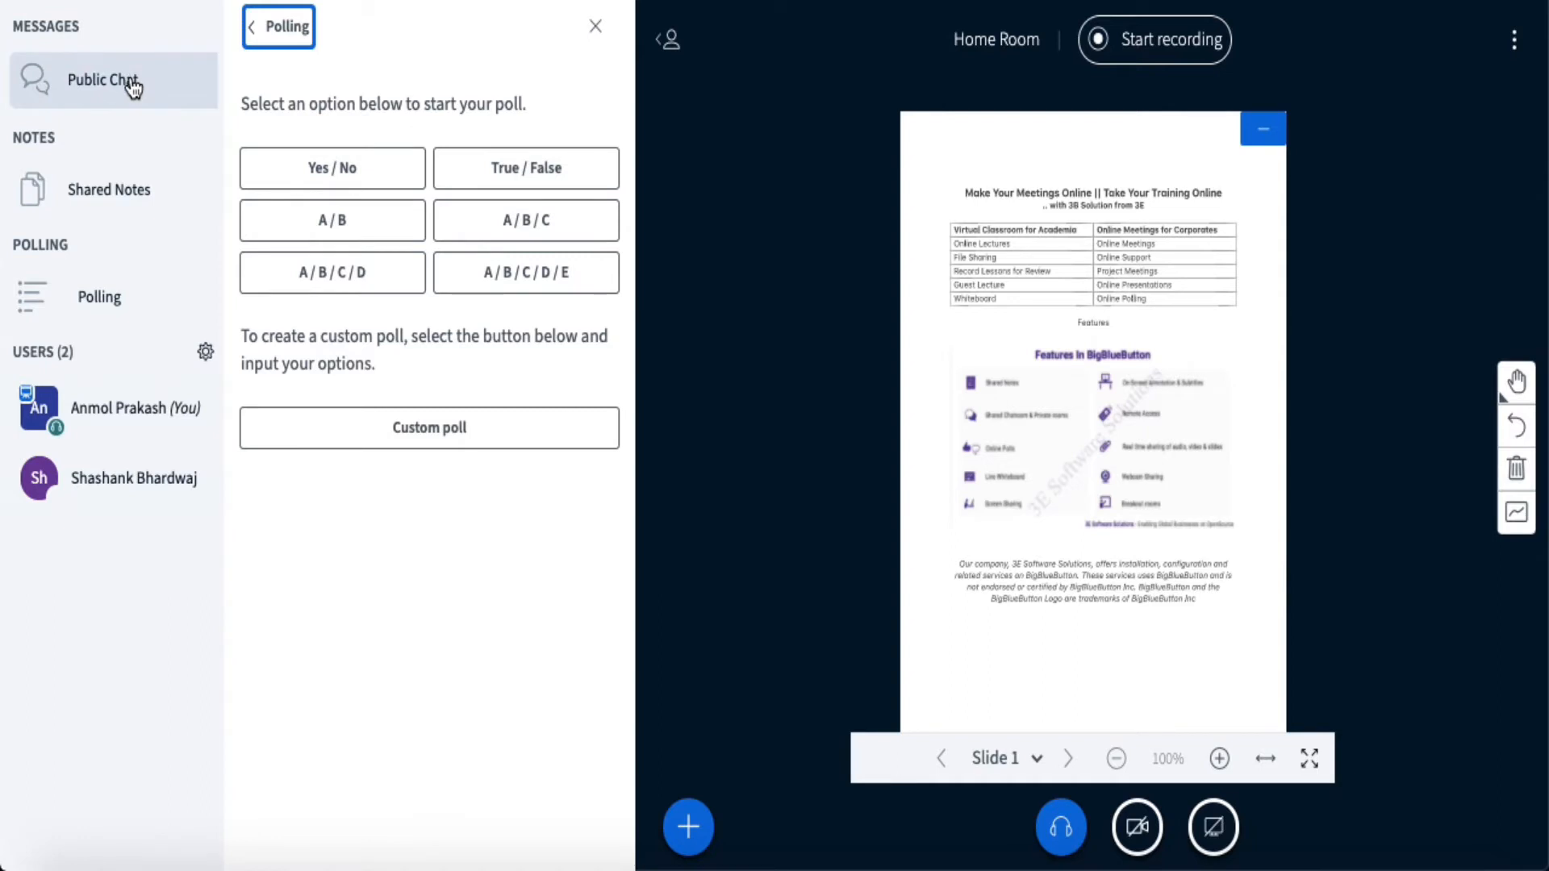
Join the Home Room from the invite page as guest 'User 1'.
click(101, 81)
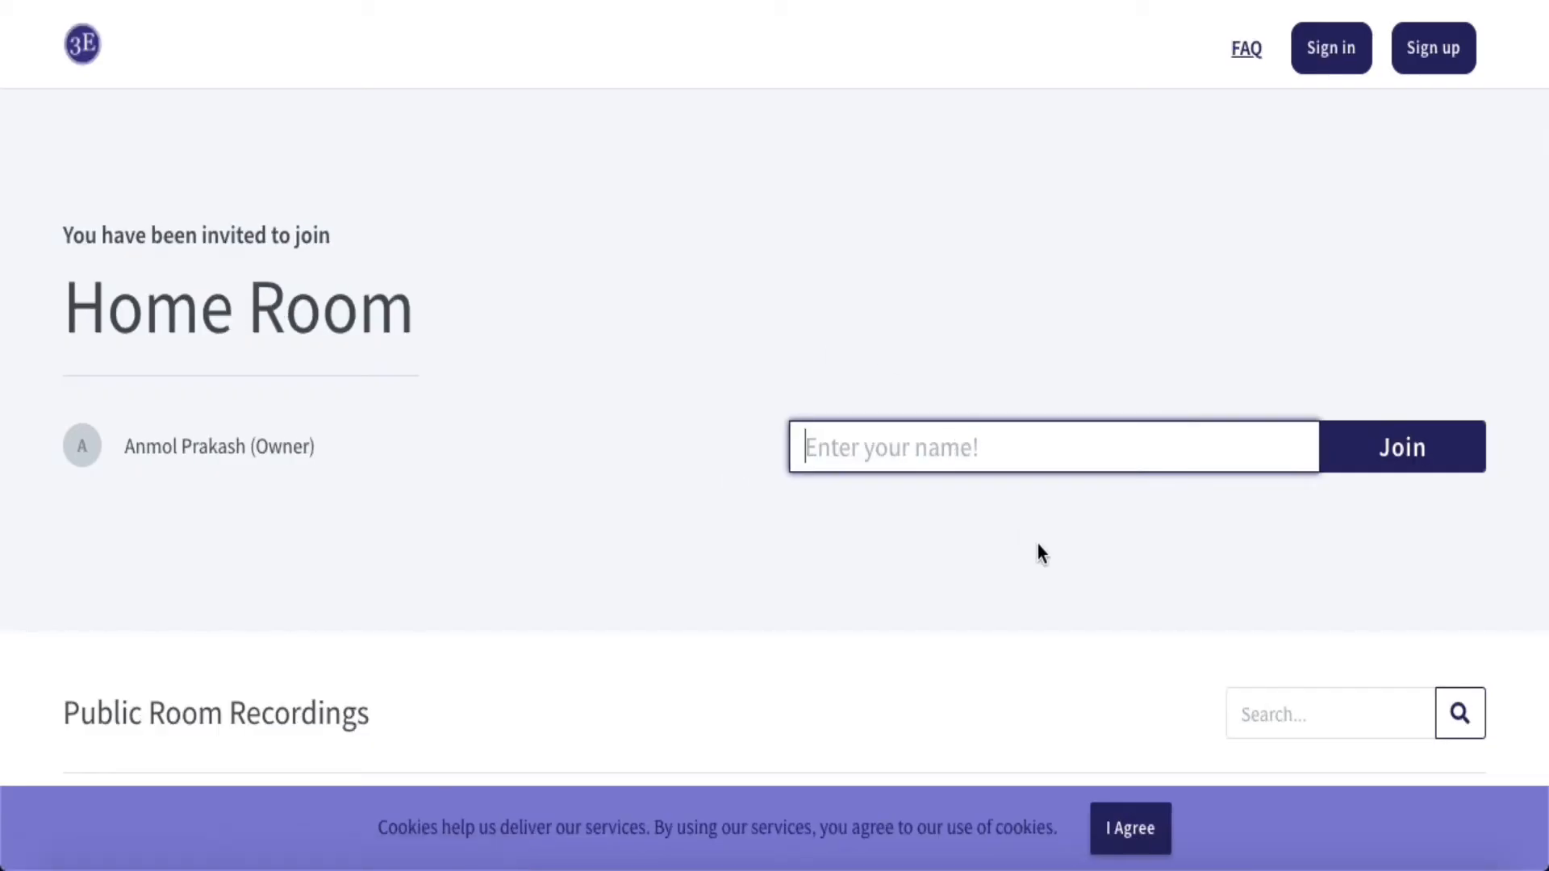
text(User)
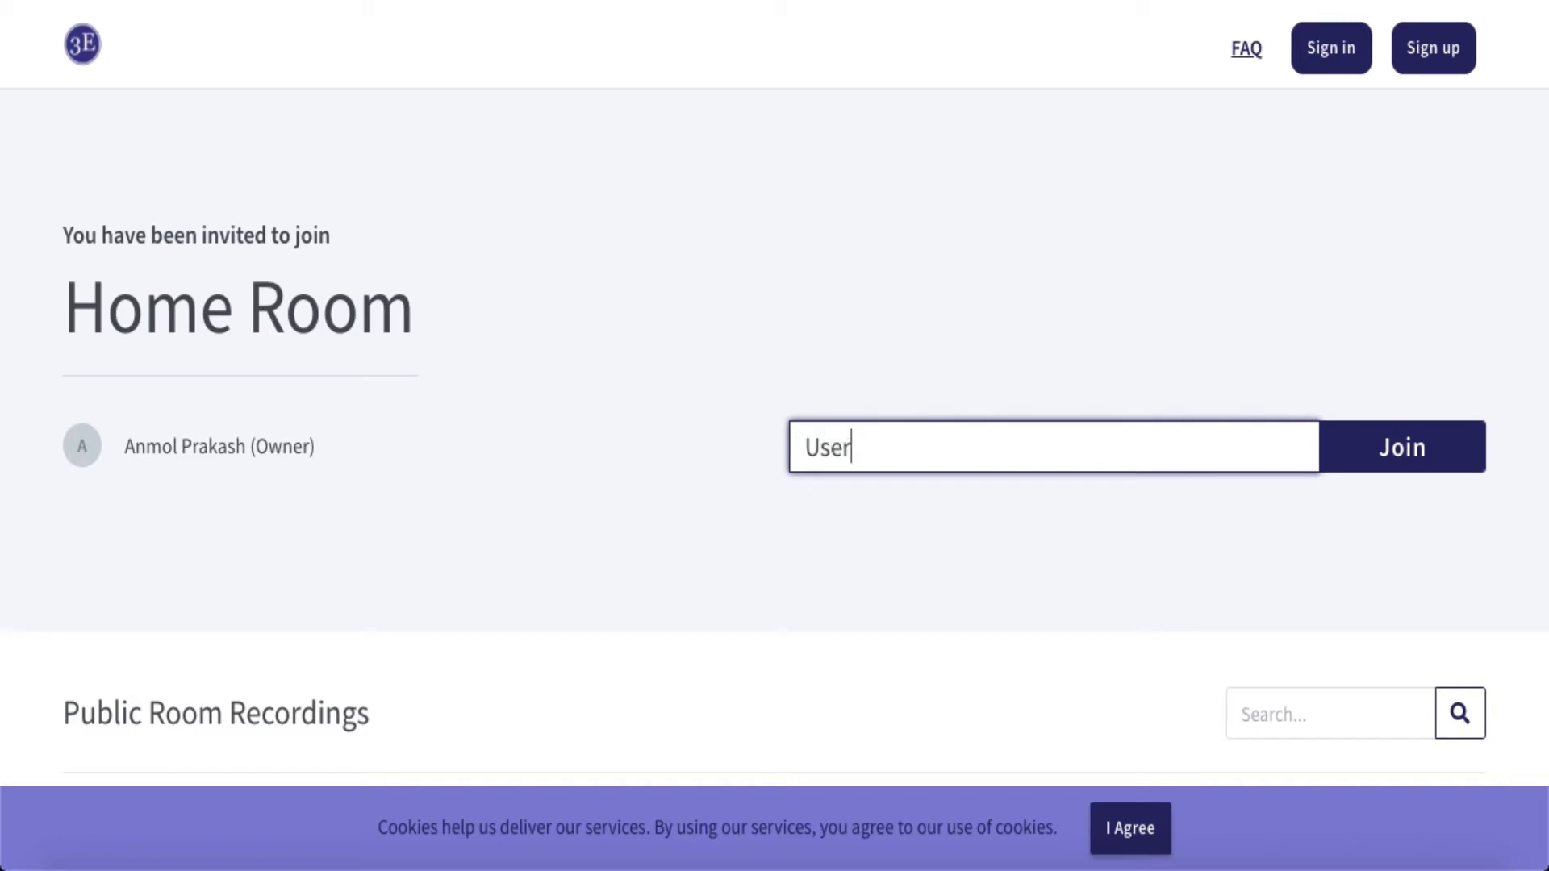
text(1)
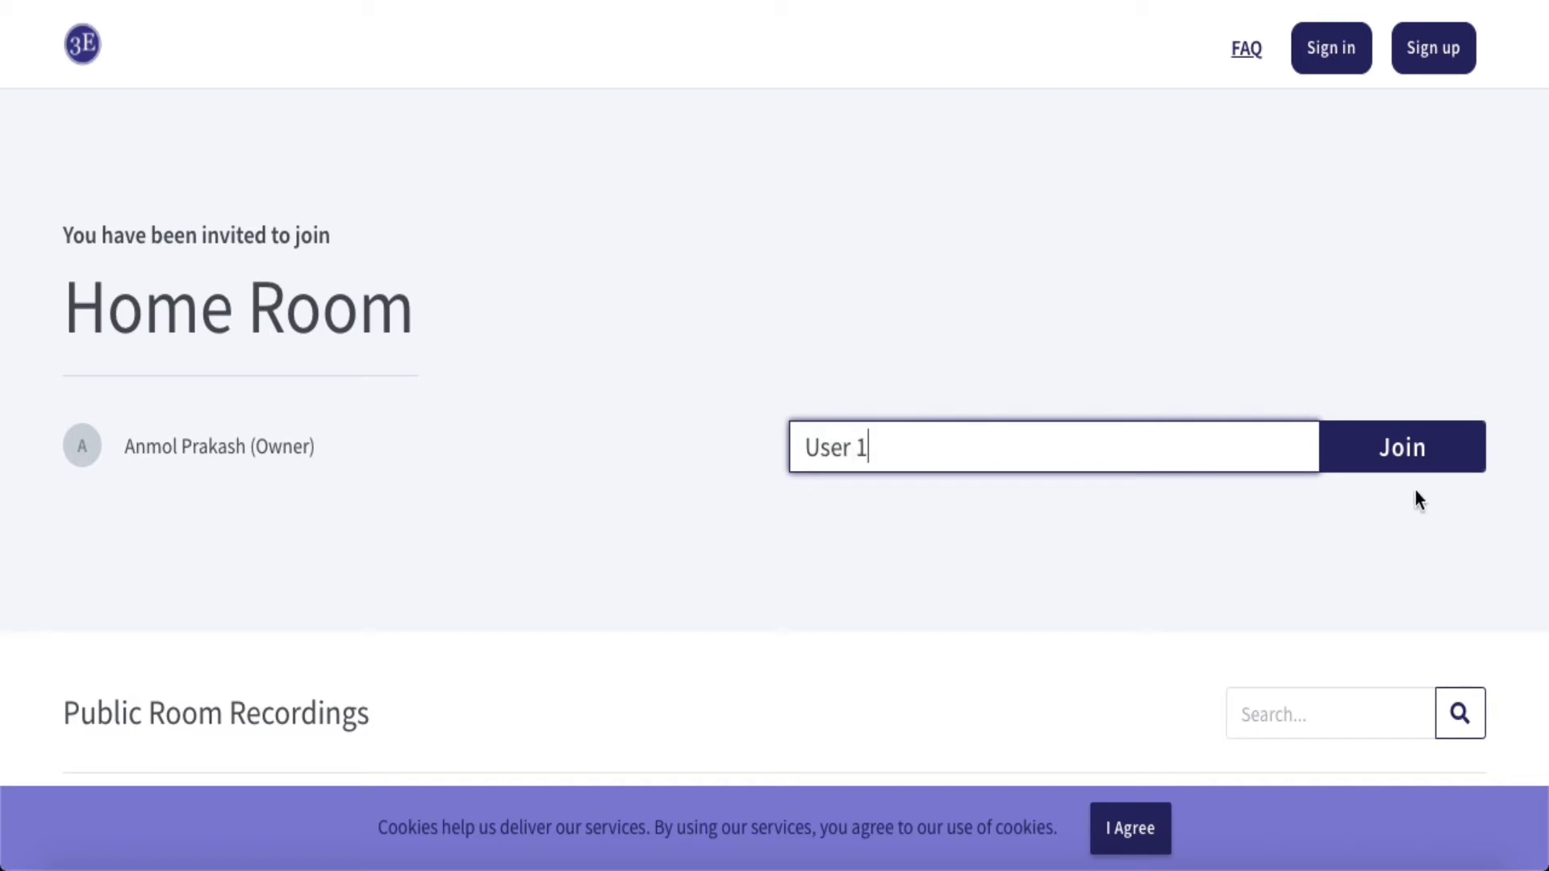
mouse_move(1402, 462)
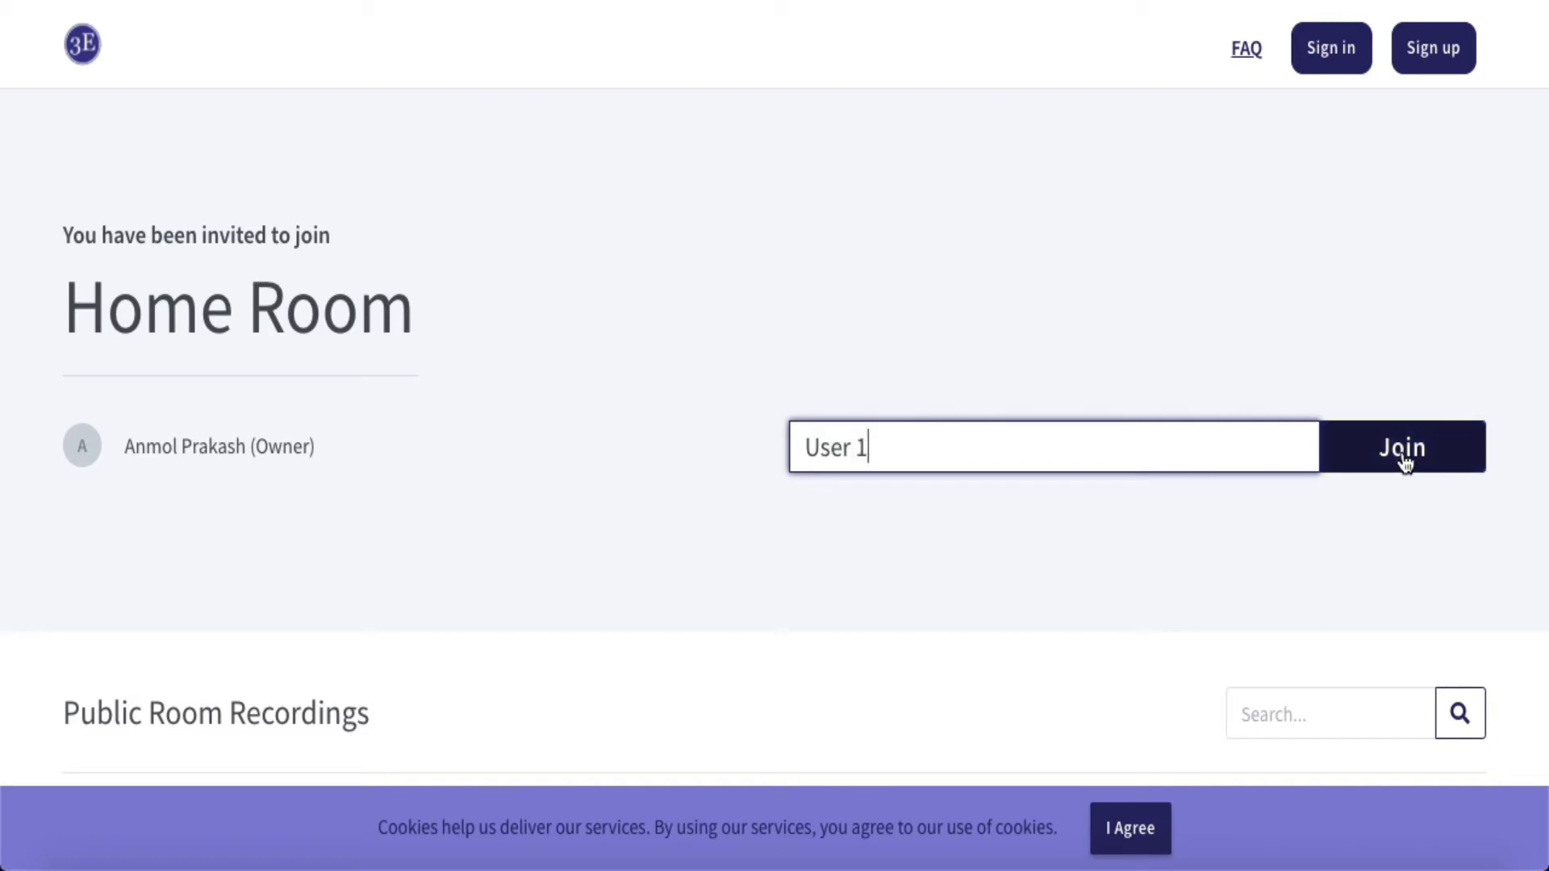
click(1401, 447)
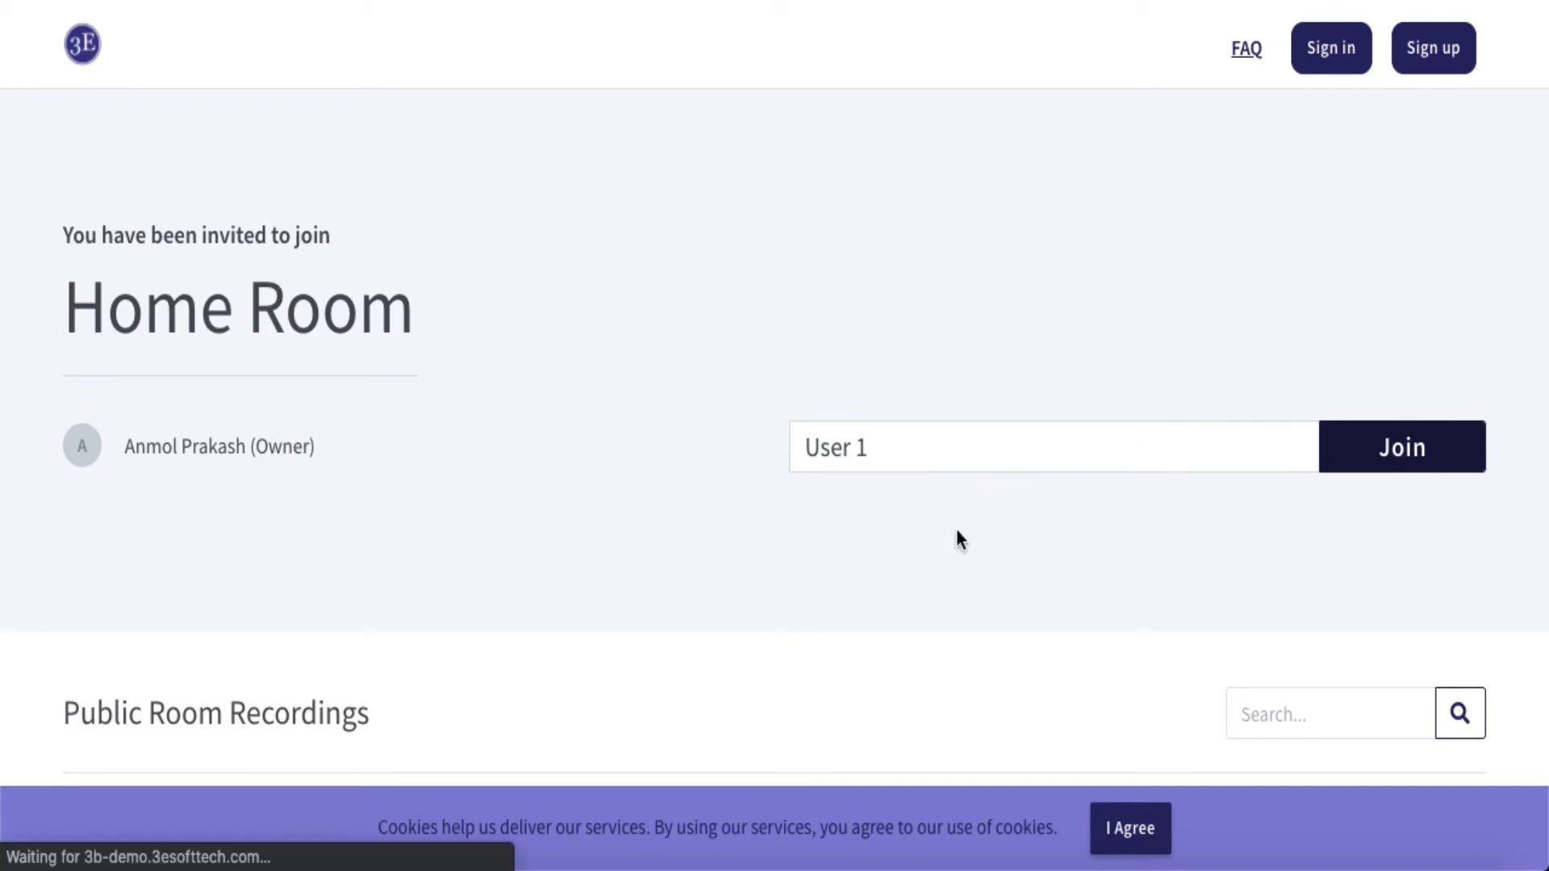
click(1400, 445)
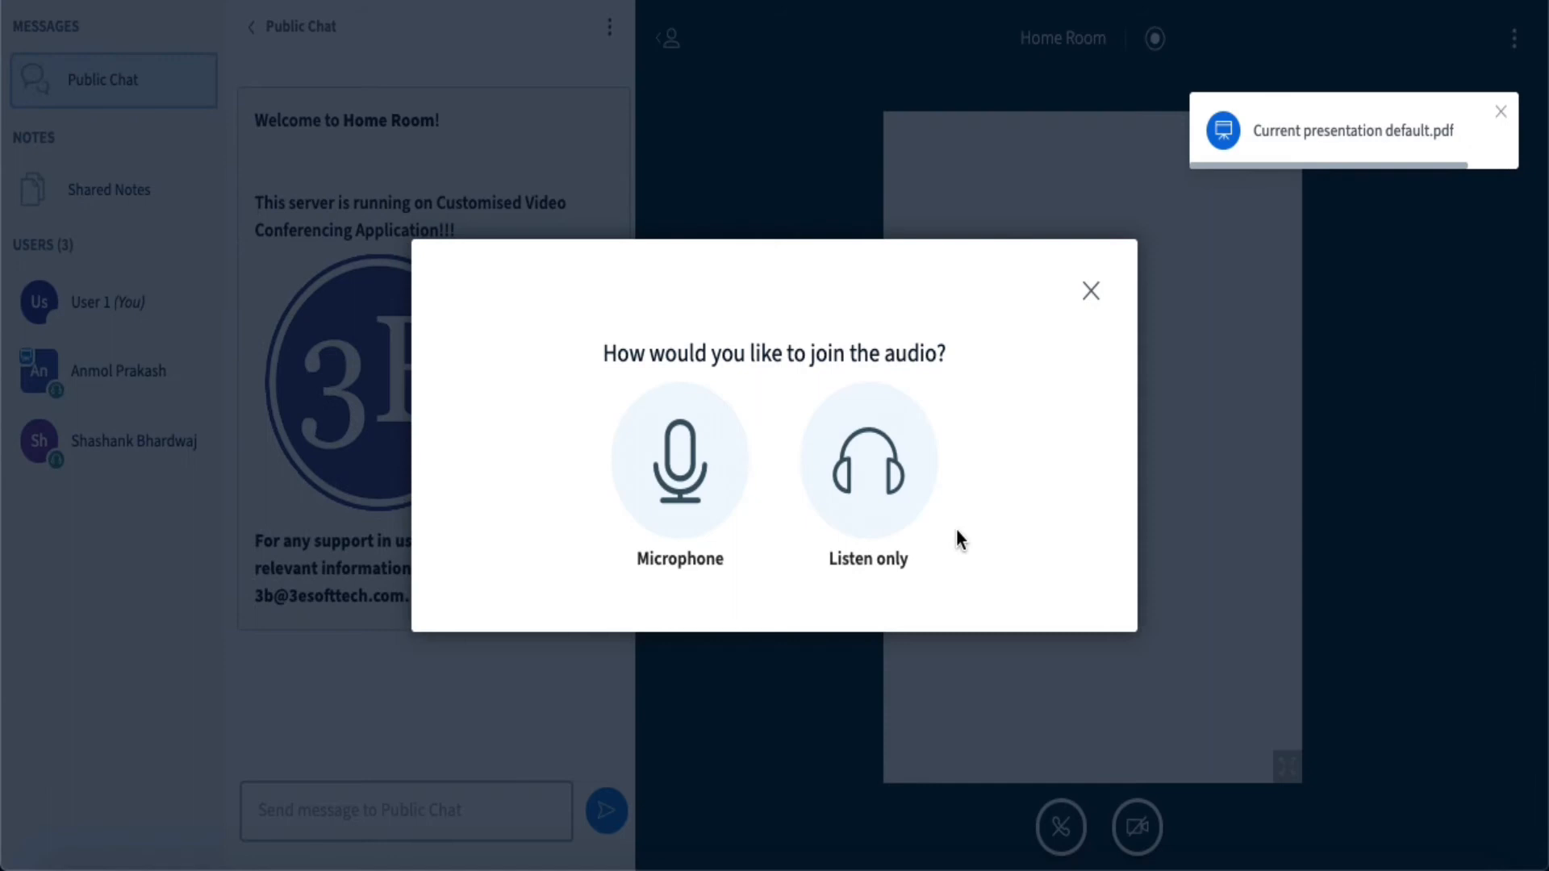
mouse_move(868, 459)
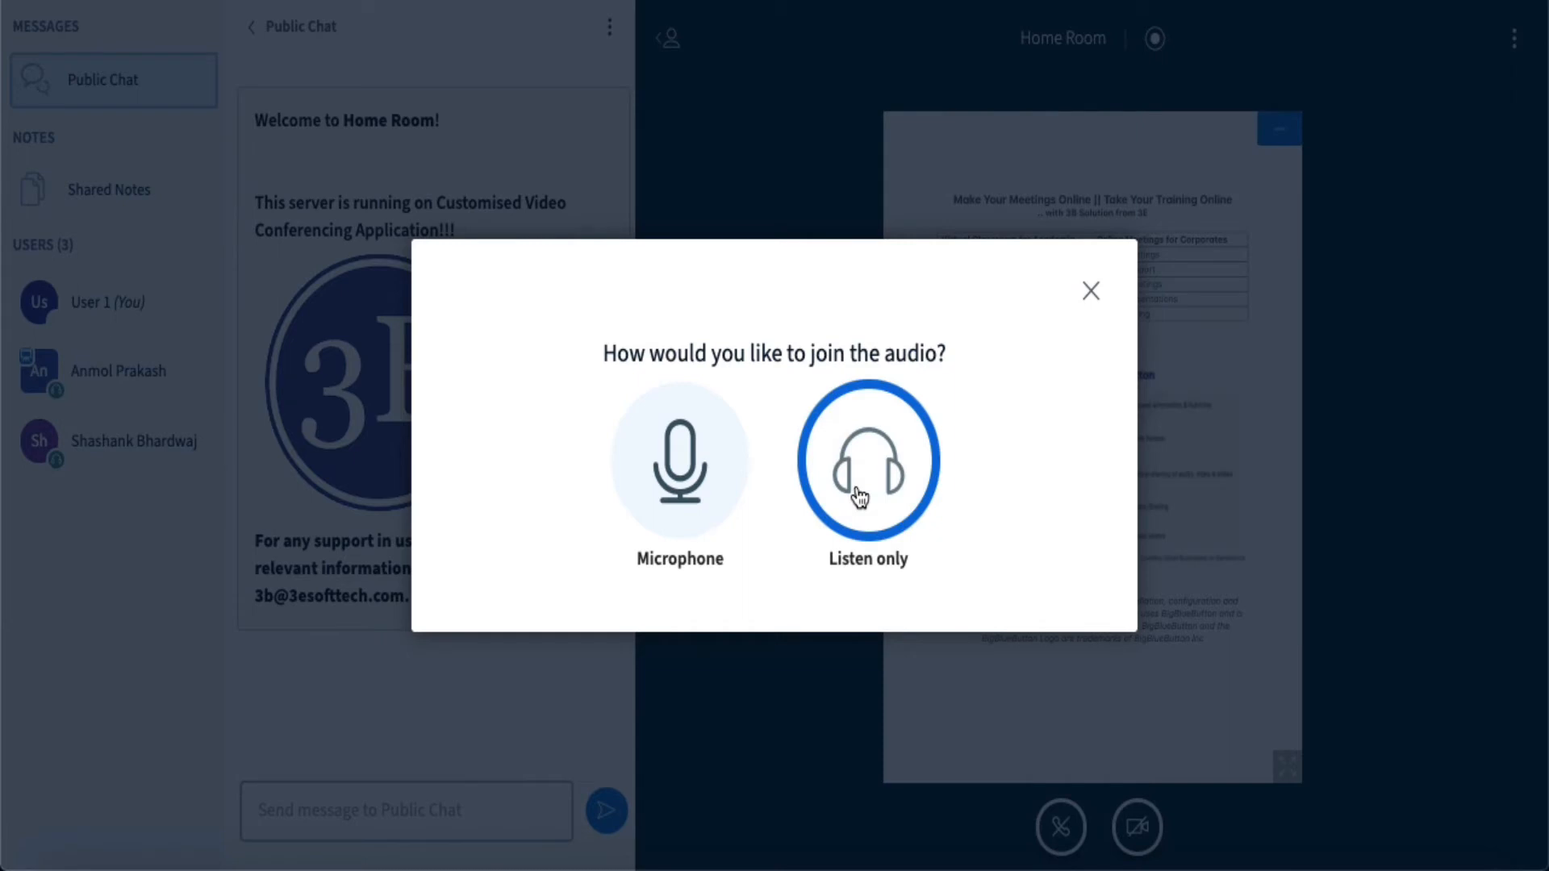
mouse_move(1177, 440)
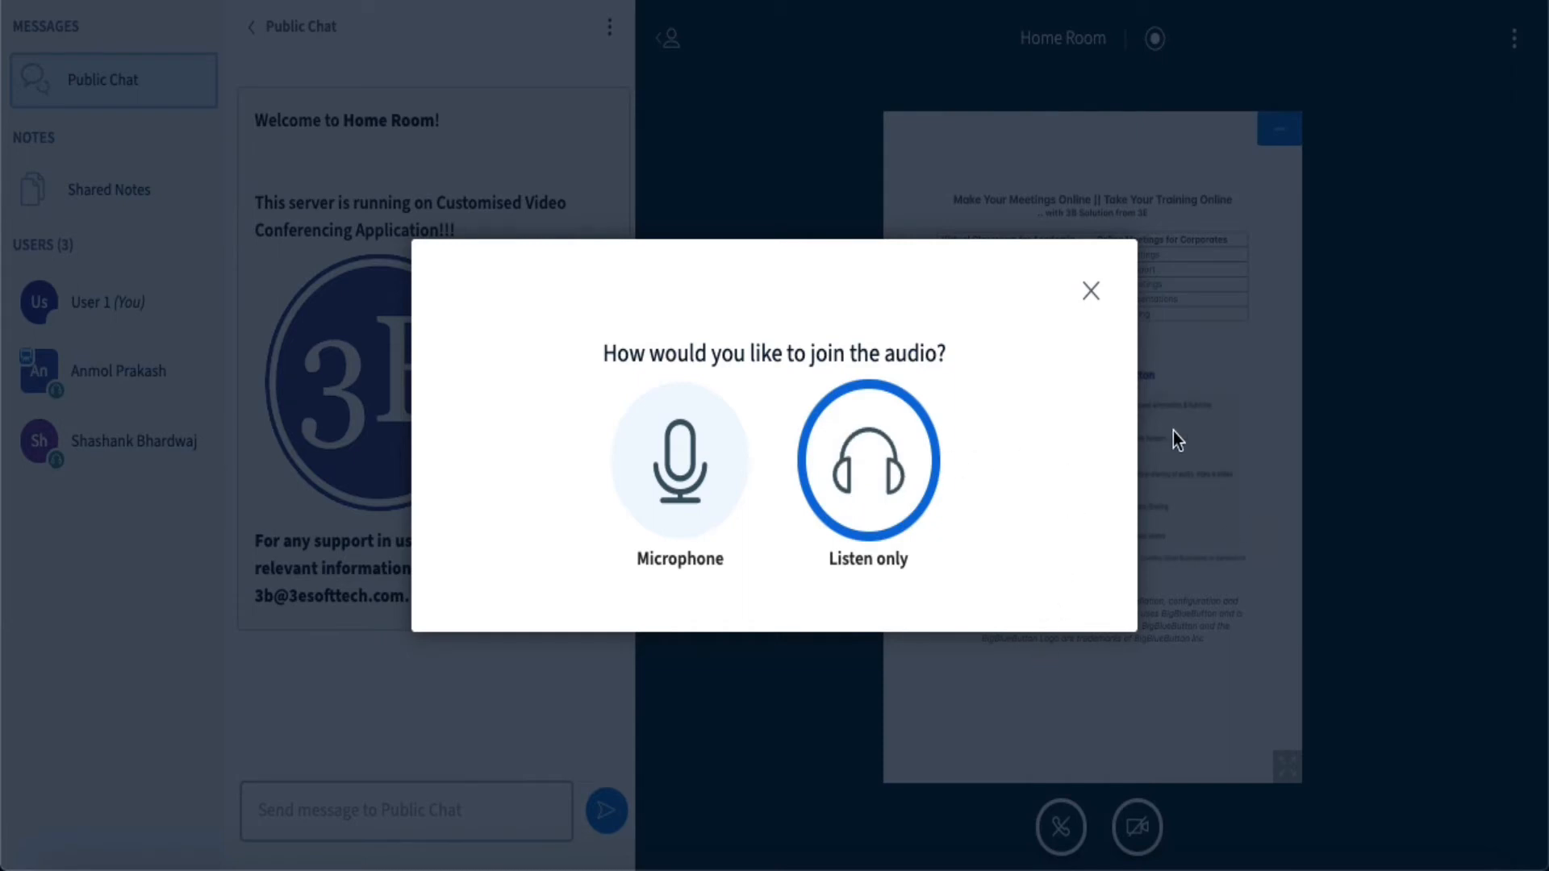
mouse_move(1156, 405)
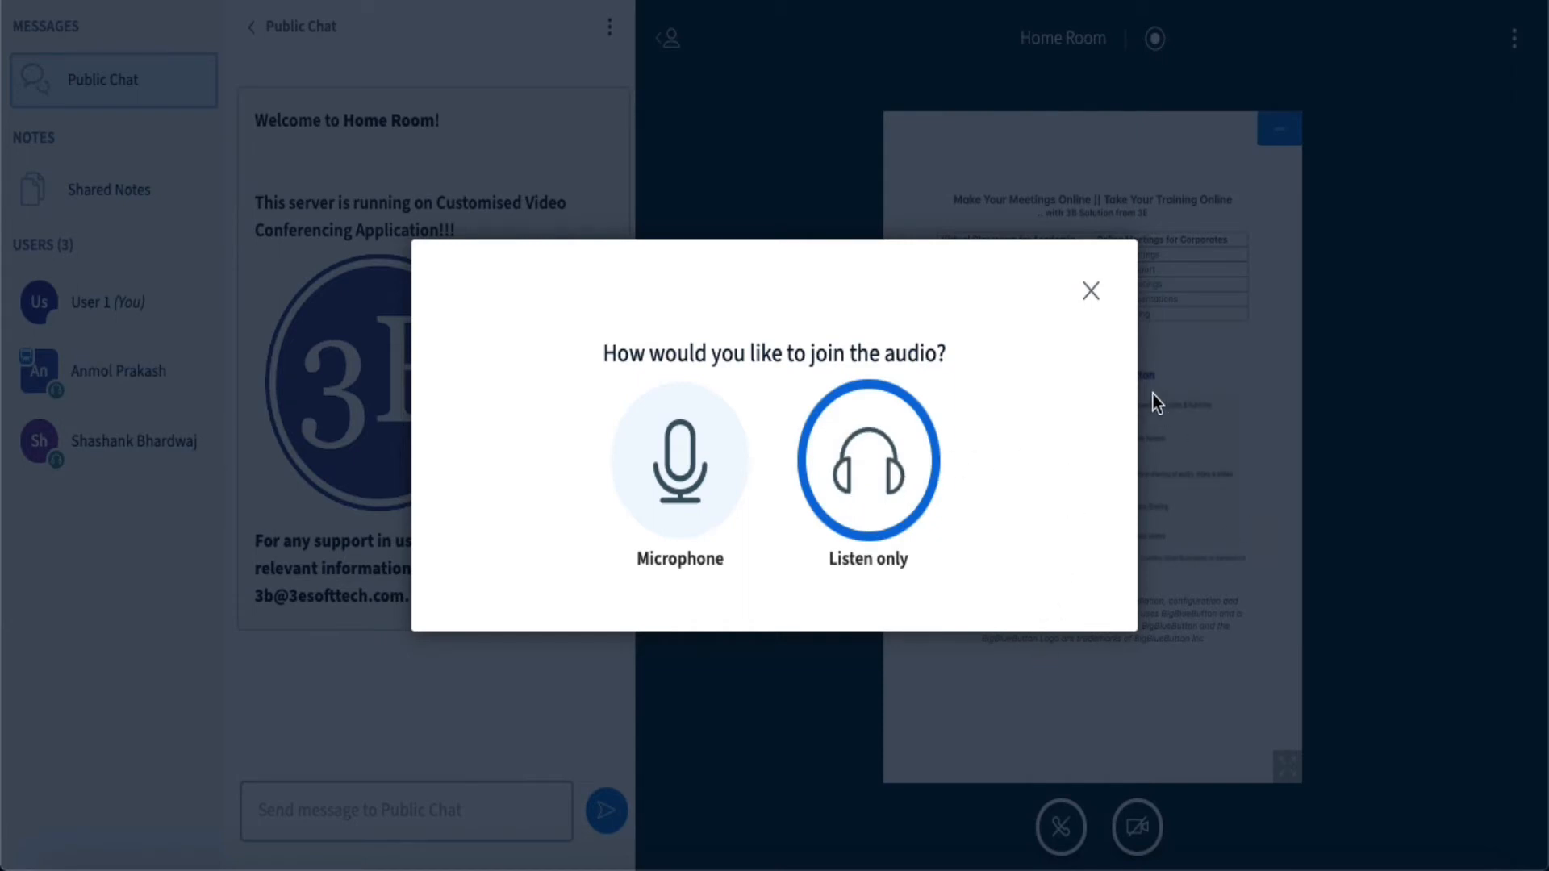
As User 1, join audio listen-only, block microphone access, and collapse Public Chat.
click(680, 462)
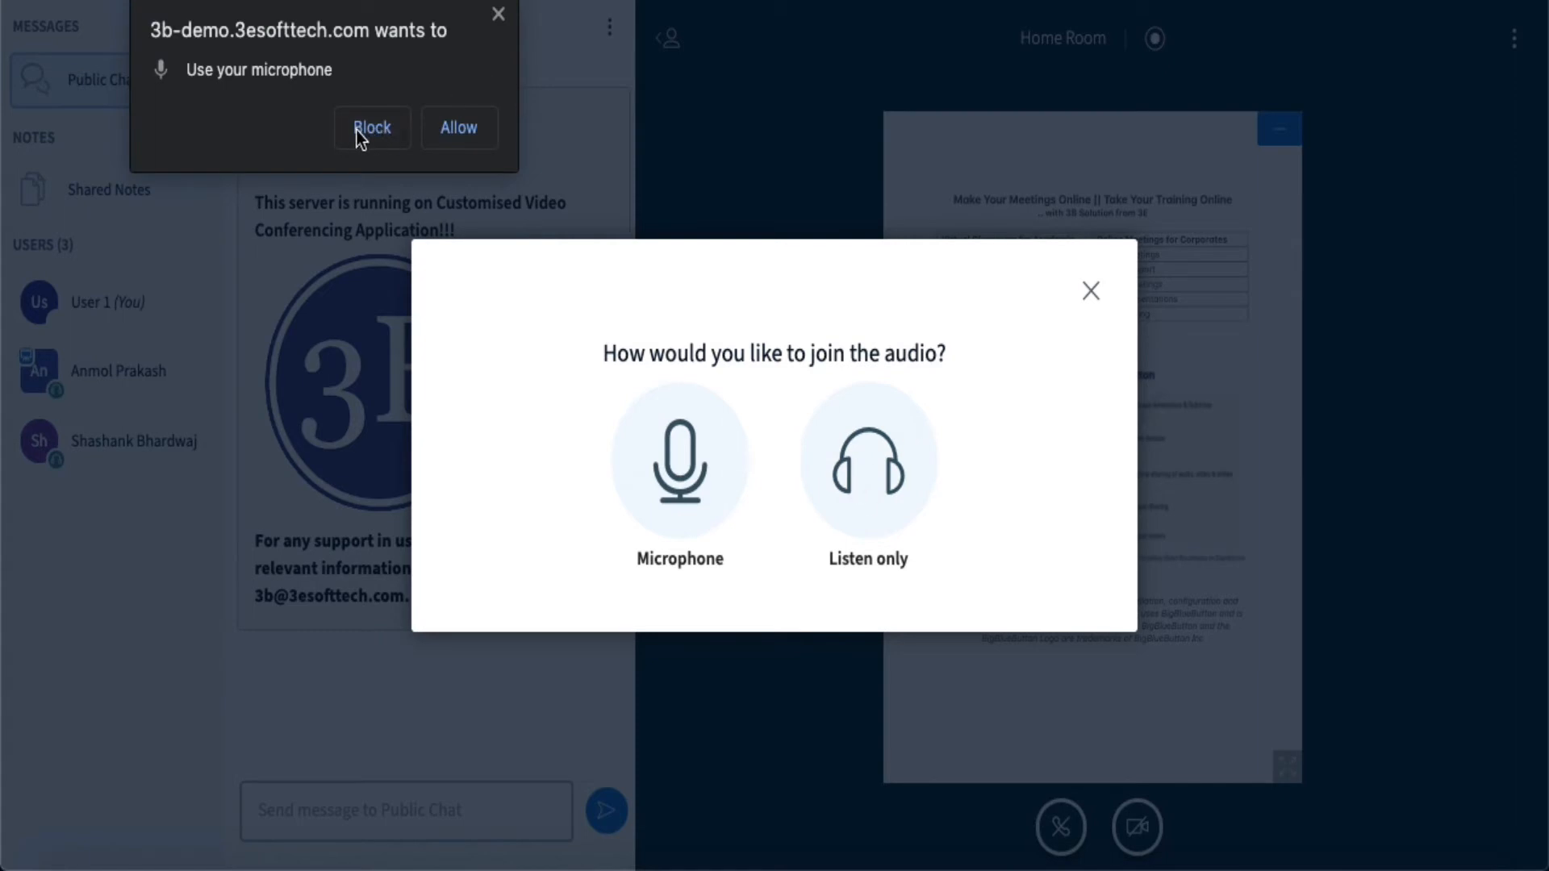
click(680, 460)
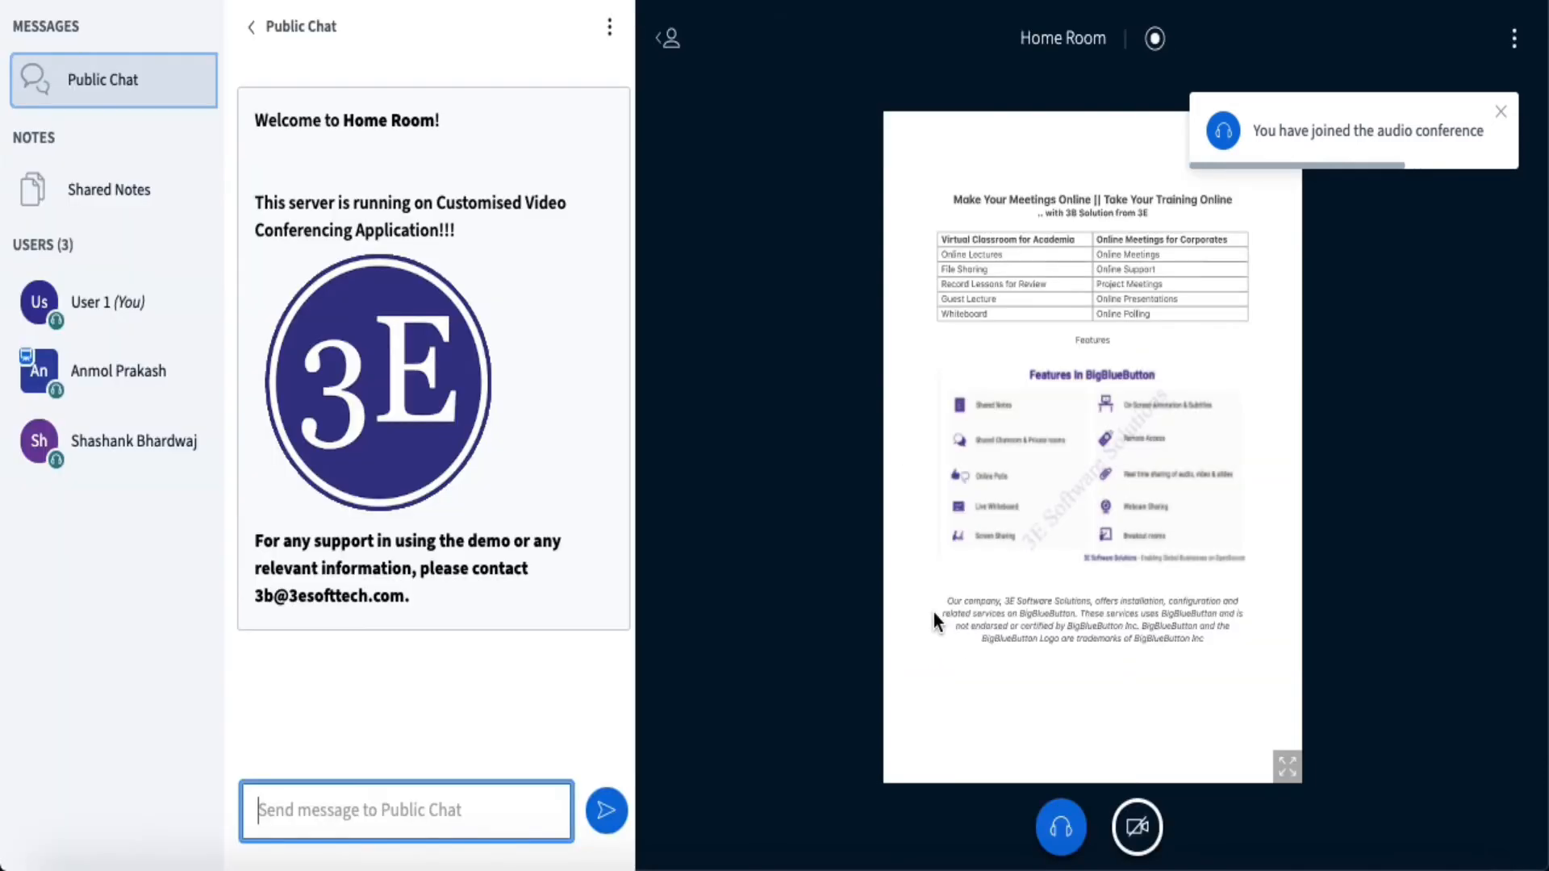
click(252, 28)
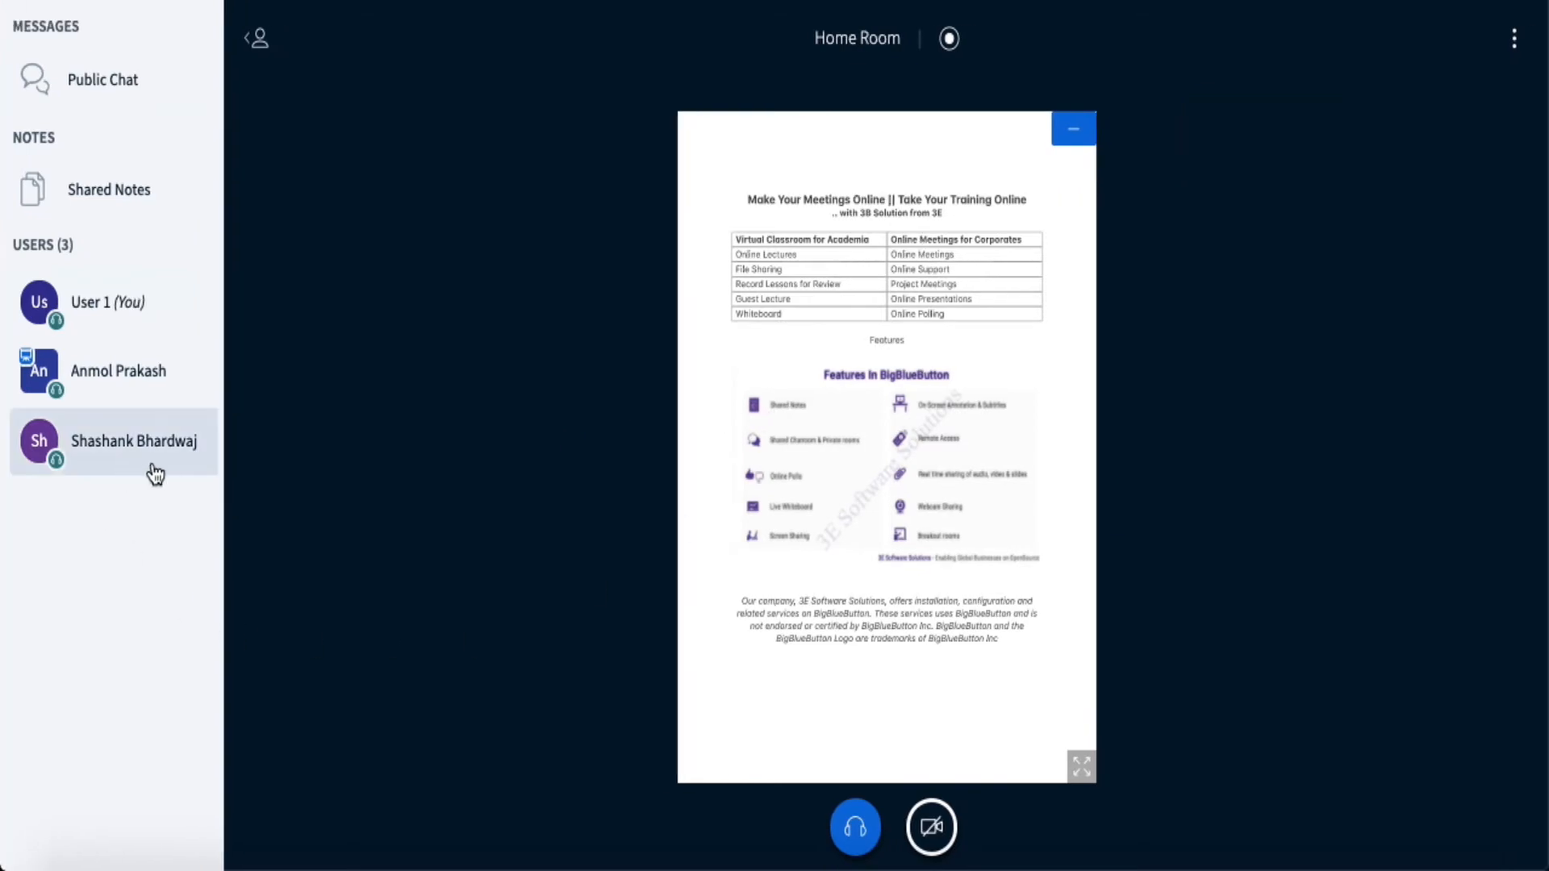
In the presenter's window, collapse Public Chat and show the Polling panel.
click(102, 79)
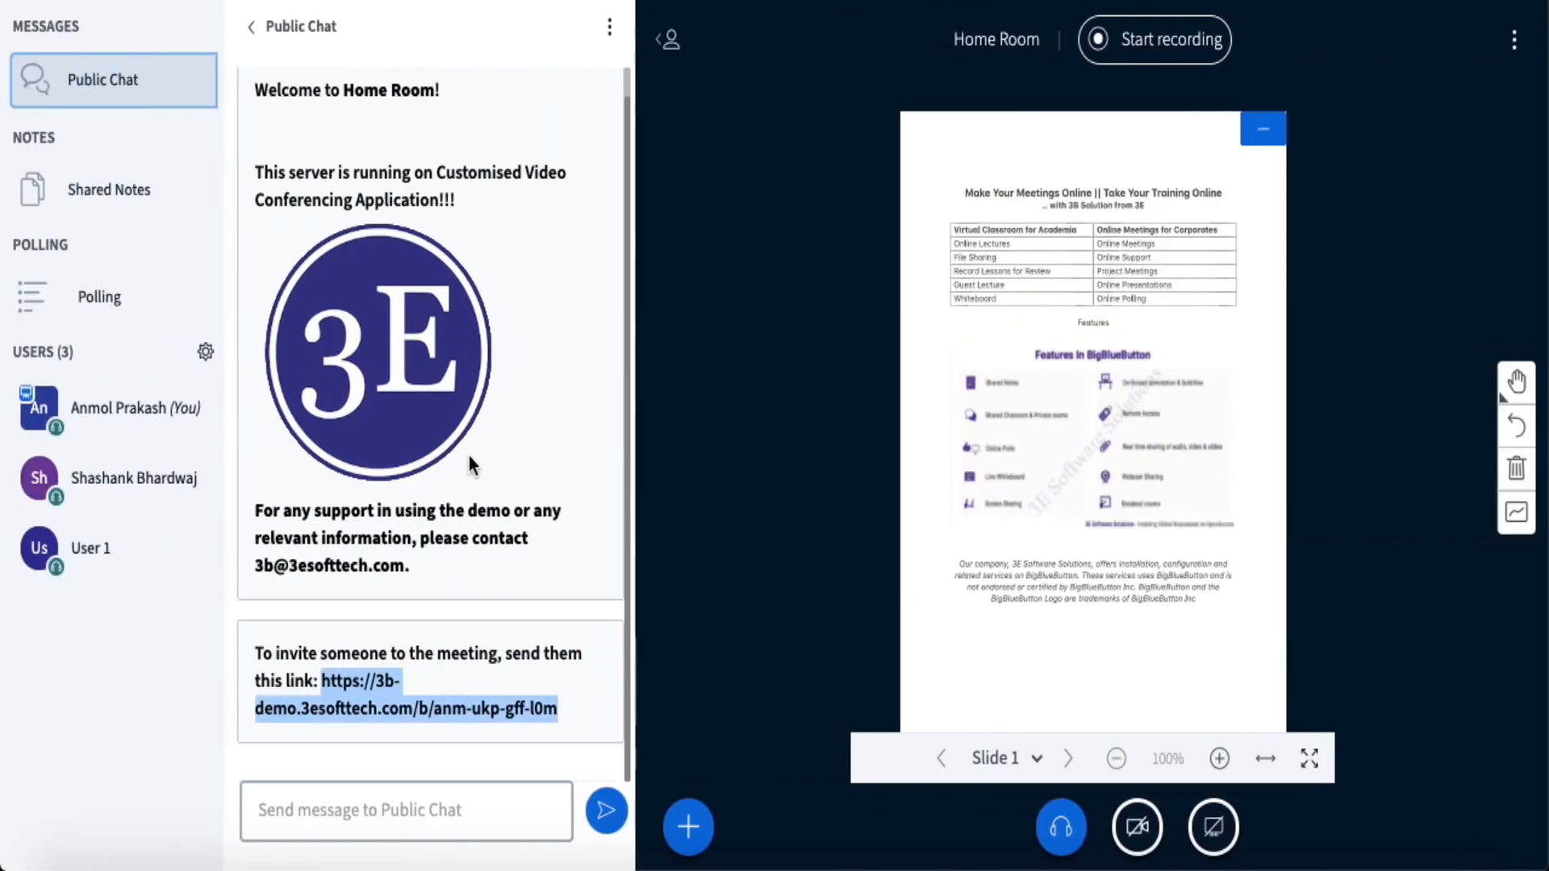
click(252, 27)
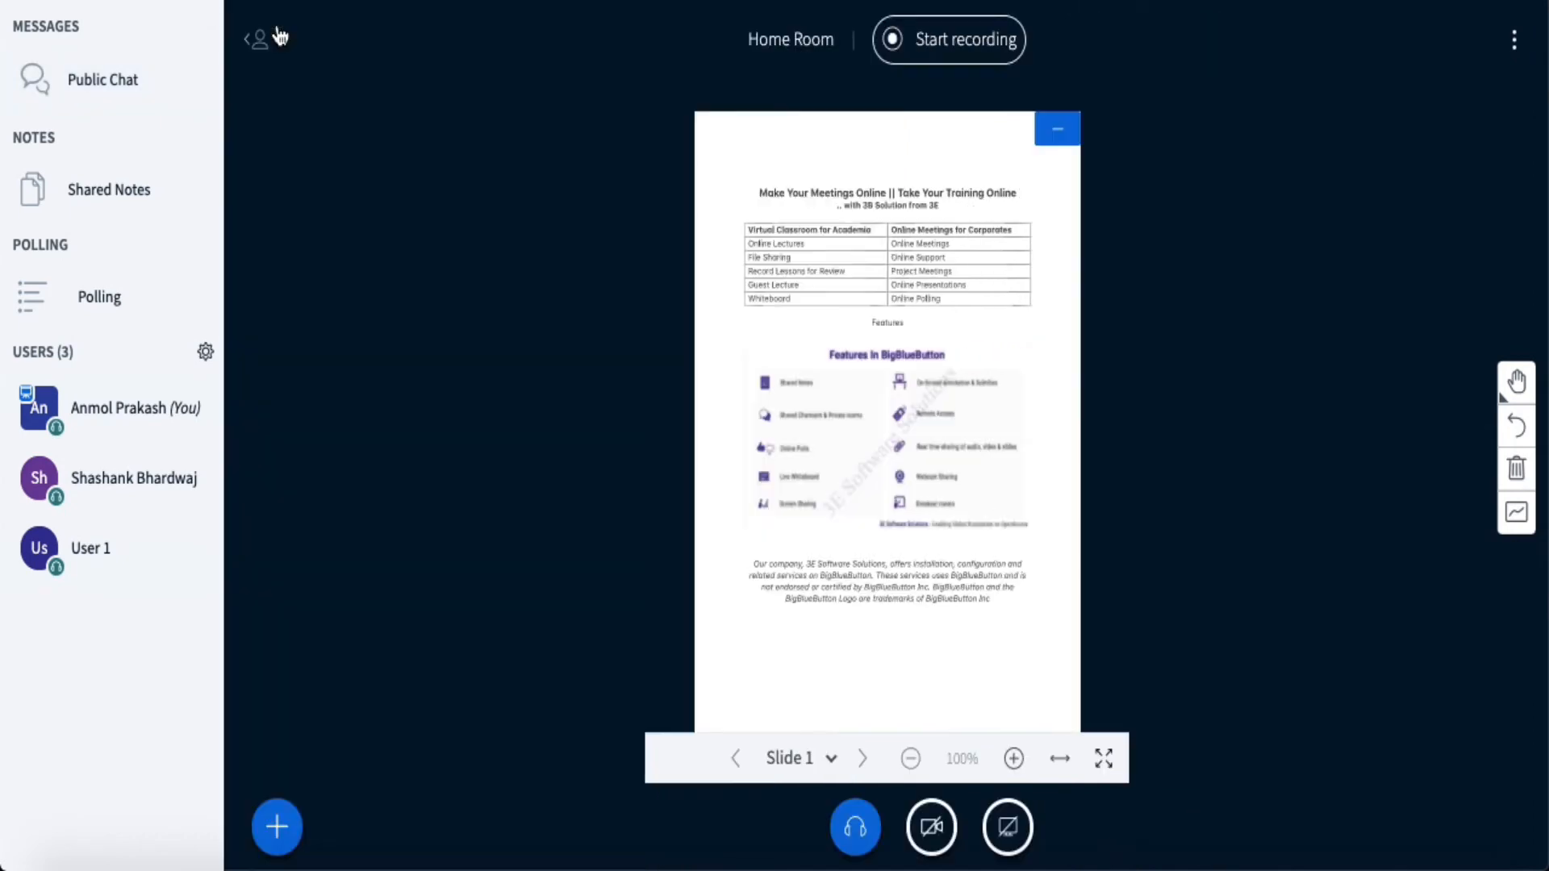
mouse_move(503, 371)
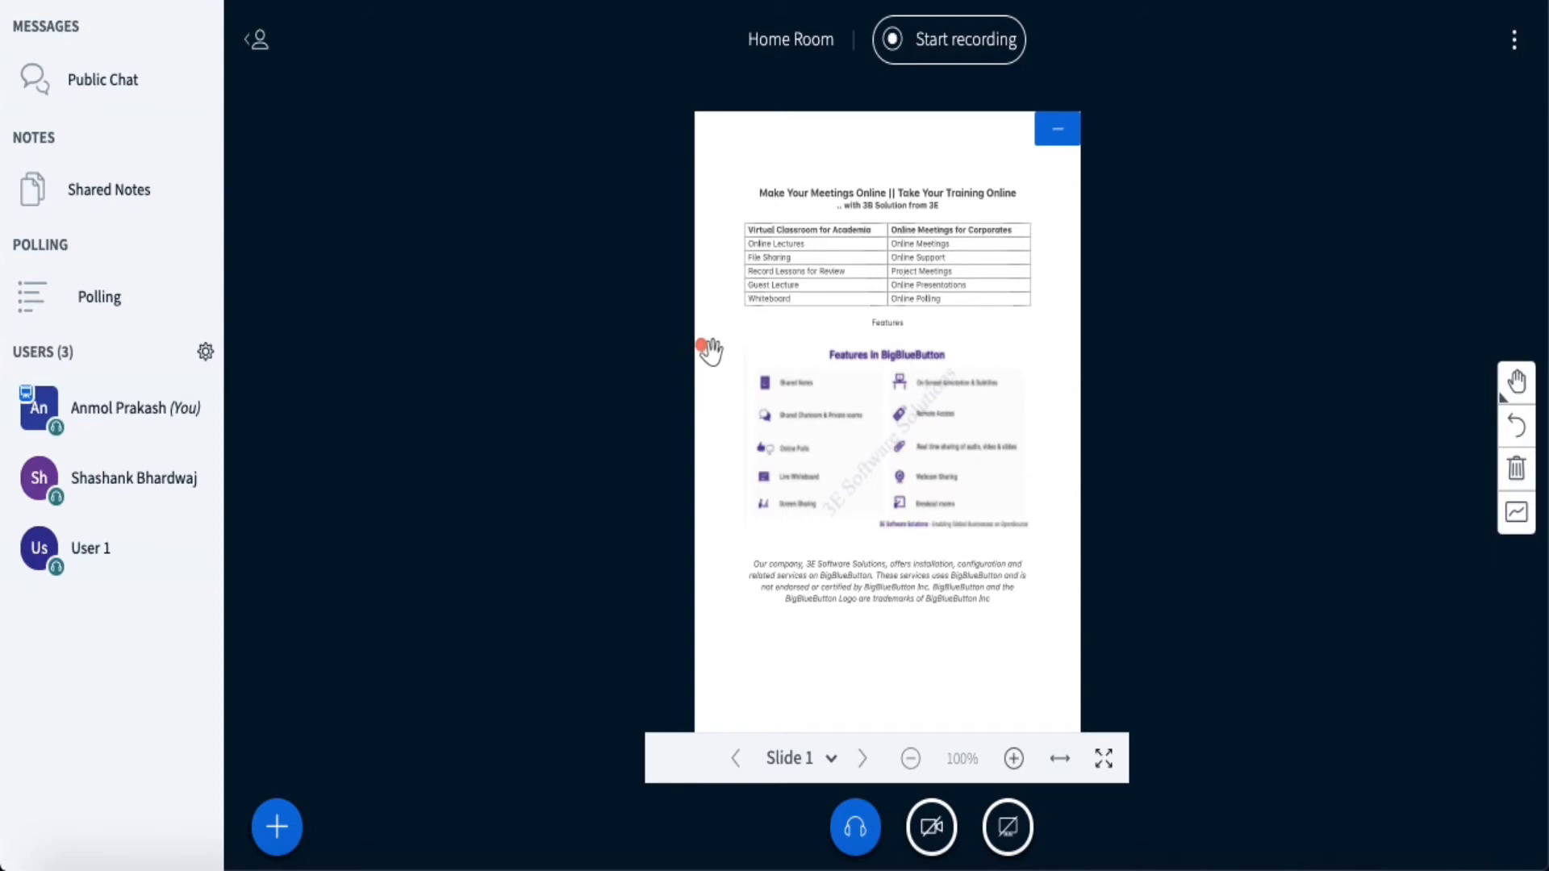
mouse_move(342, 214)
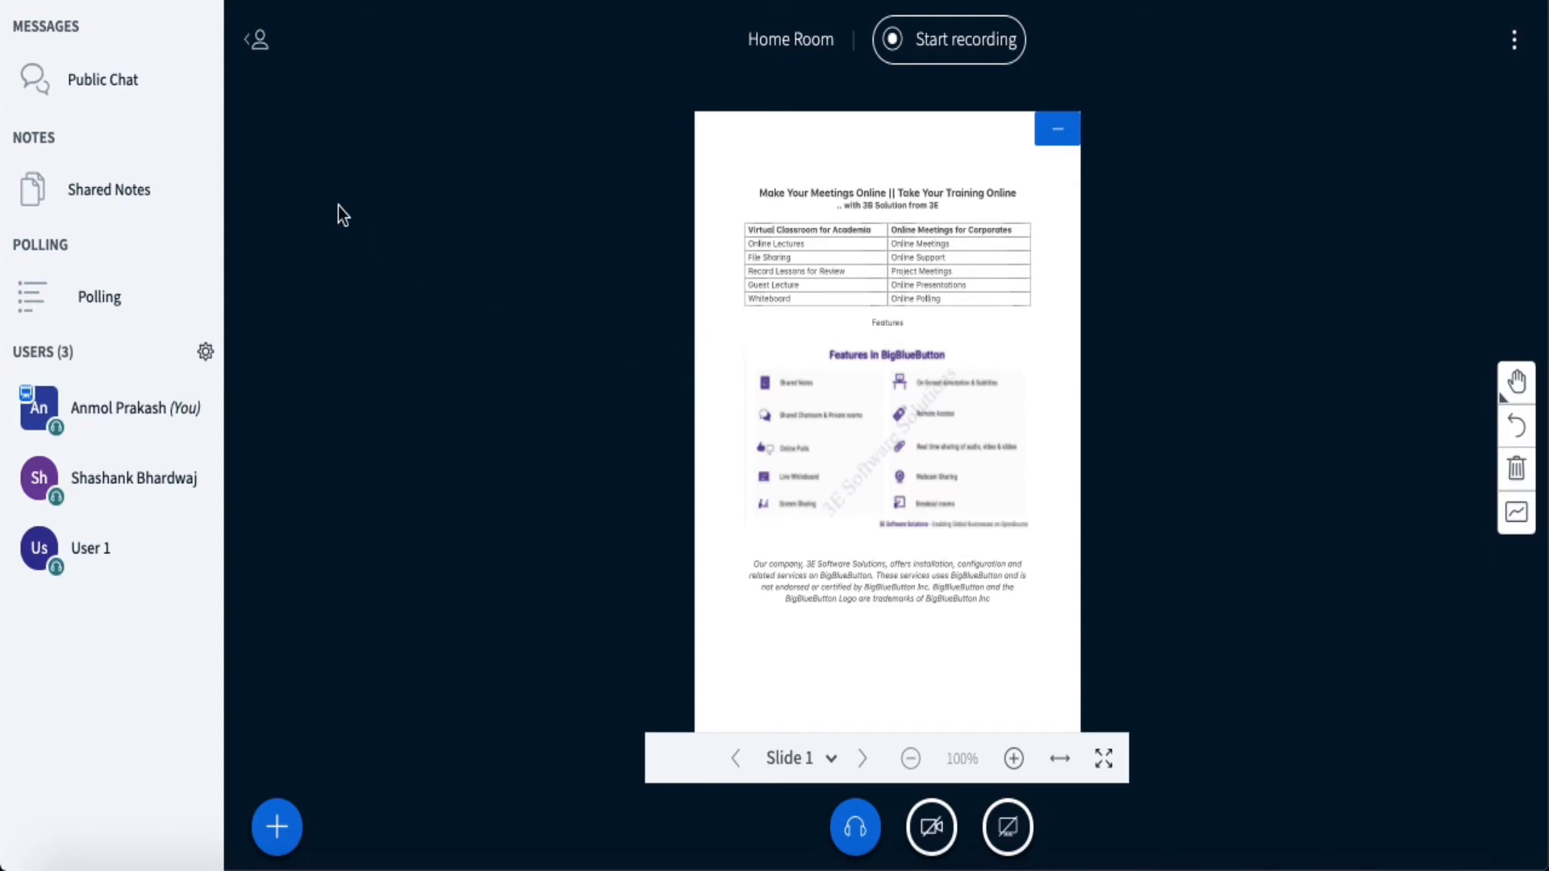
mouse_move(518, 430)
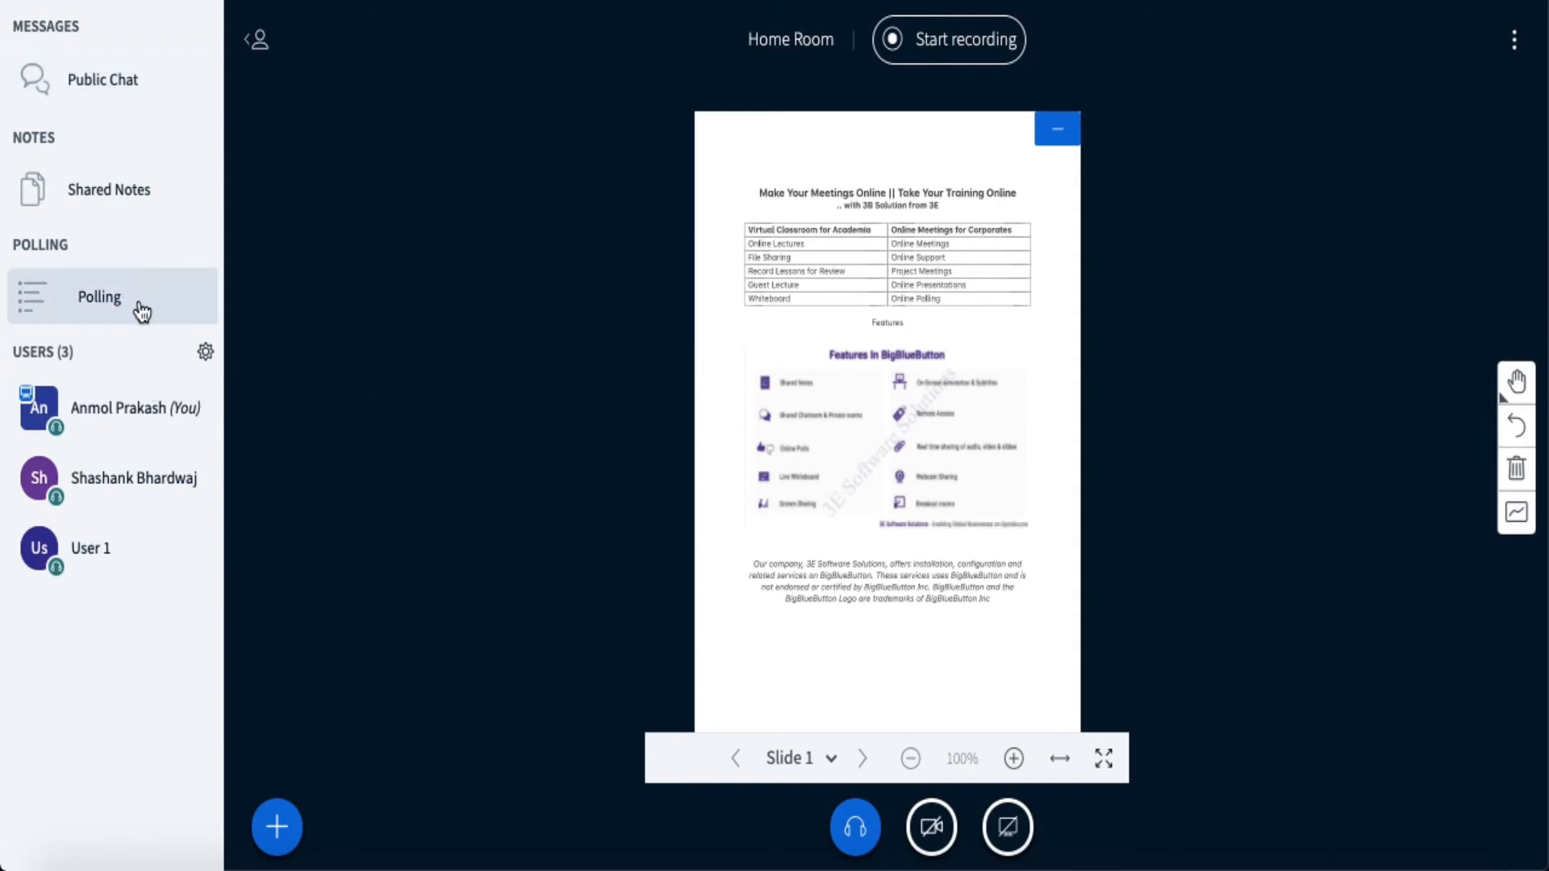
click(99, 297)
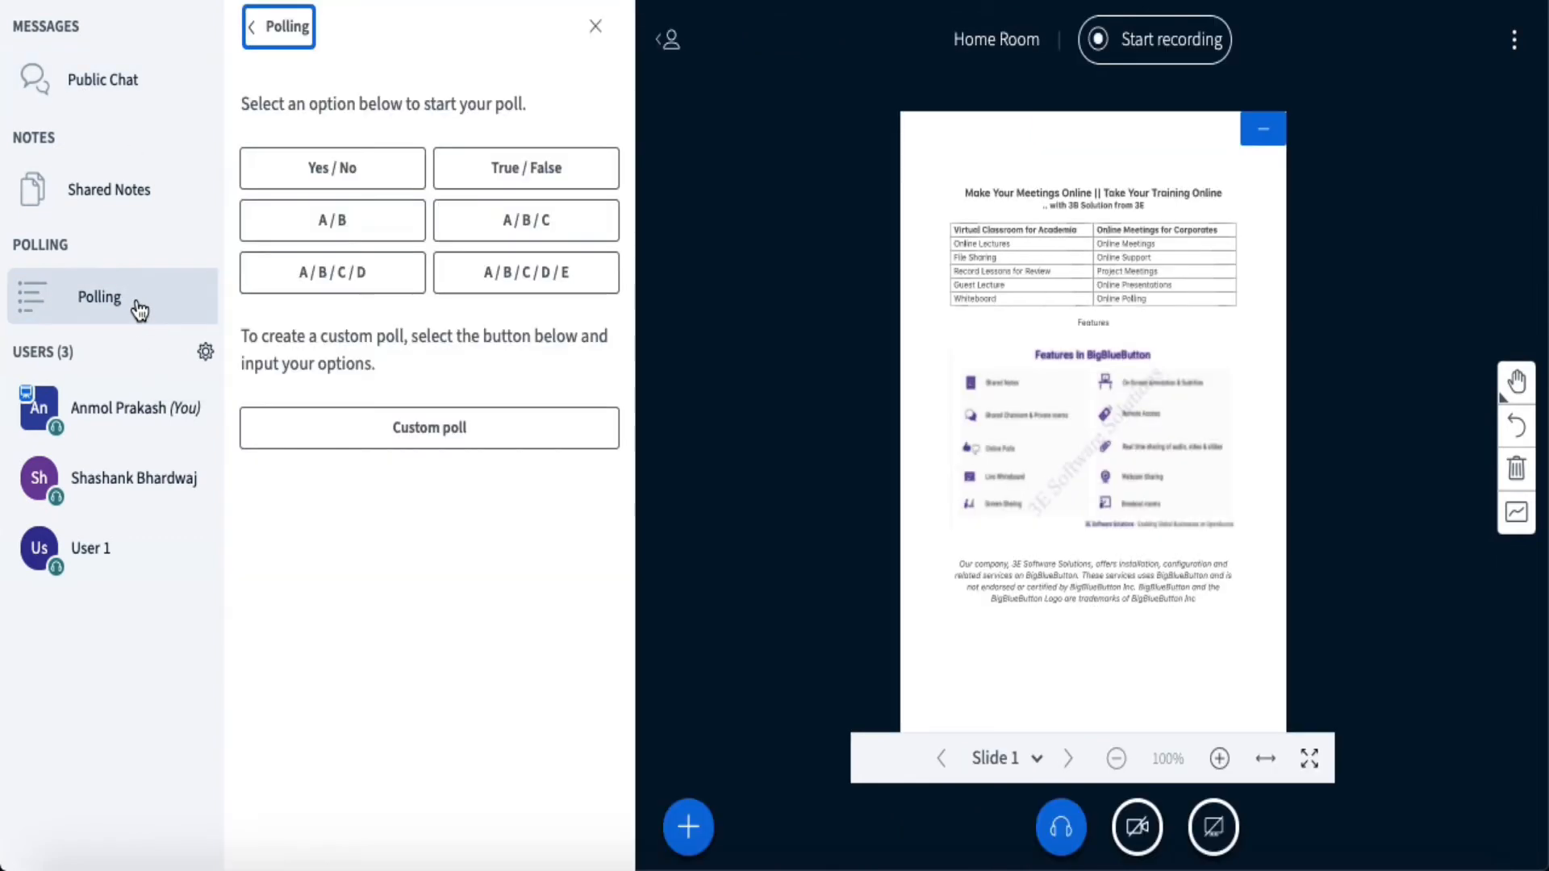
mouse_move(332, 166)
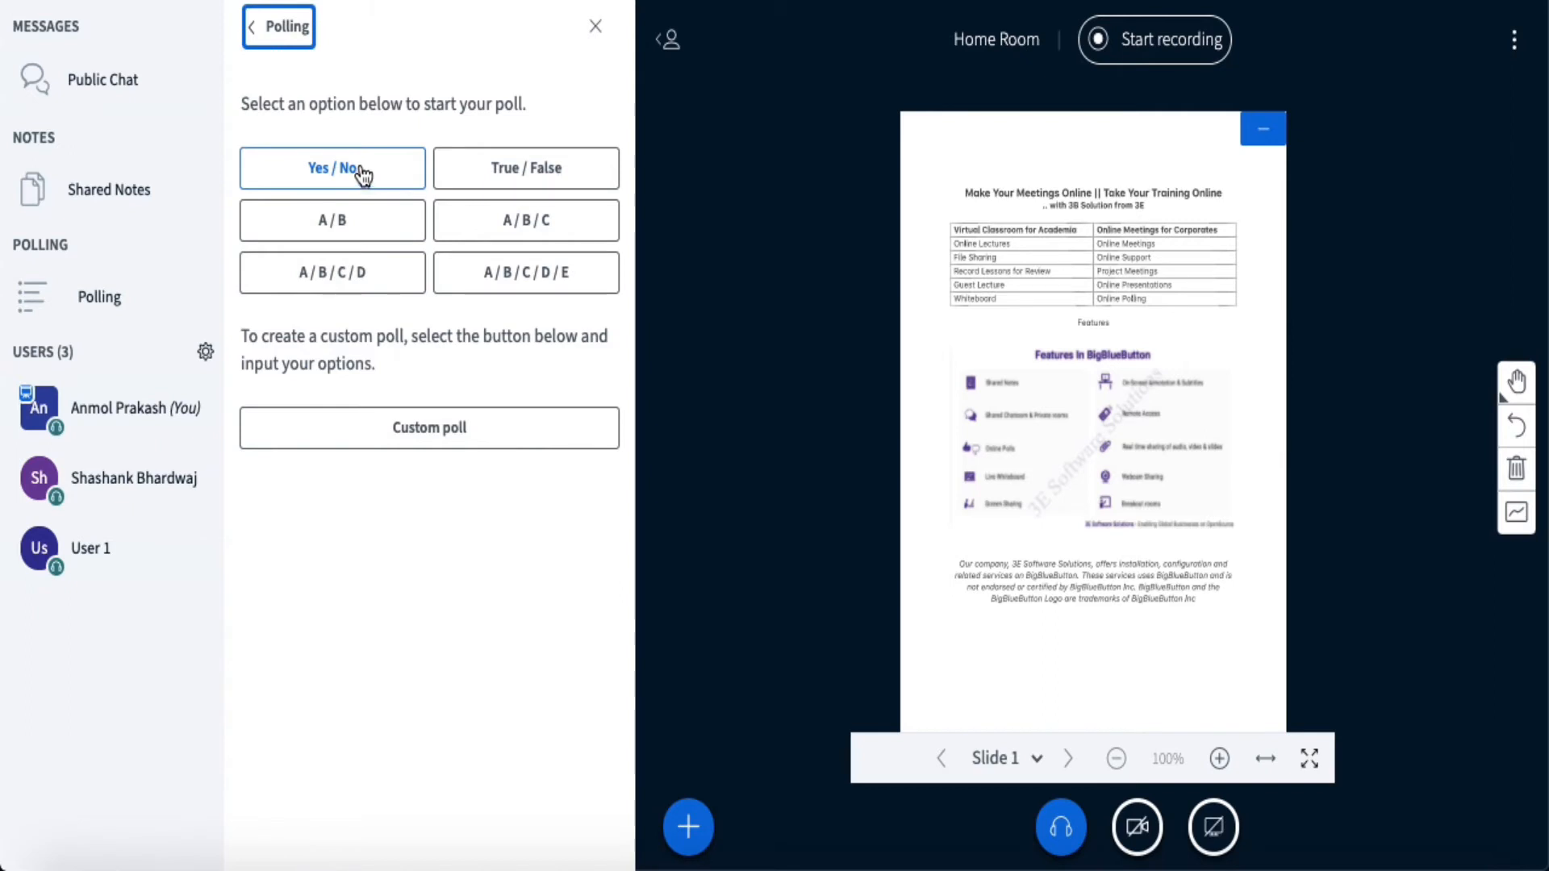
Start a Yes/No poll and answer Yes as the participant, reaching 100% Yes.
click(332, 166)
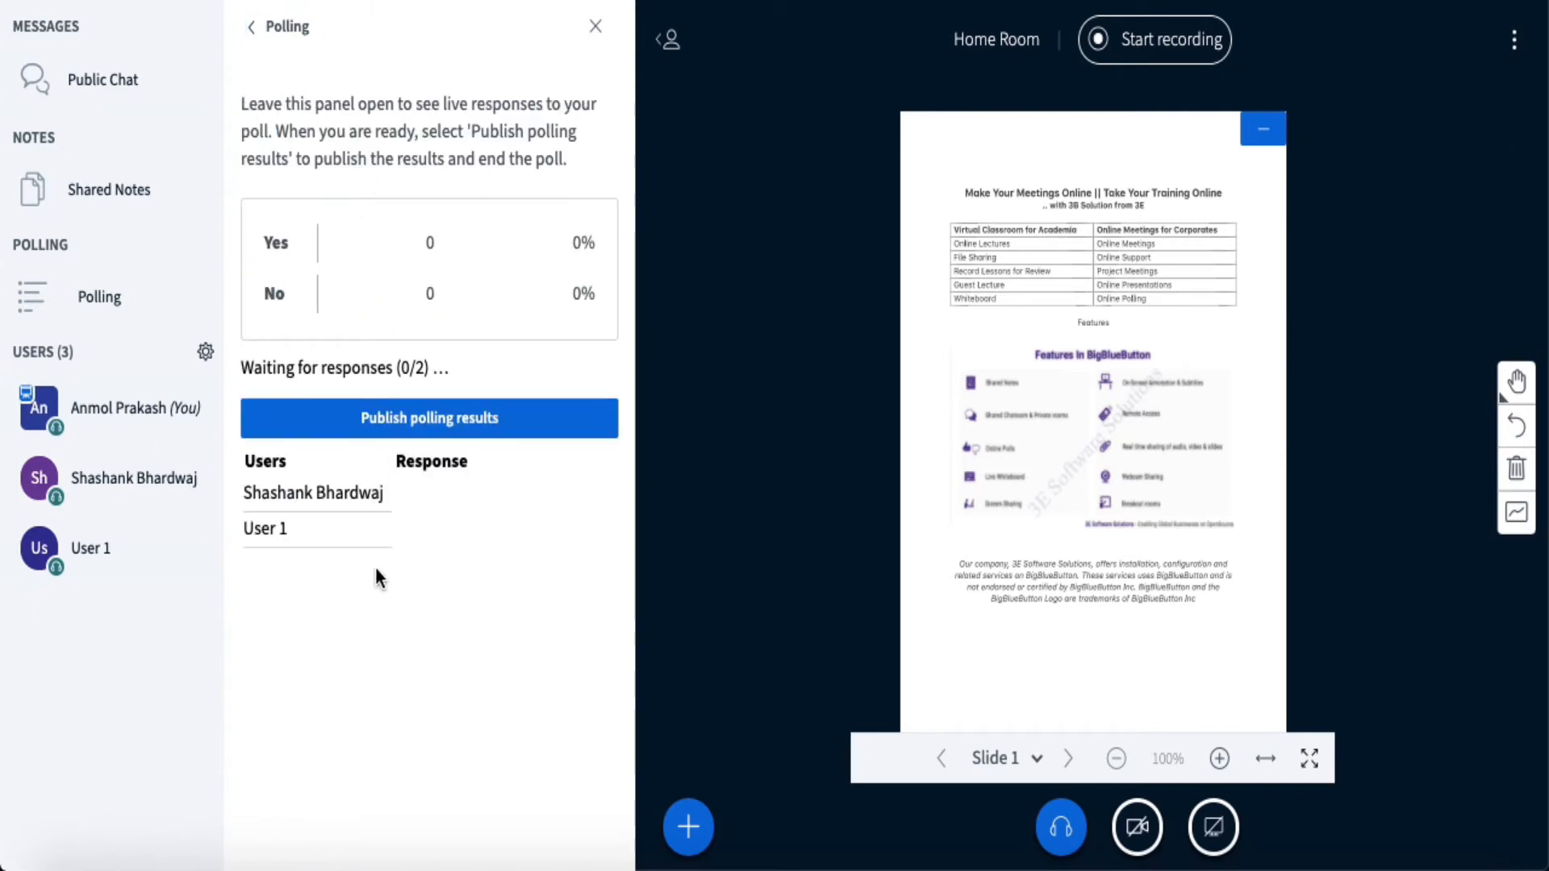
mouse_move(455, 297)
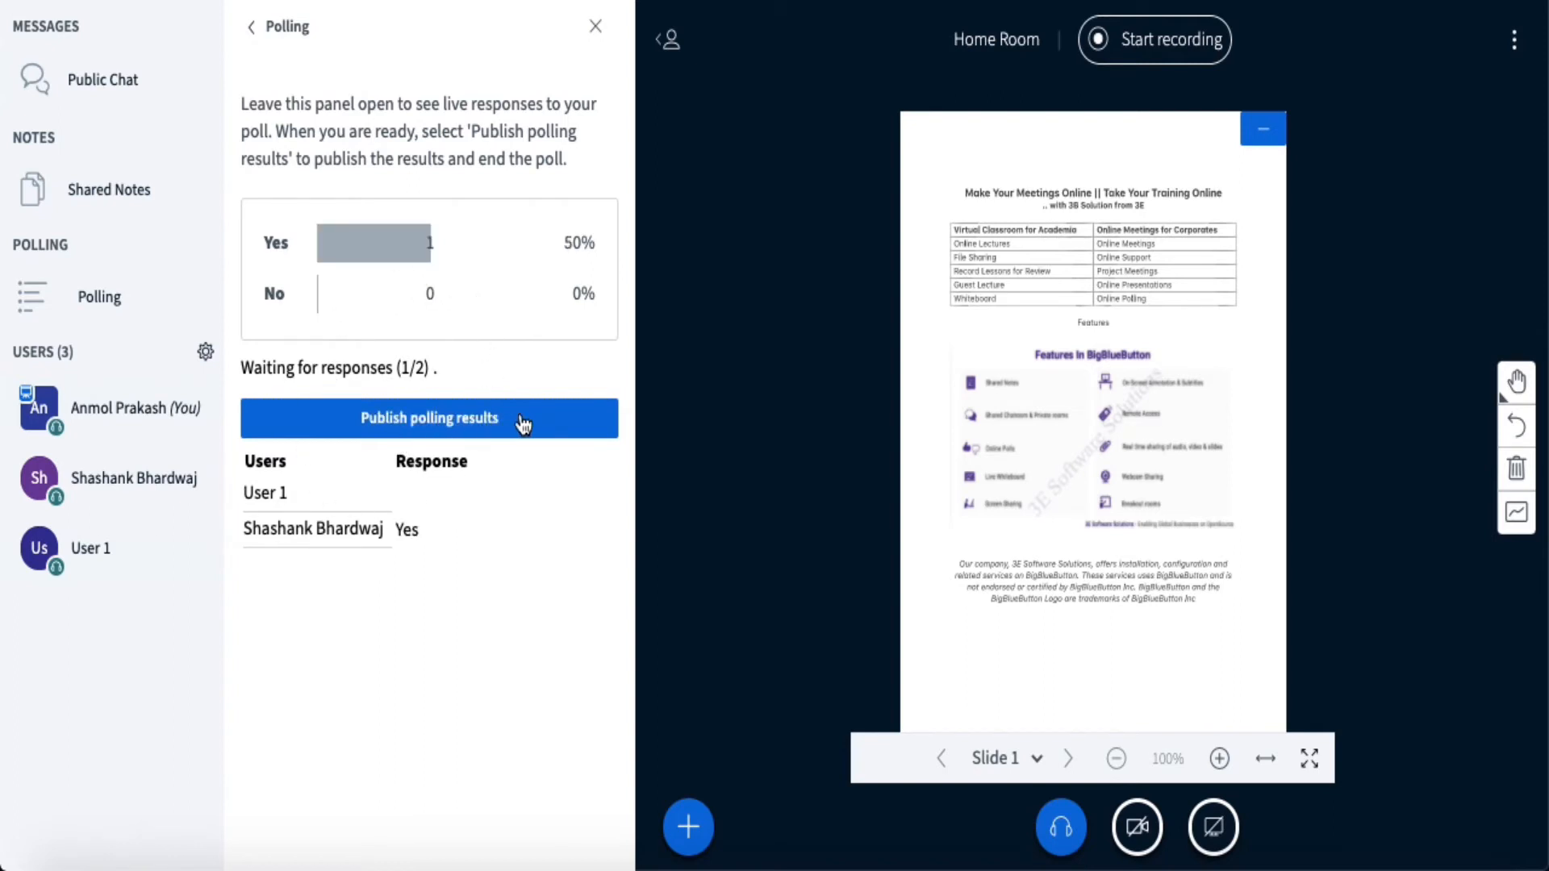
mouse_move(316, 148)
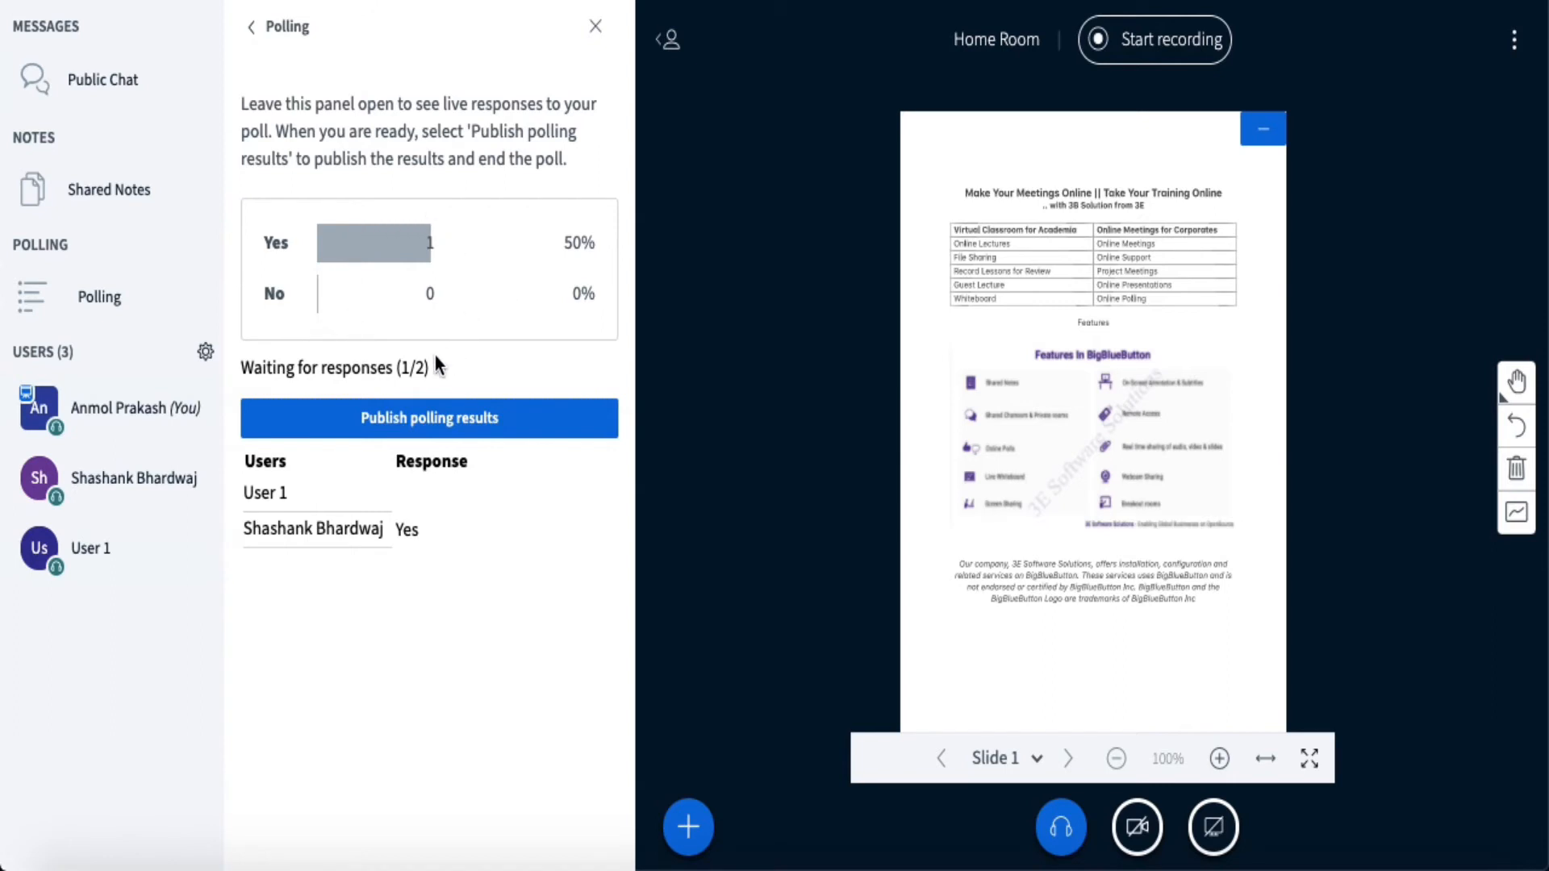
mouse_move(442, 355)
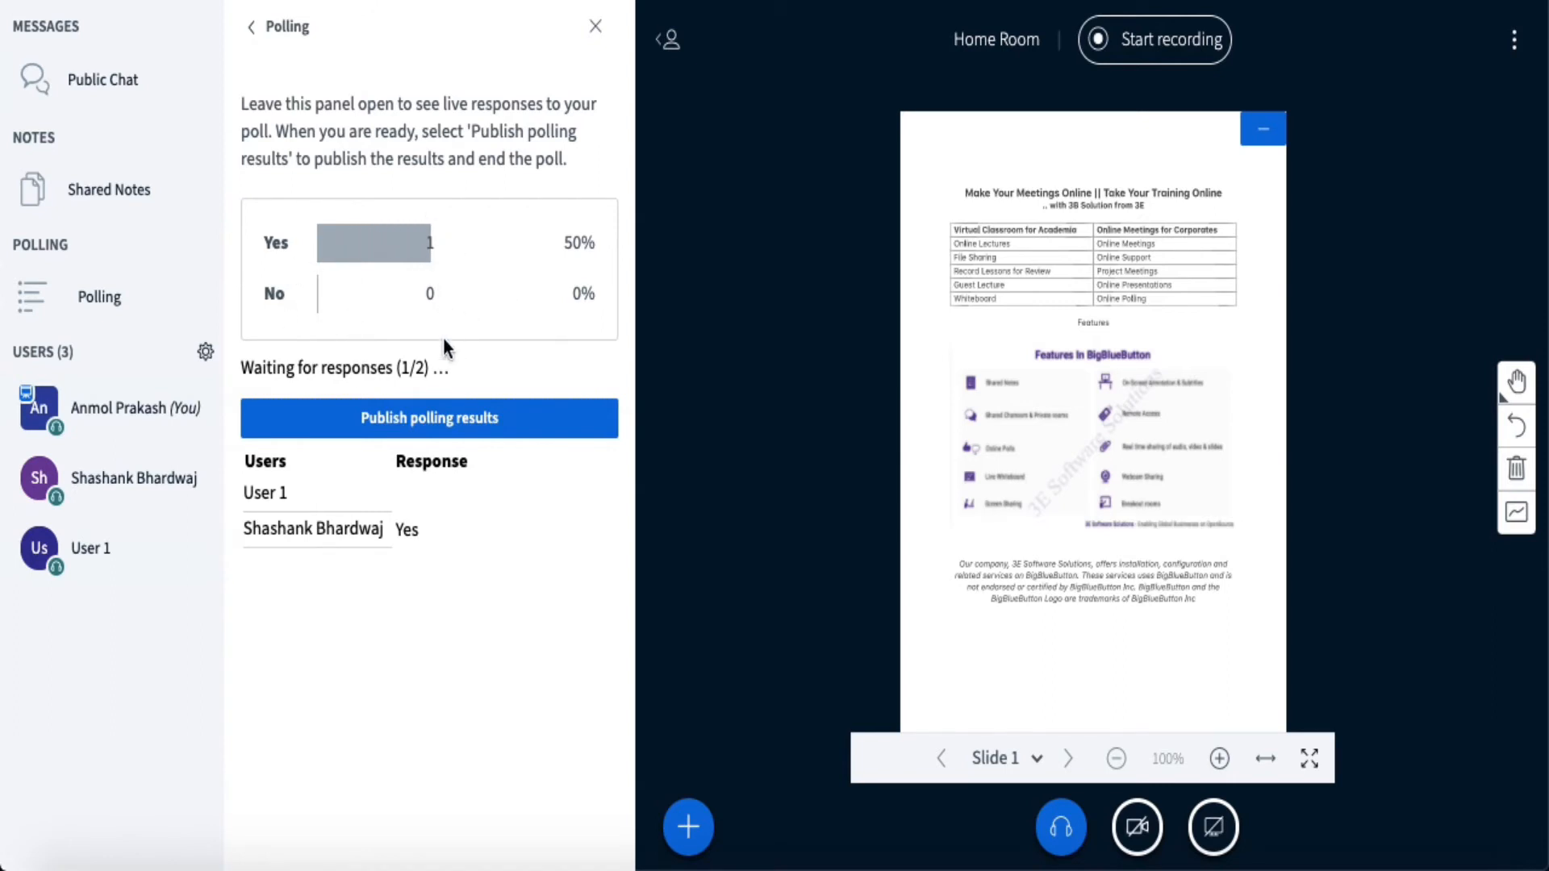
mouse_move(307, 539)
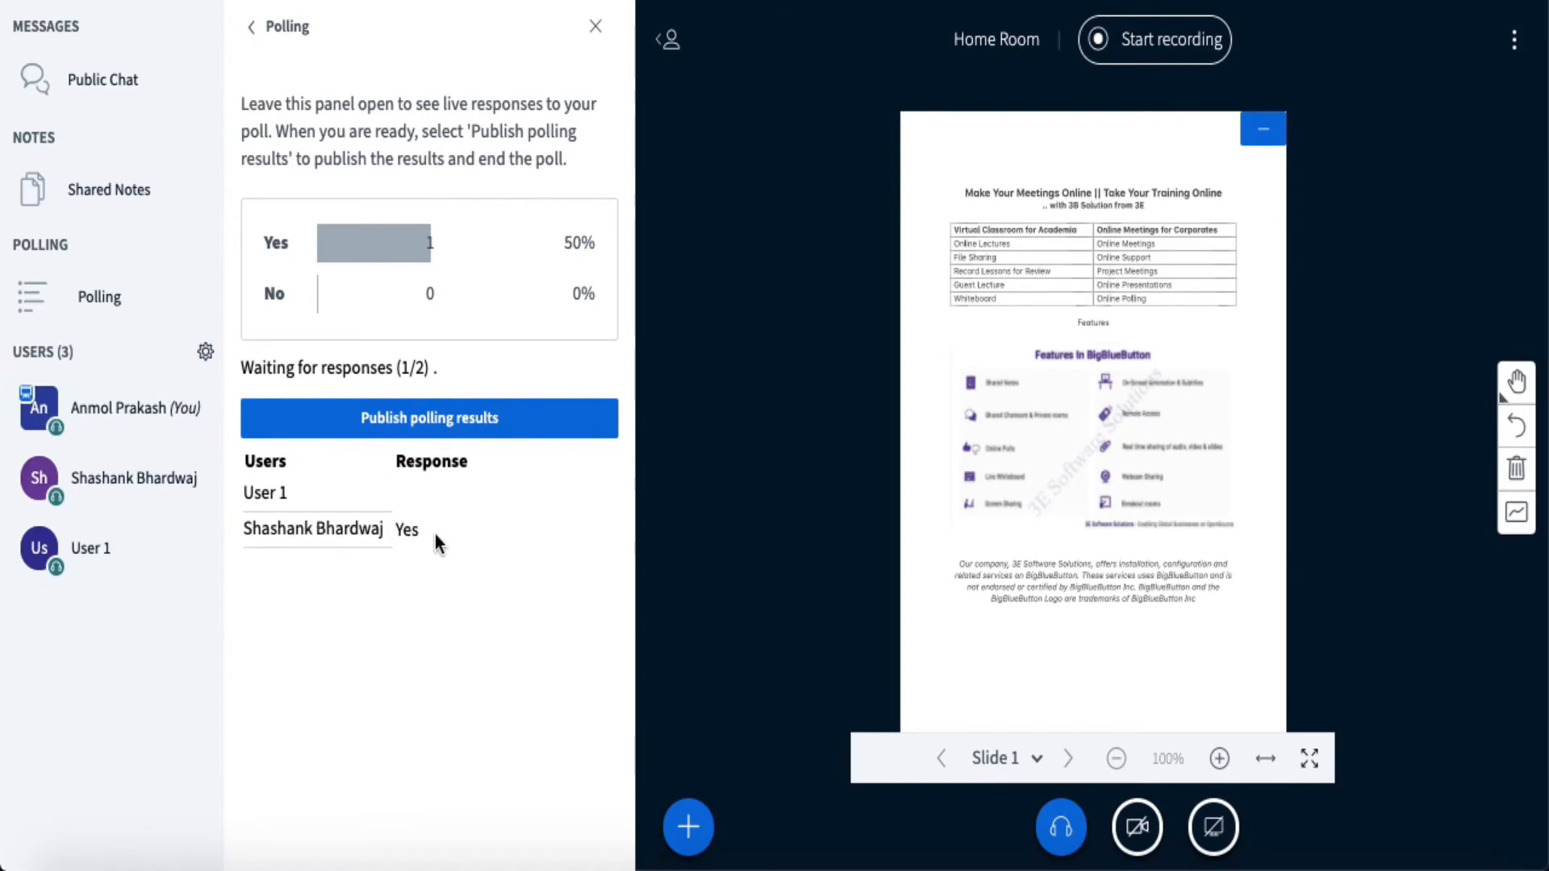
click(430, 418)
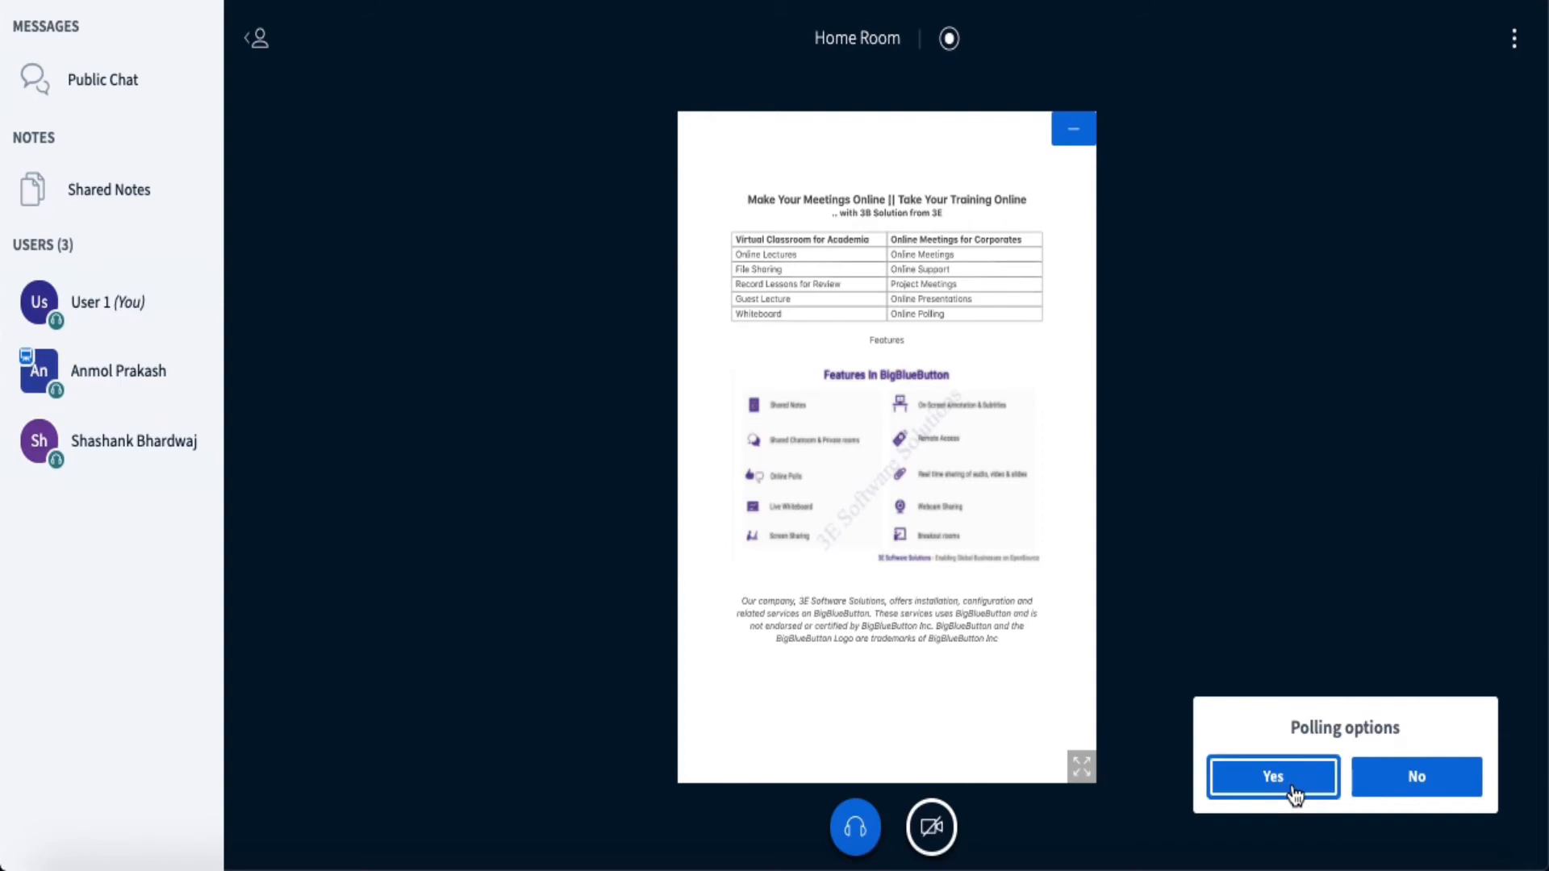
click(1272, 776)
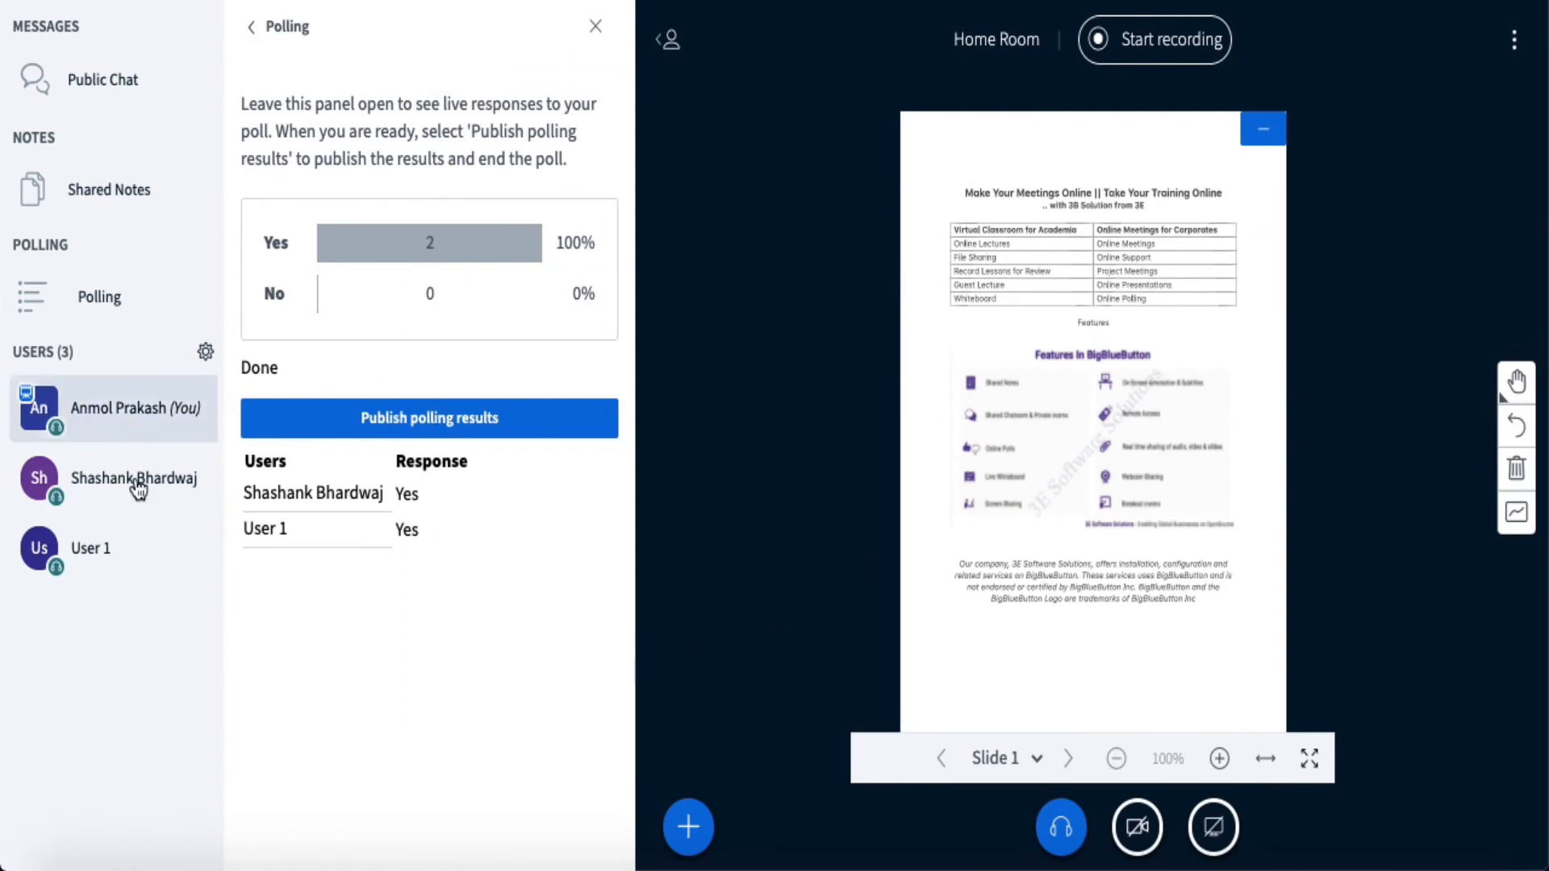
mouse_move(103, 415)
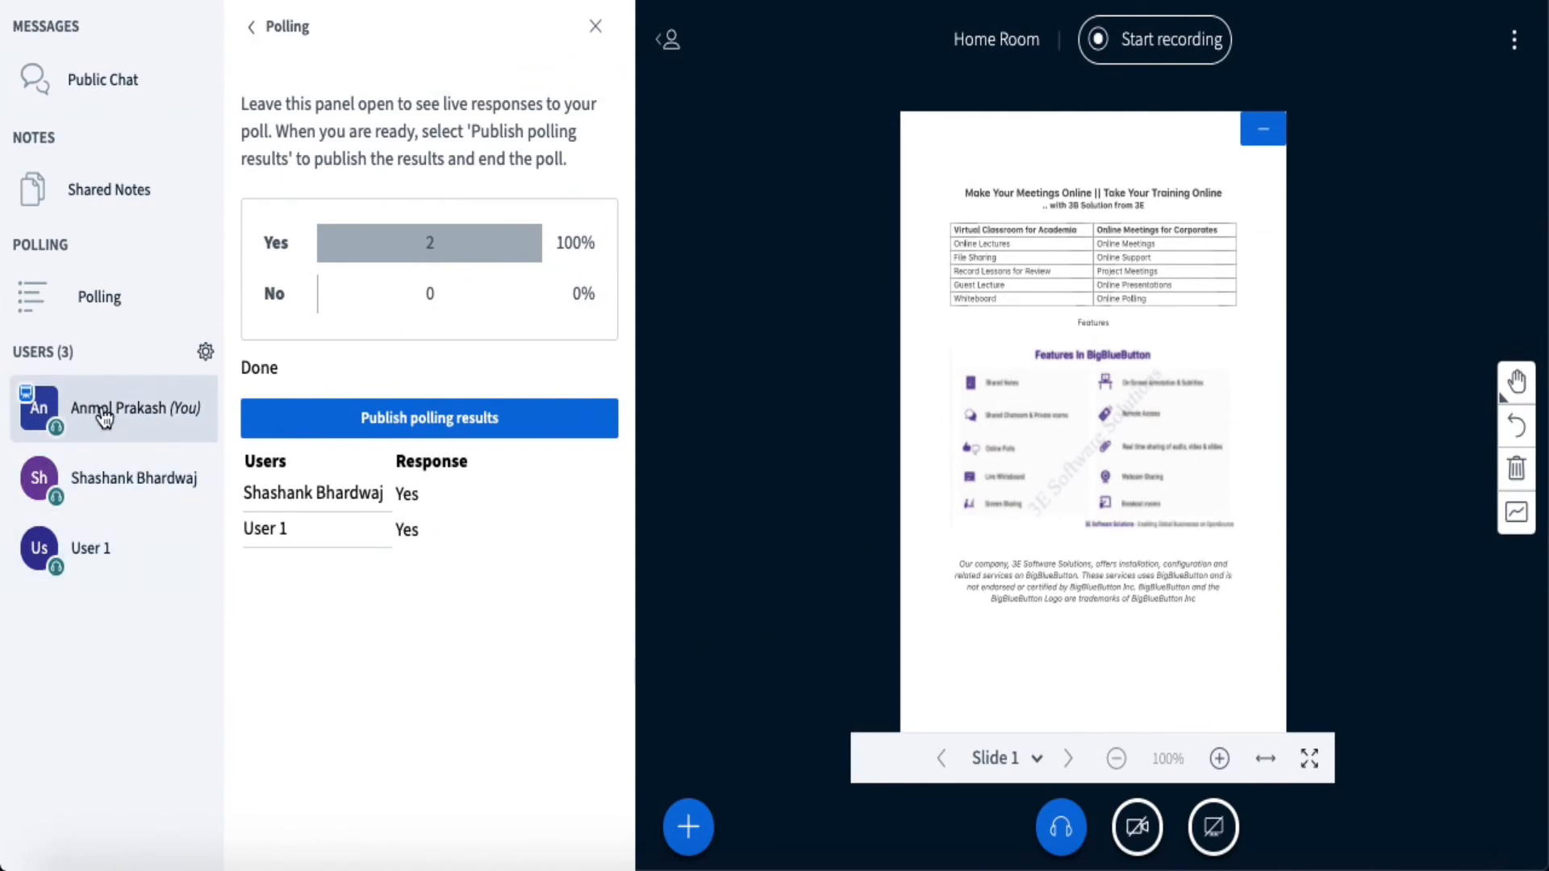
mouse_move(498, 289)
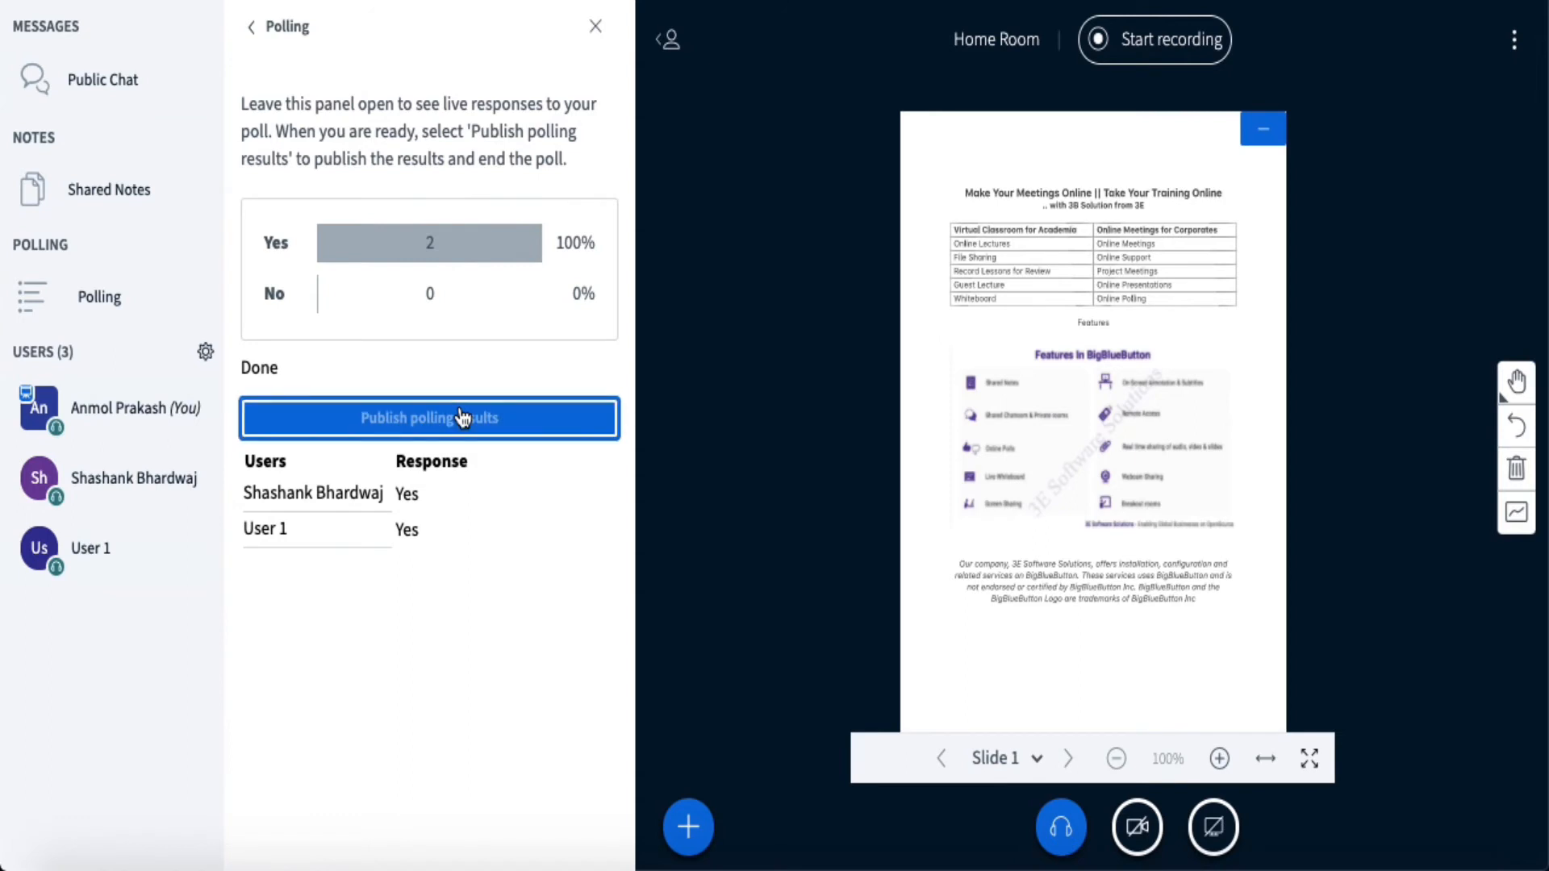
Publish the poll results onto the slide showing Yes 2 (100%), No 0 (0%).
click(429, 416)
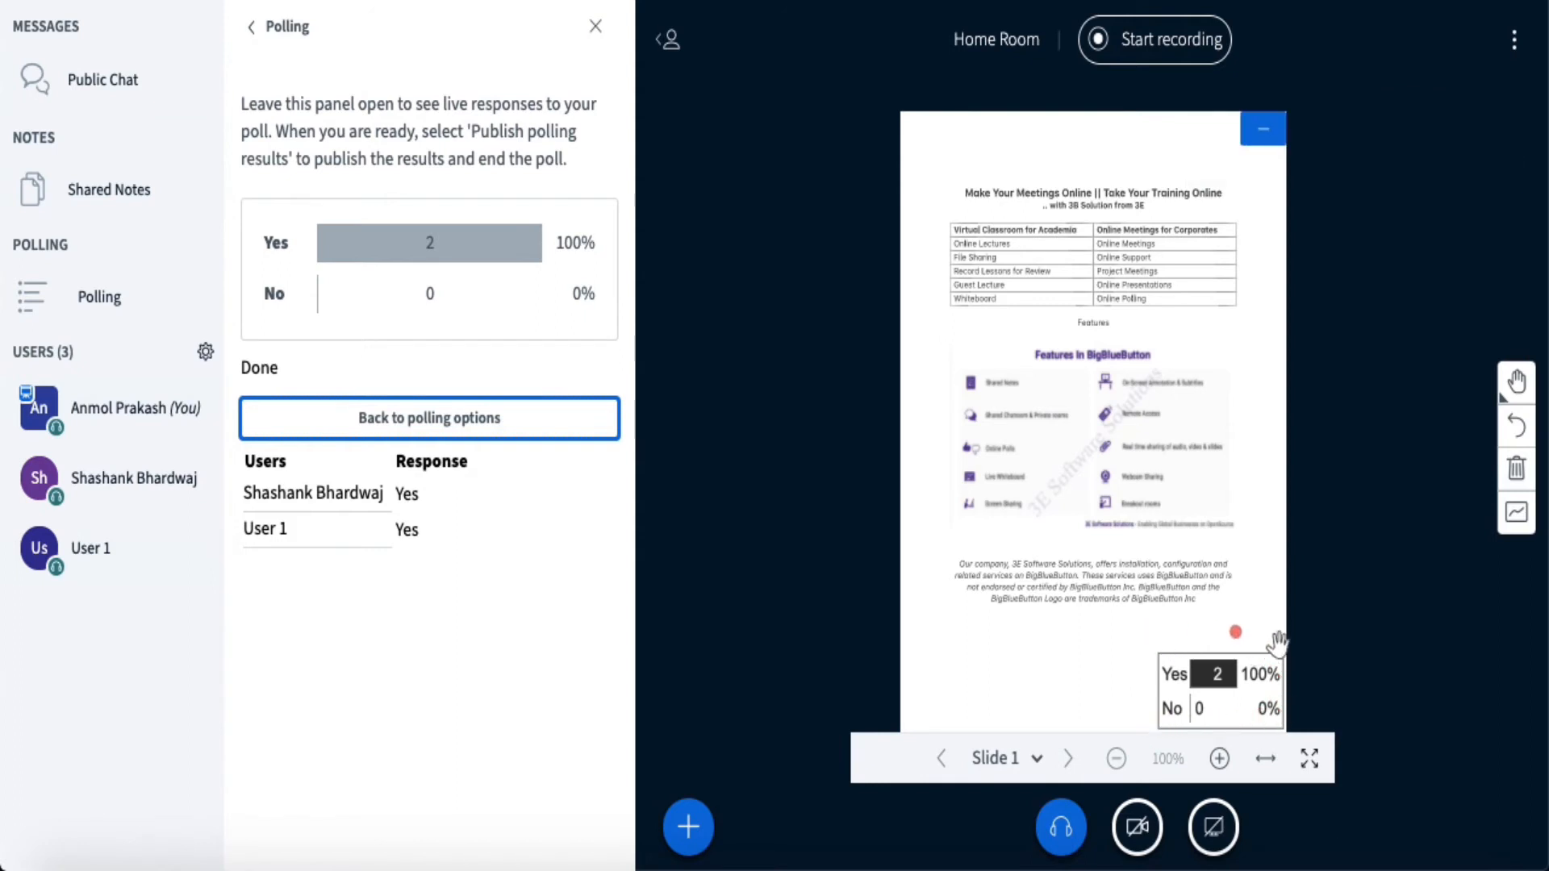
mouse_move(885, 654)
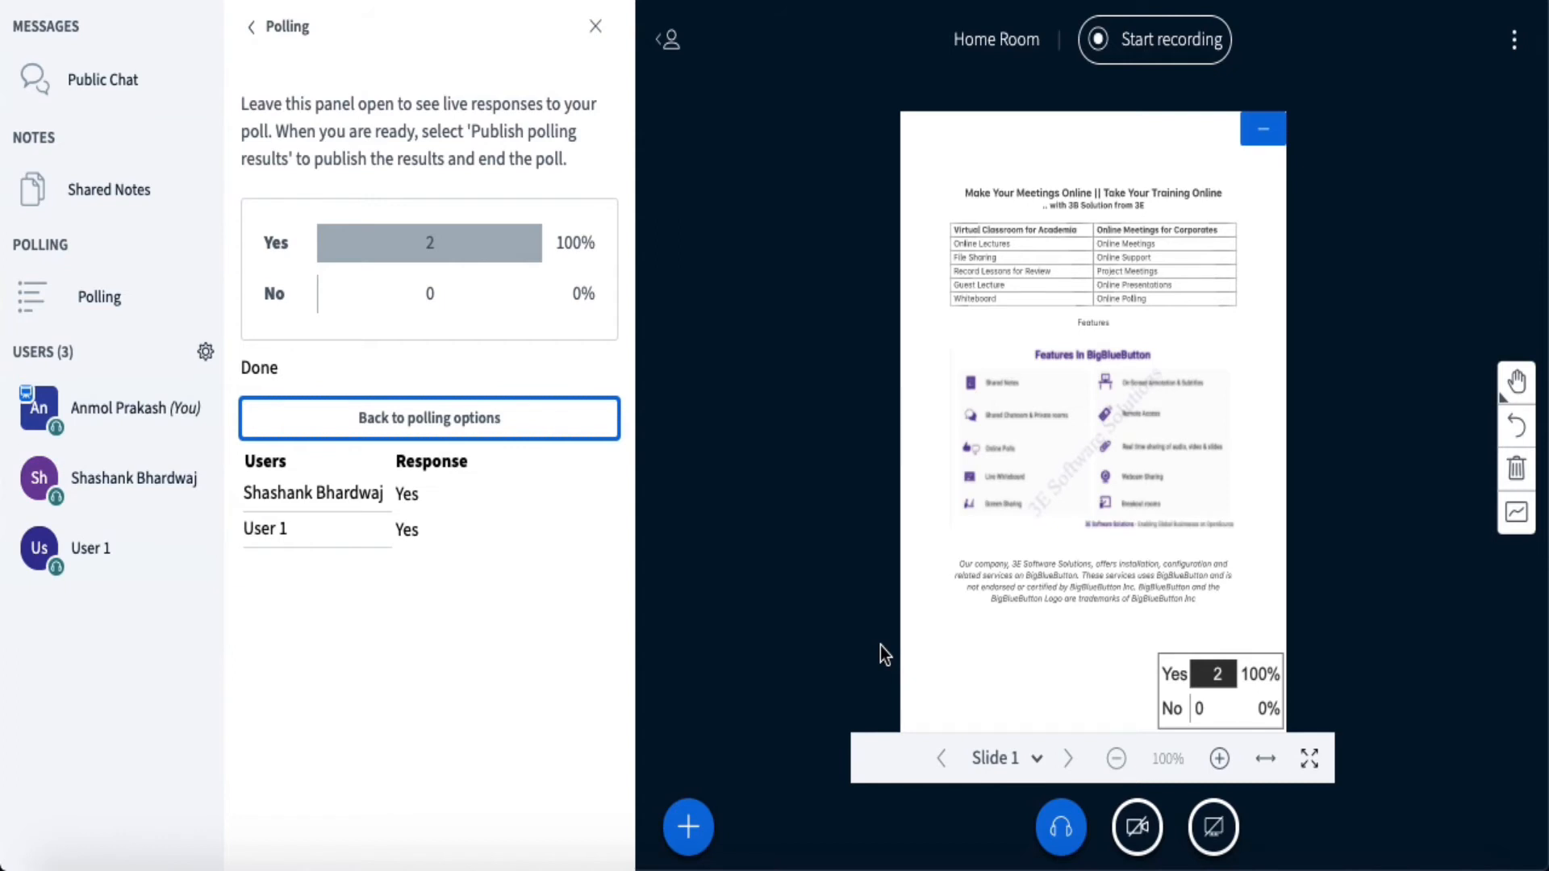
click(687, 826)
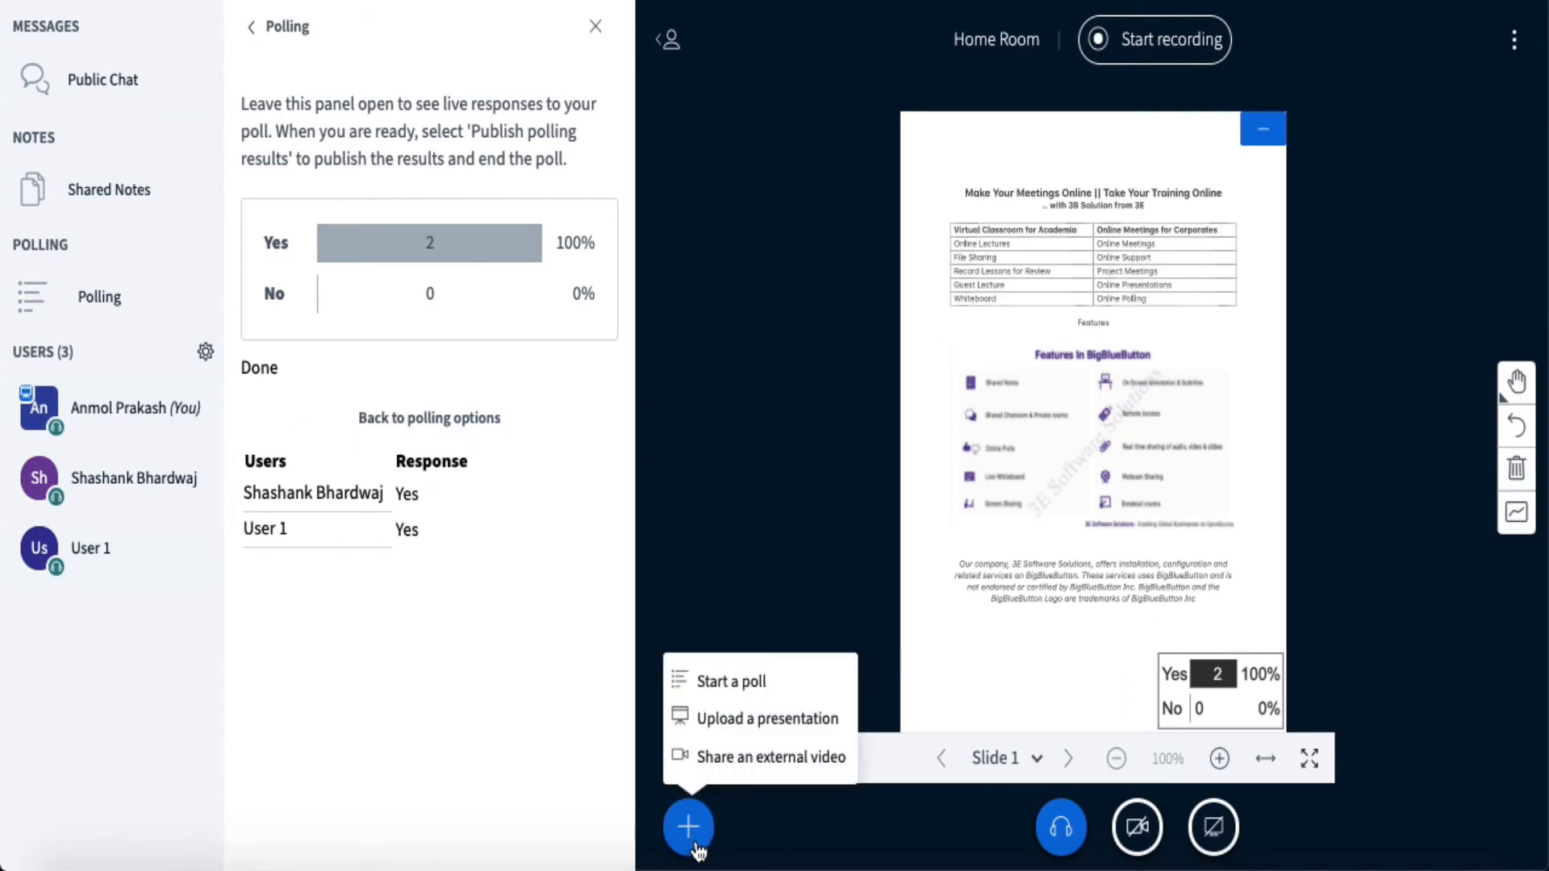
mouse_move(768, 718)
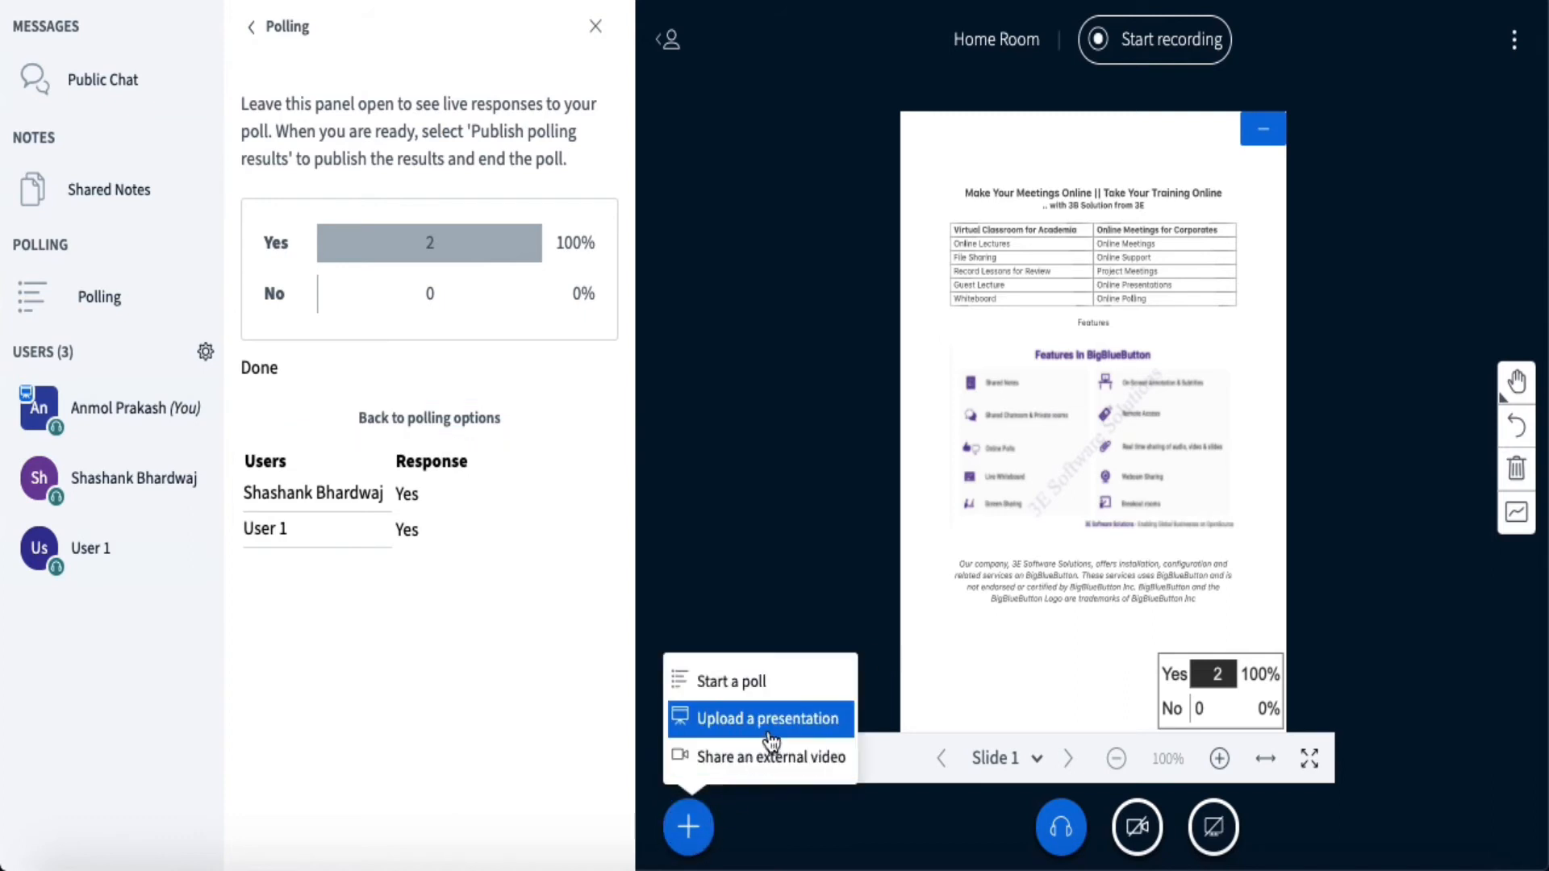
Upload BBB - Polls.pptx as the new presentation.
click(742, 718)
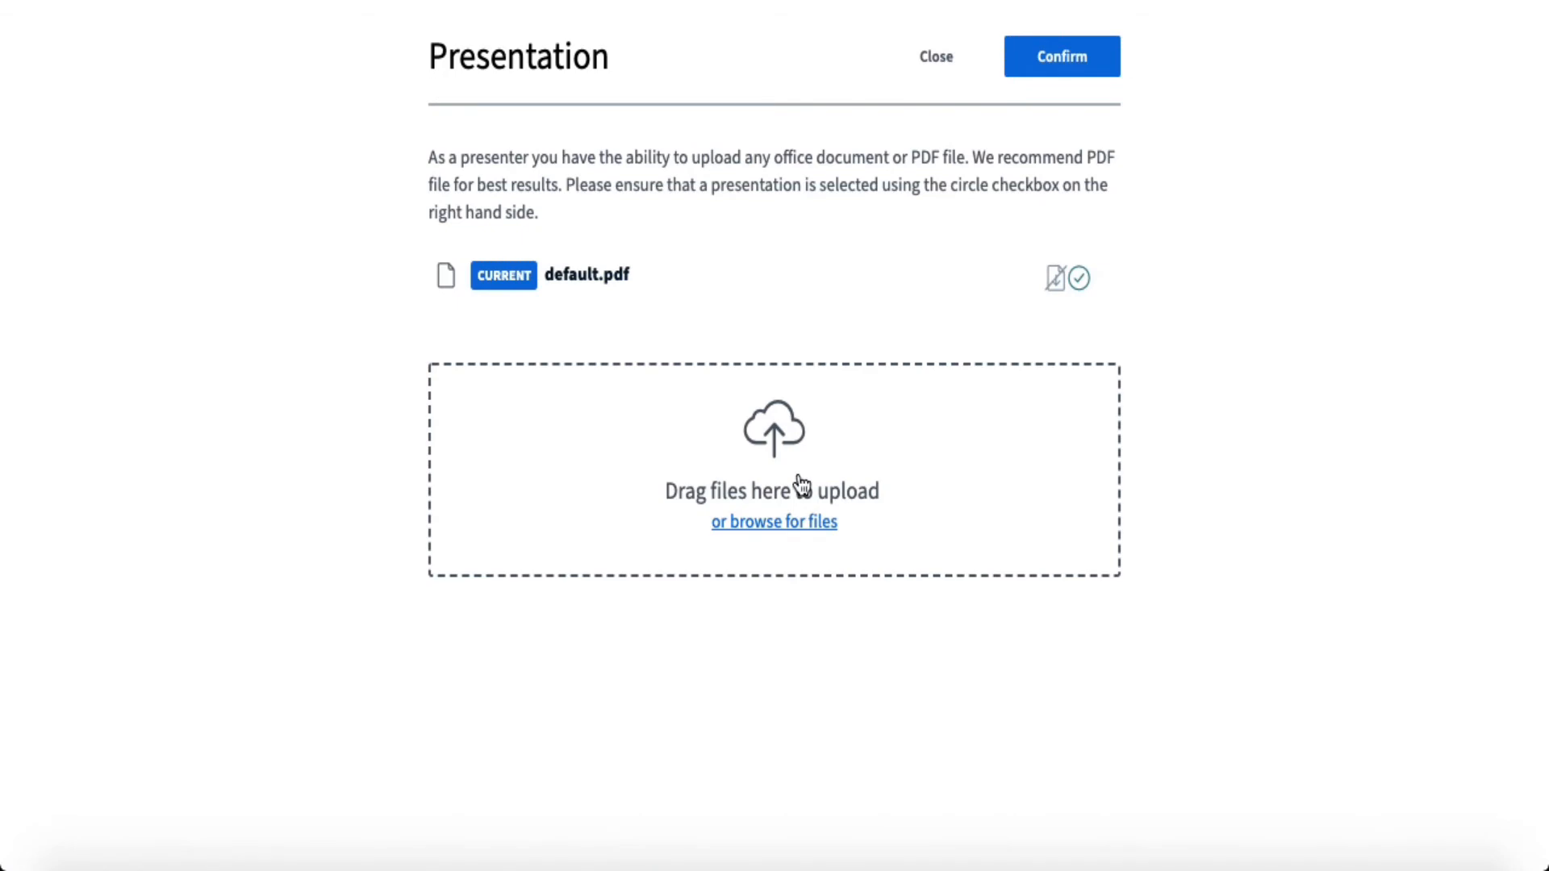
click(773, 521)
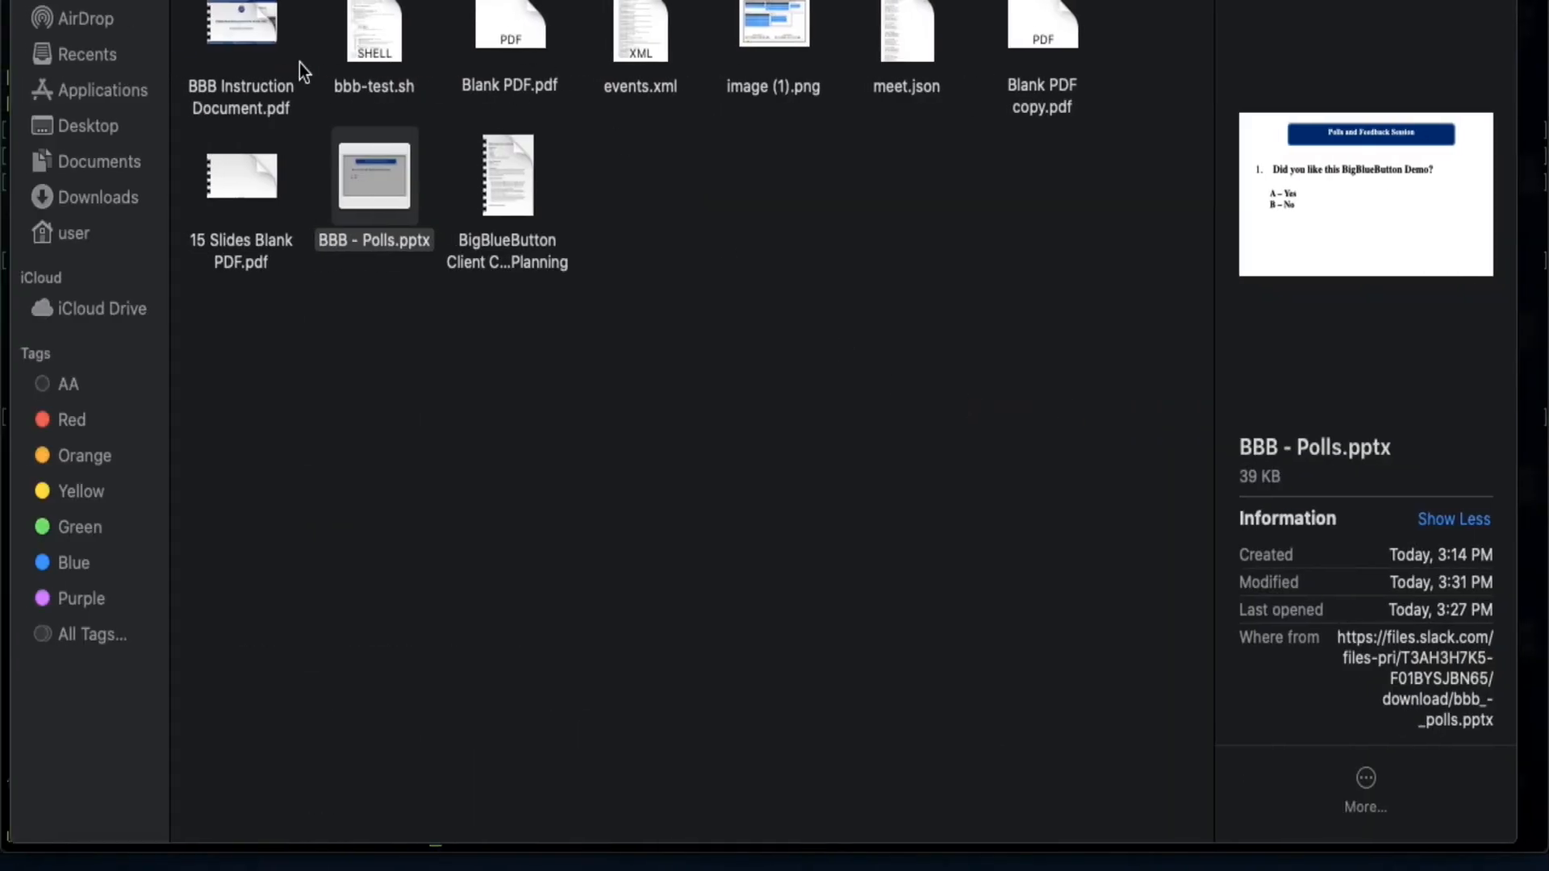
mouse_move(339, 205)
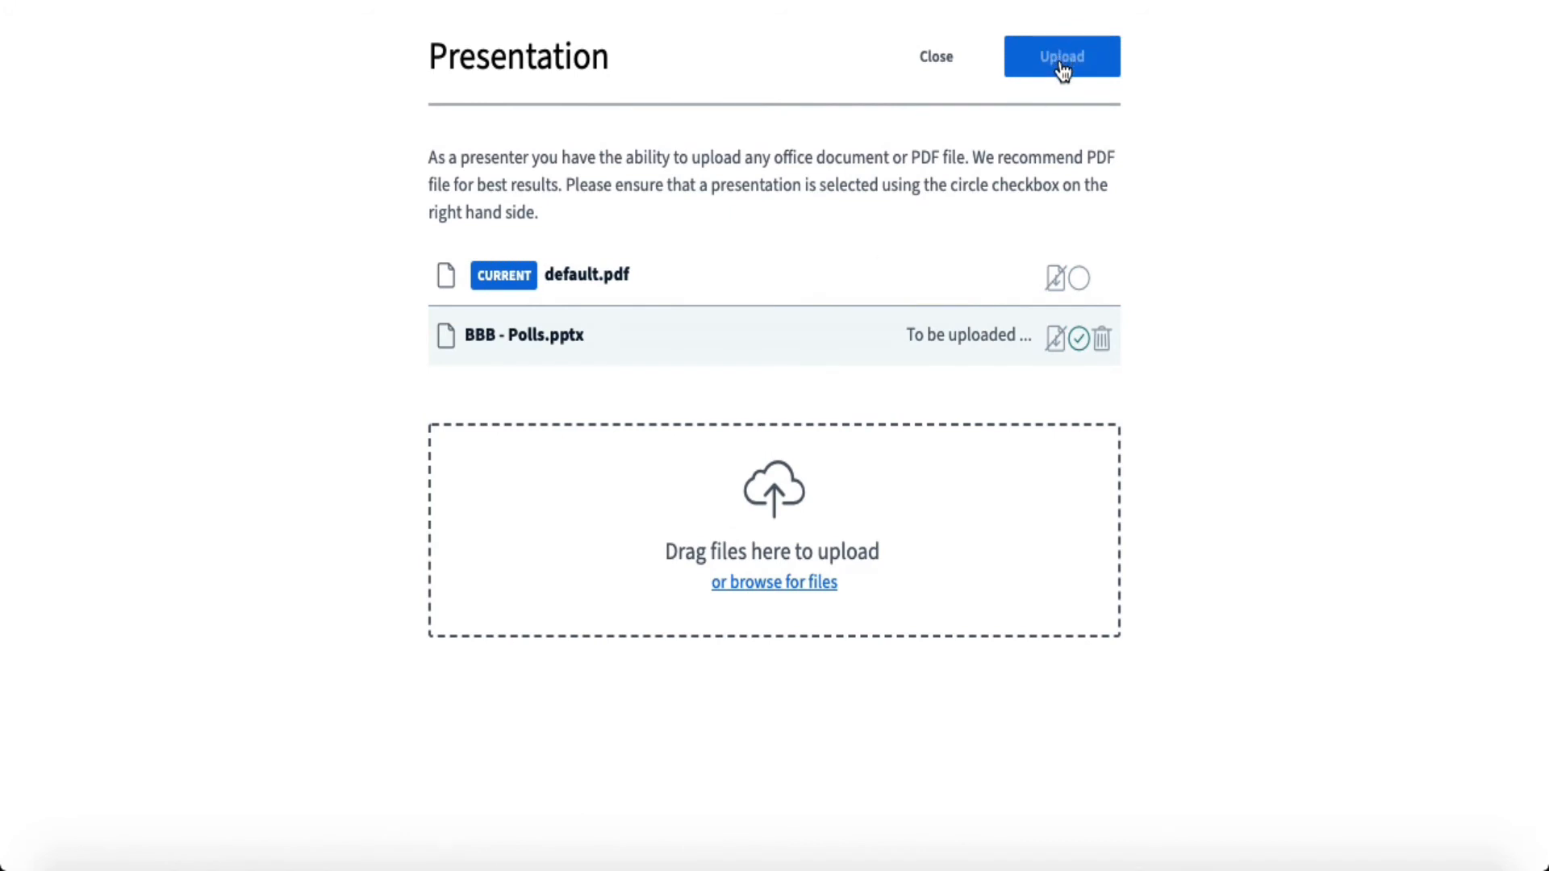
click(1062, 55)
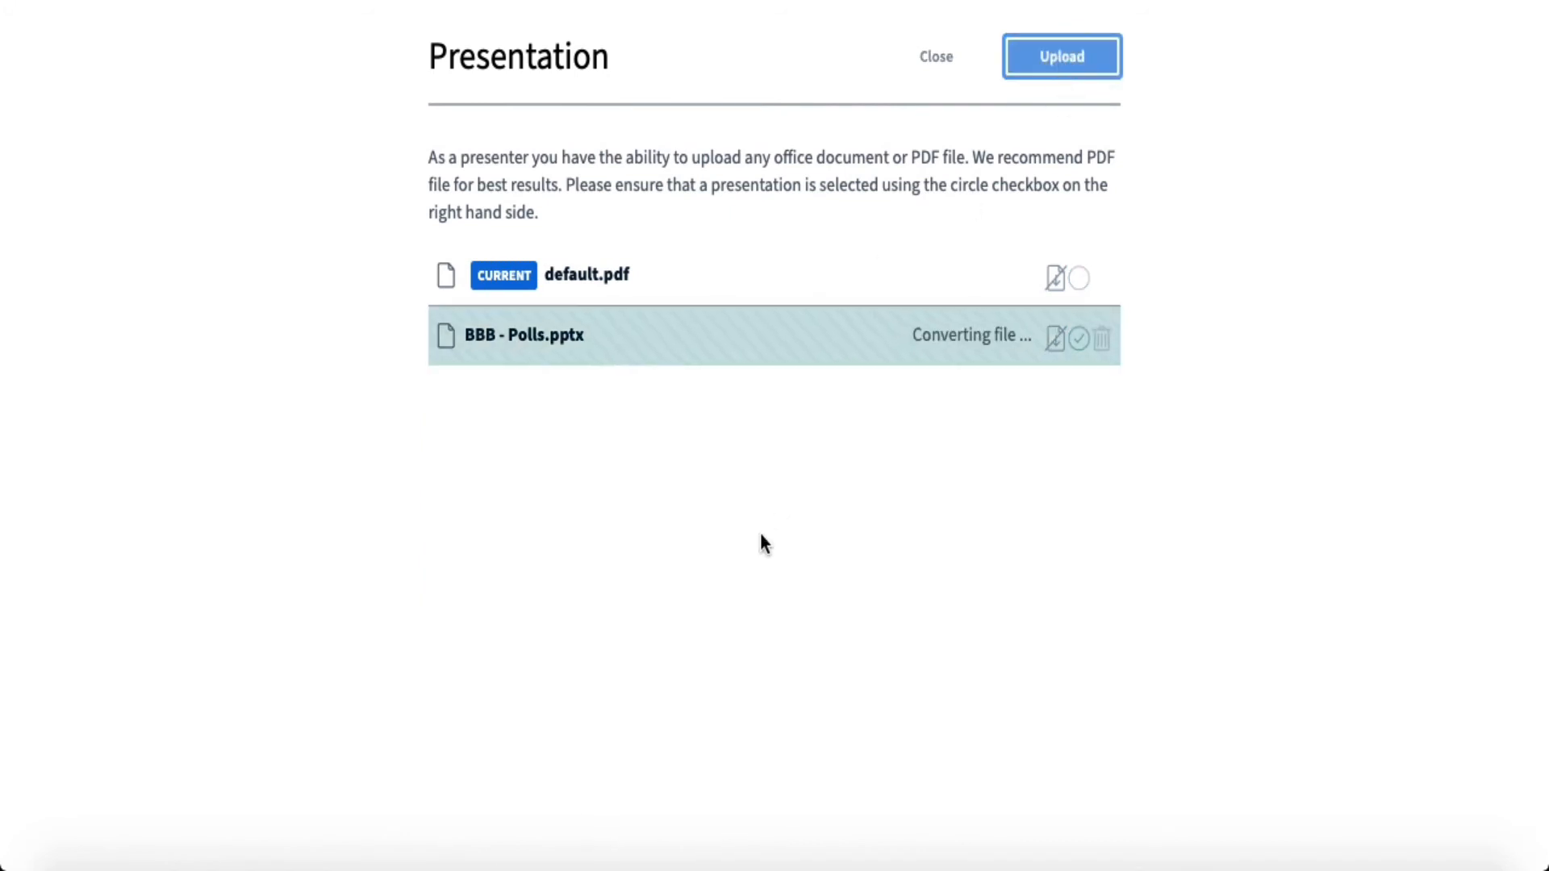
mouse_move(1102, 651)
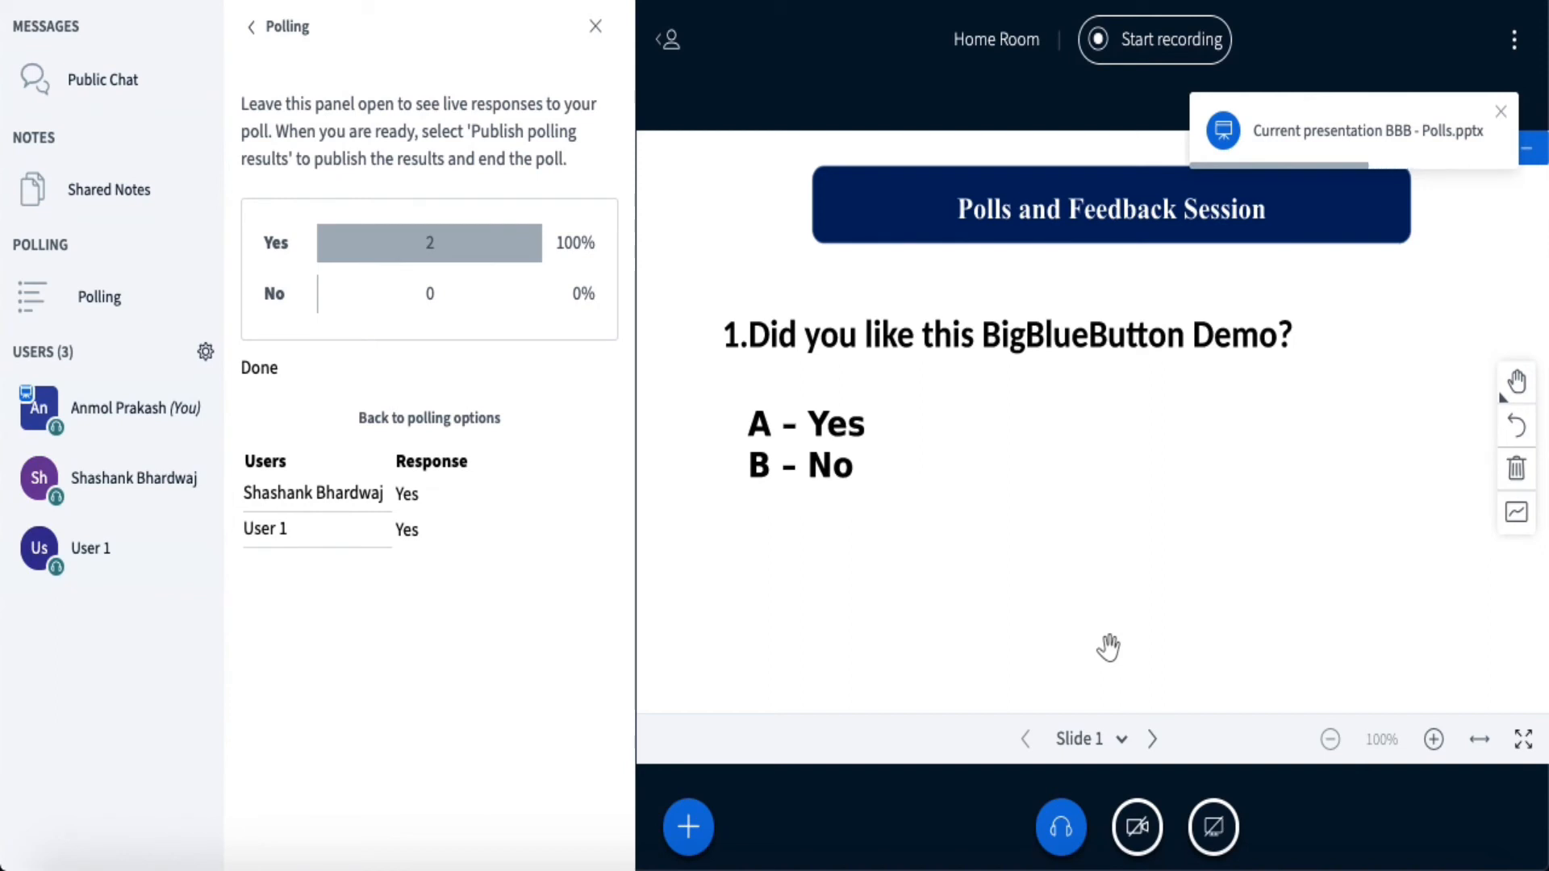
mouse_move(751, 339)
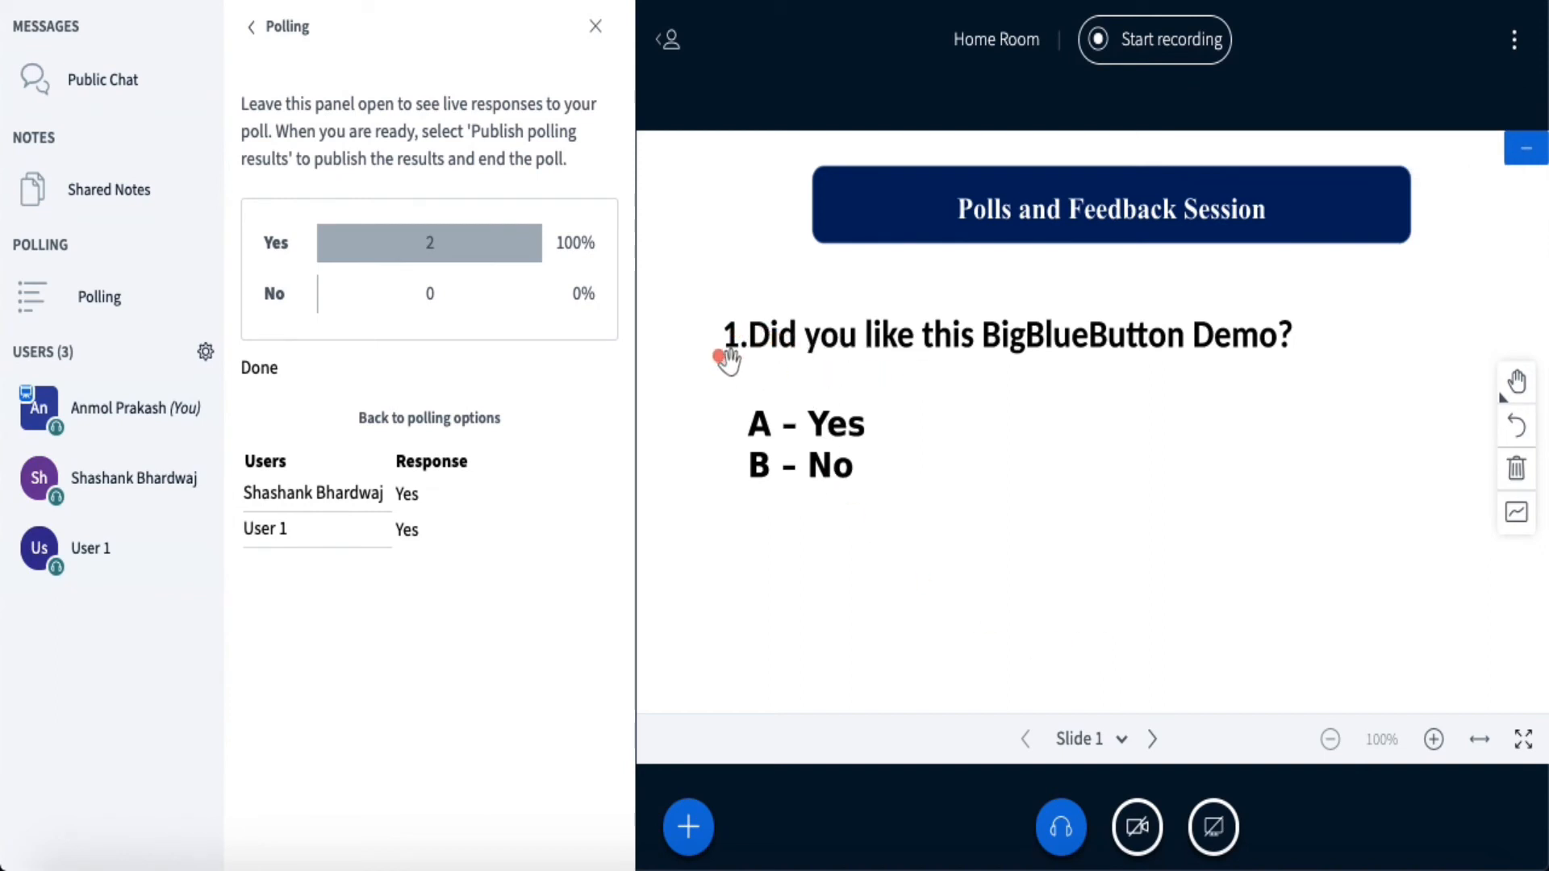
mouse_move(1084, 347)
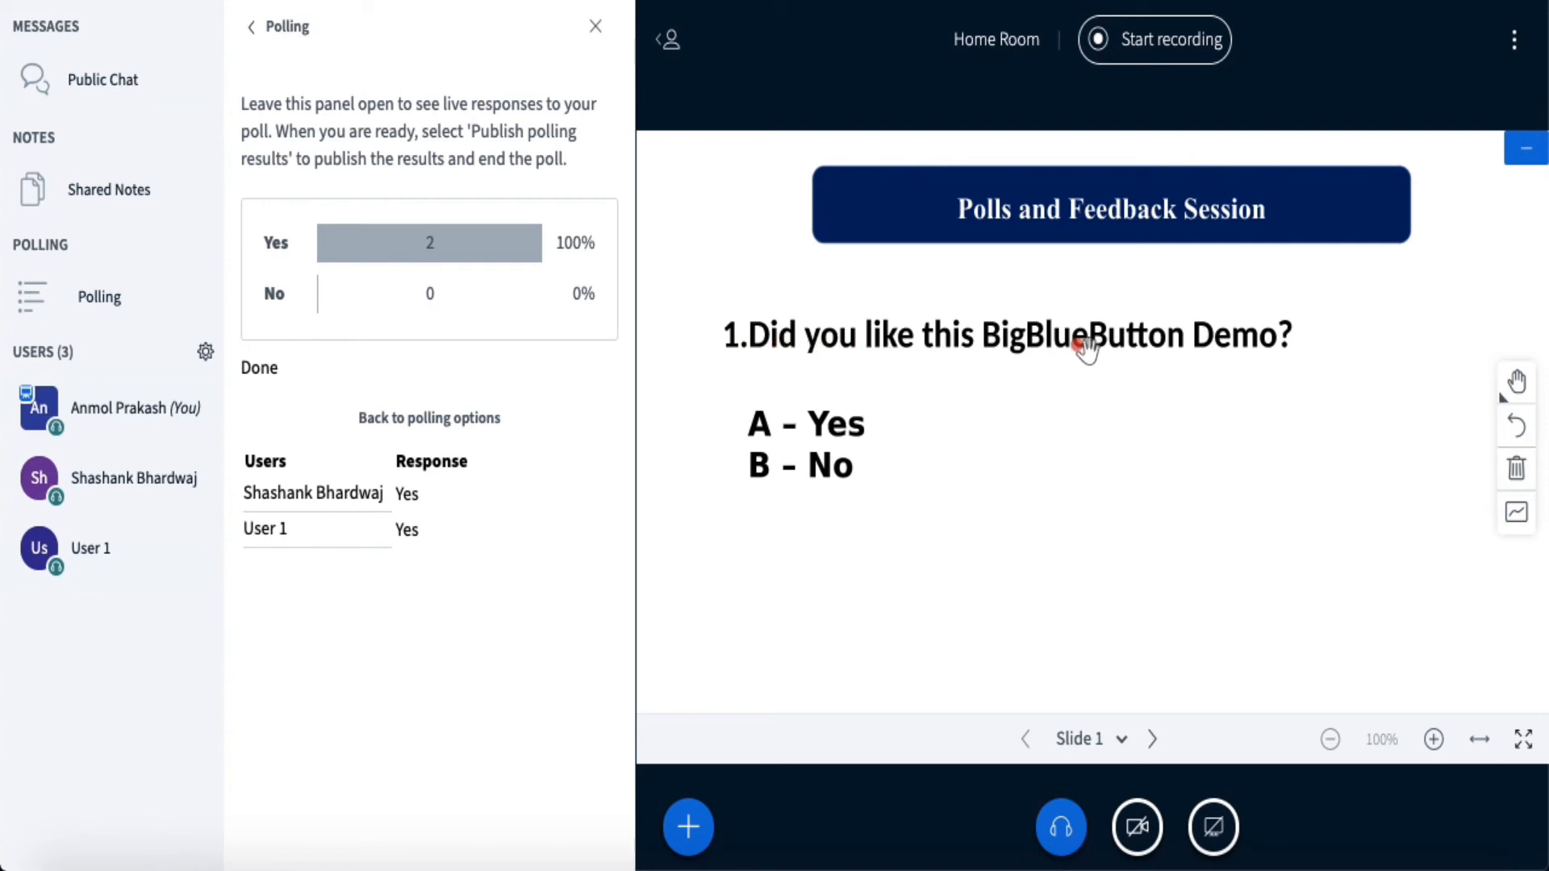
mouse_move(1002, 598)
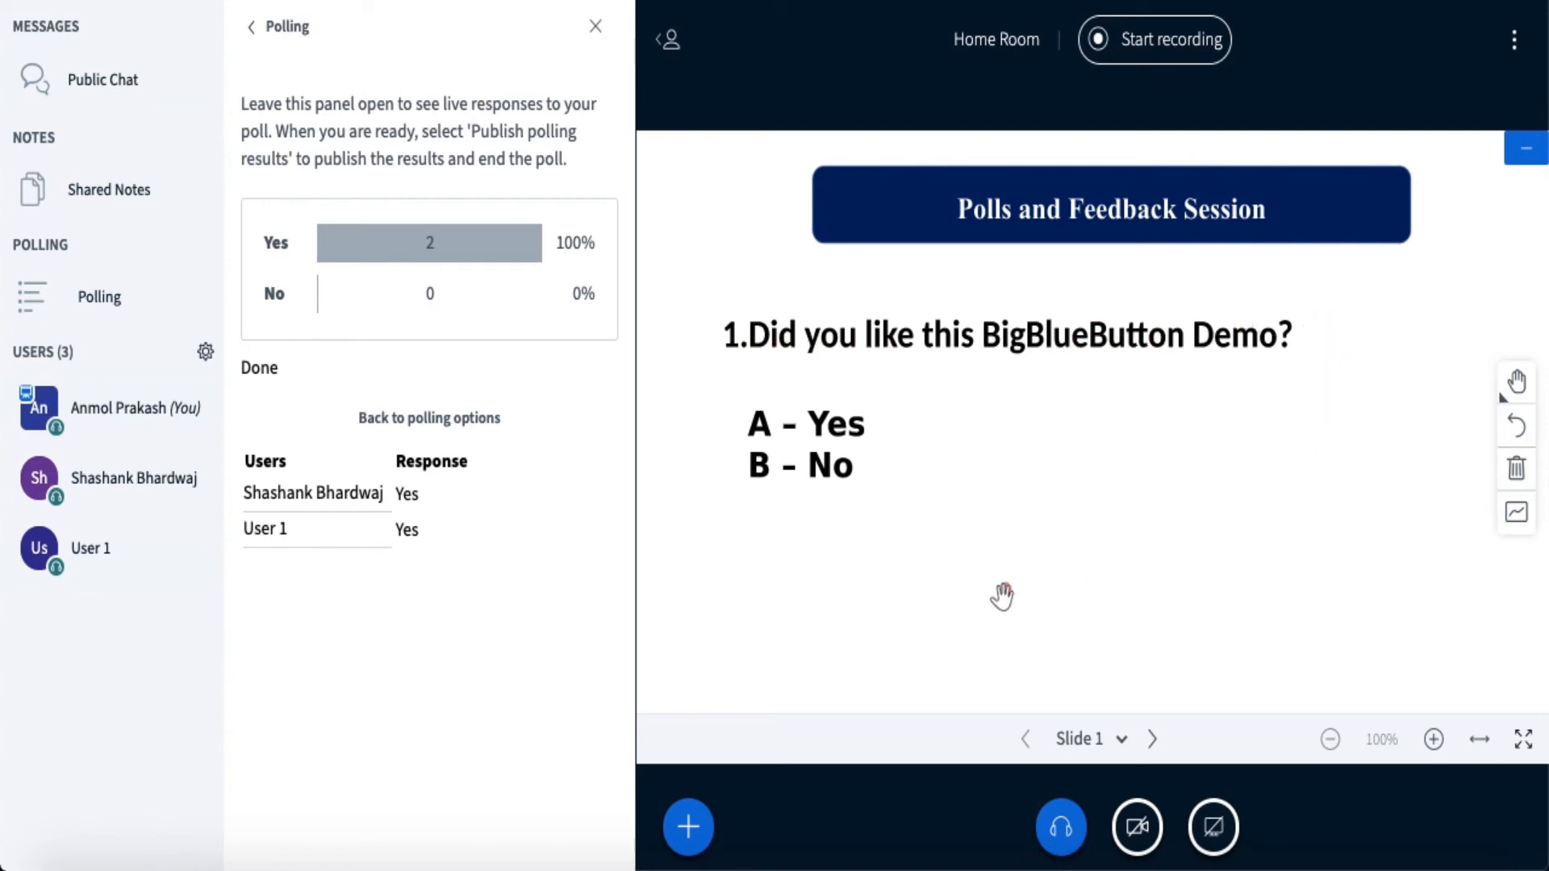
mouse_move(755, 504)
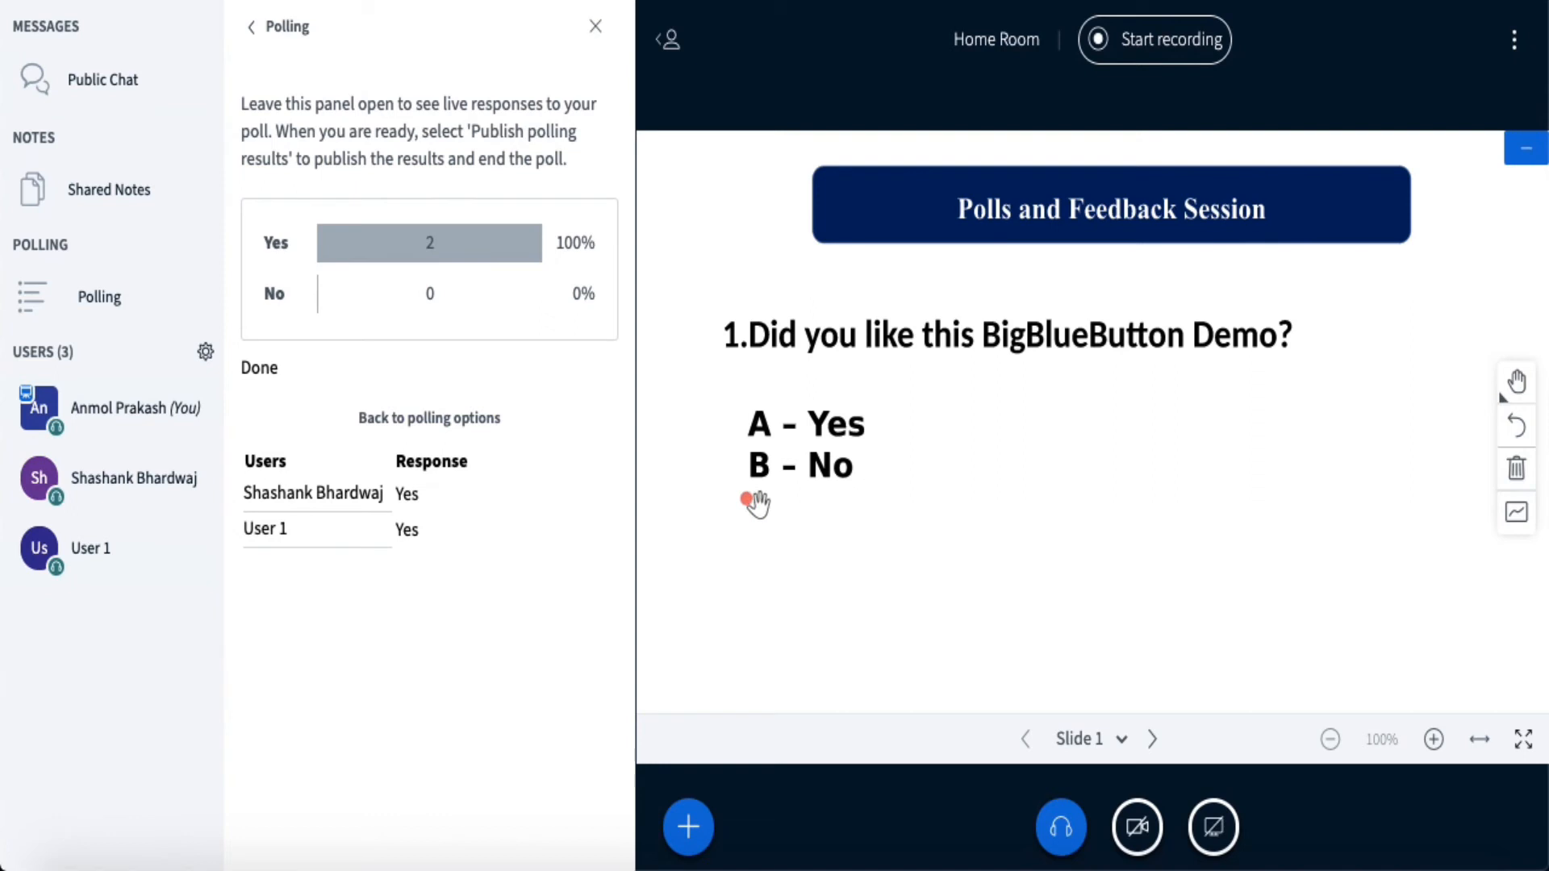
mouse_move(765, 473)
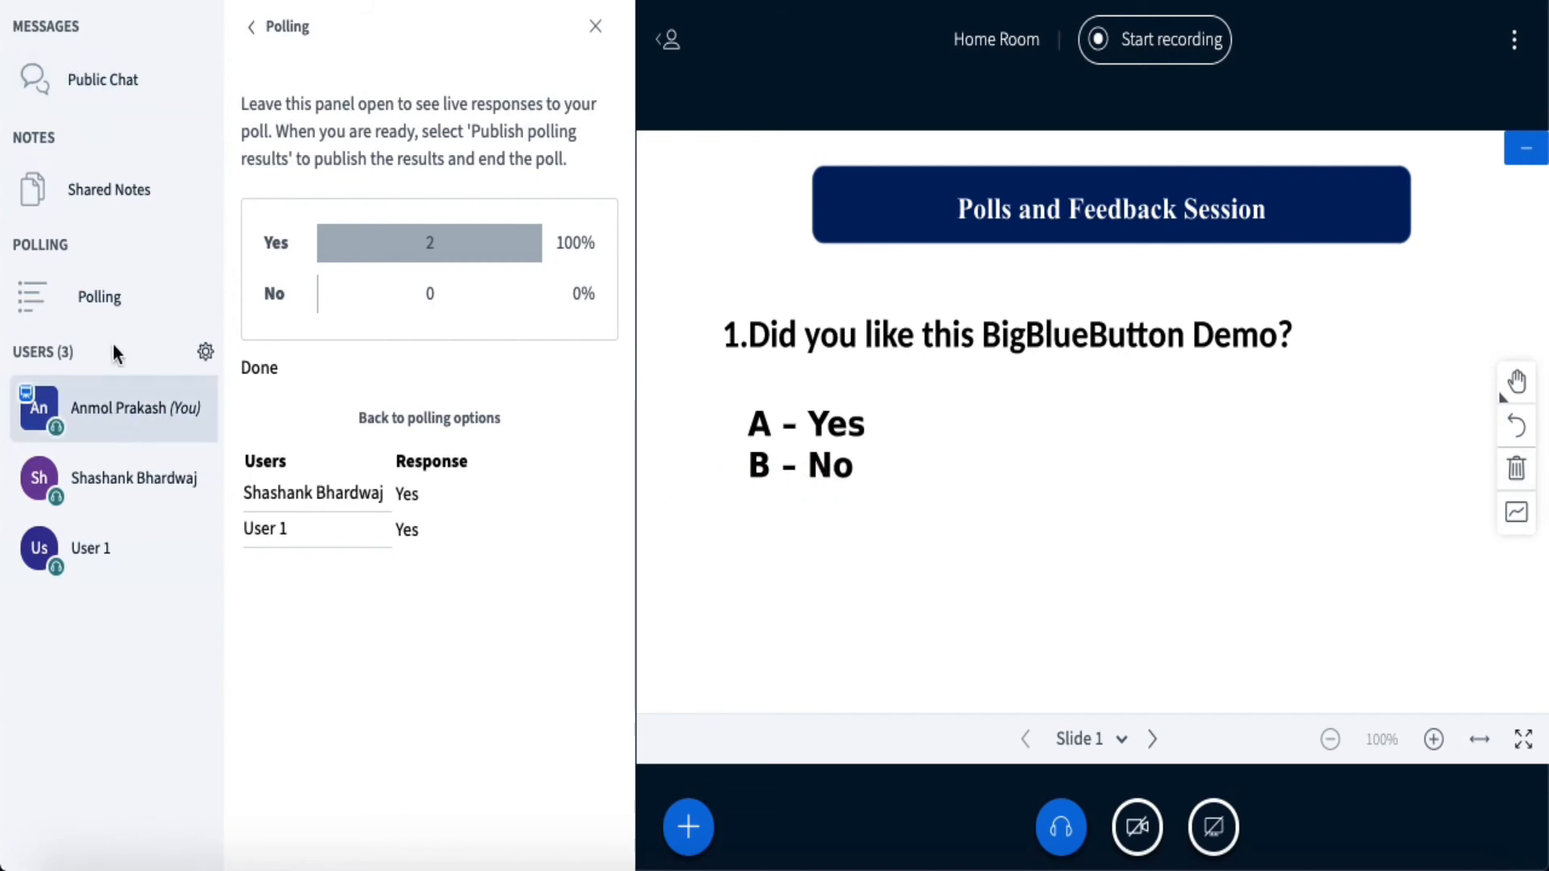
Leave the Yes/No poll results via the back arrow beside 'Polling'.
click(429, 418)
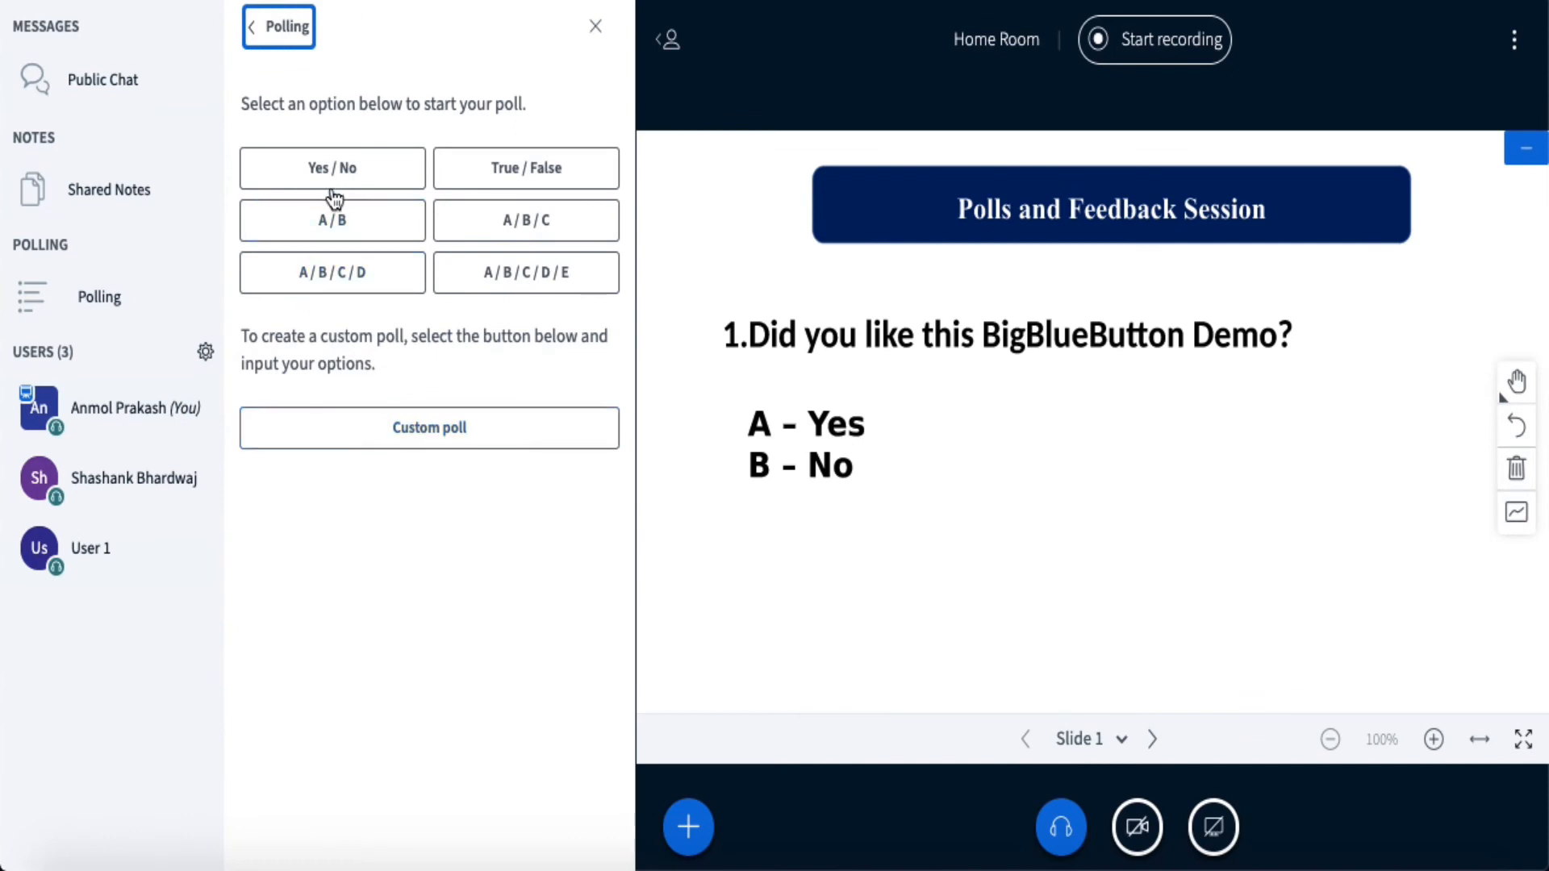
mouse_move(1544, 592)
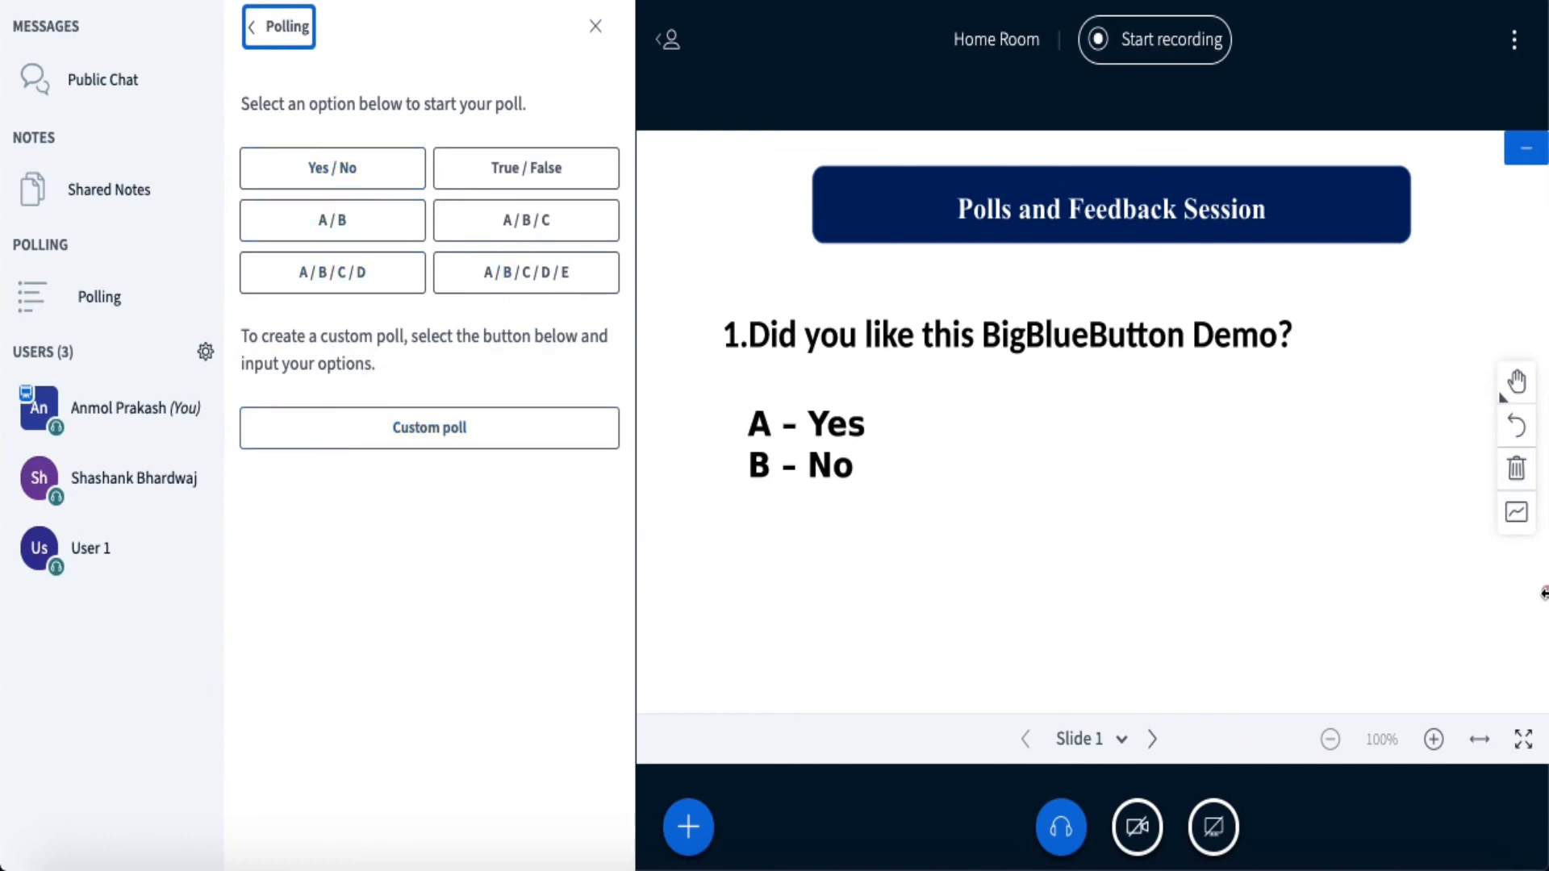
mouse_move(850, 570)
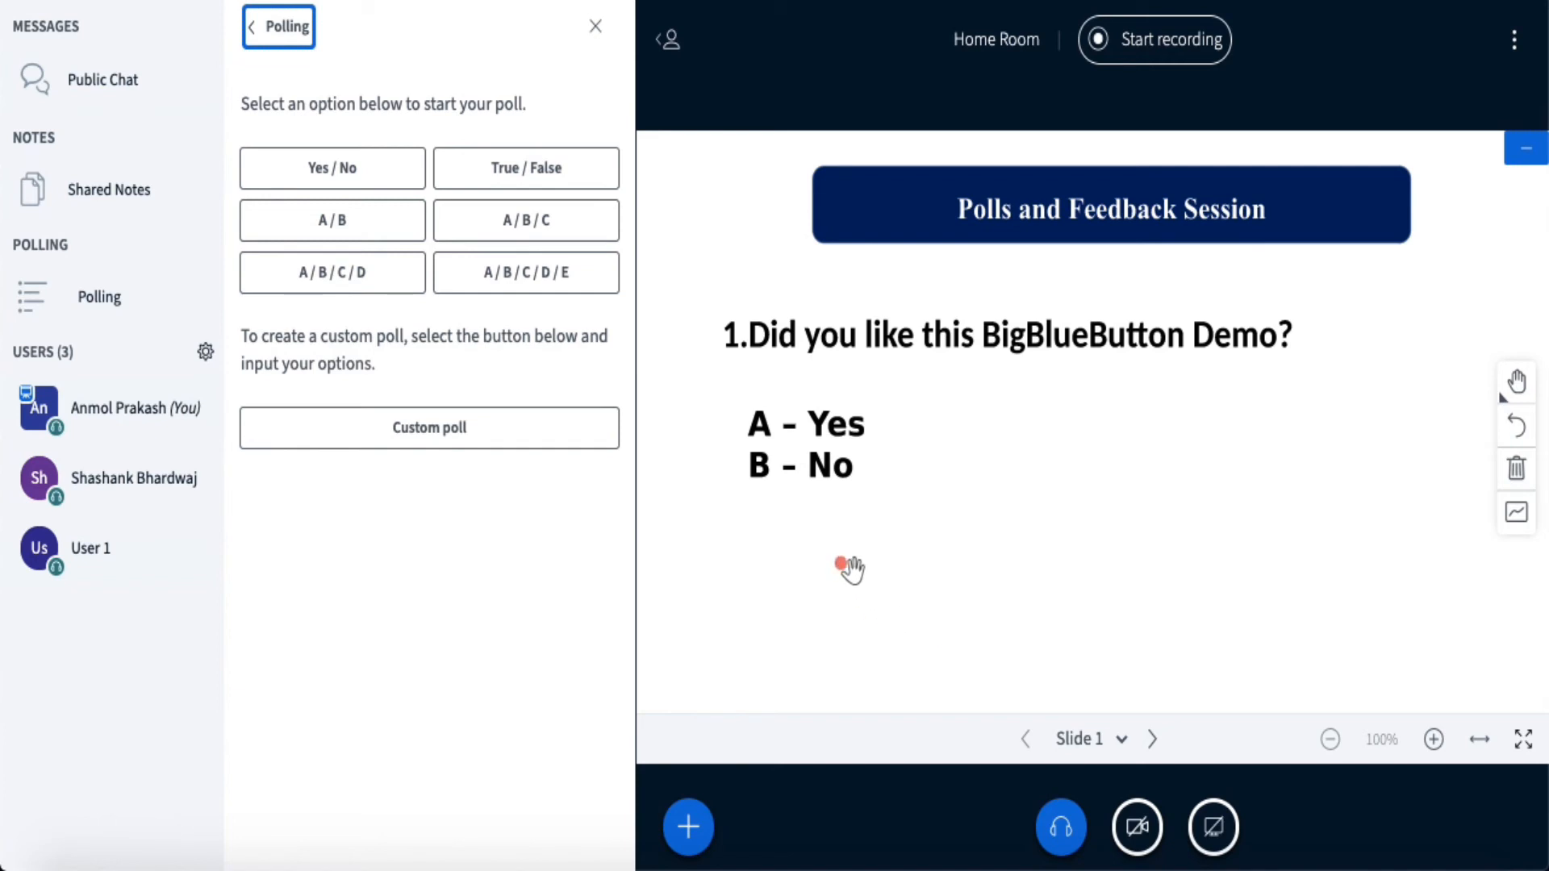
mouse_move(800, 429)
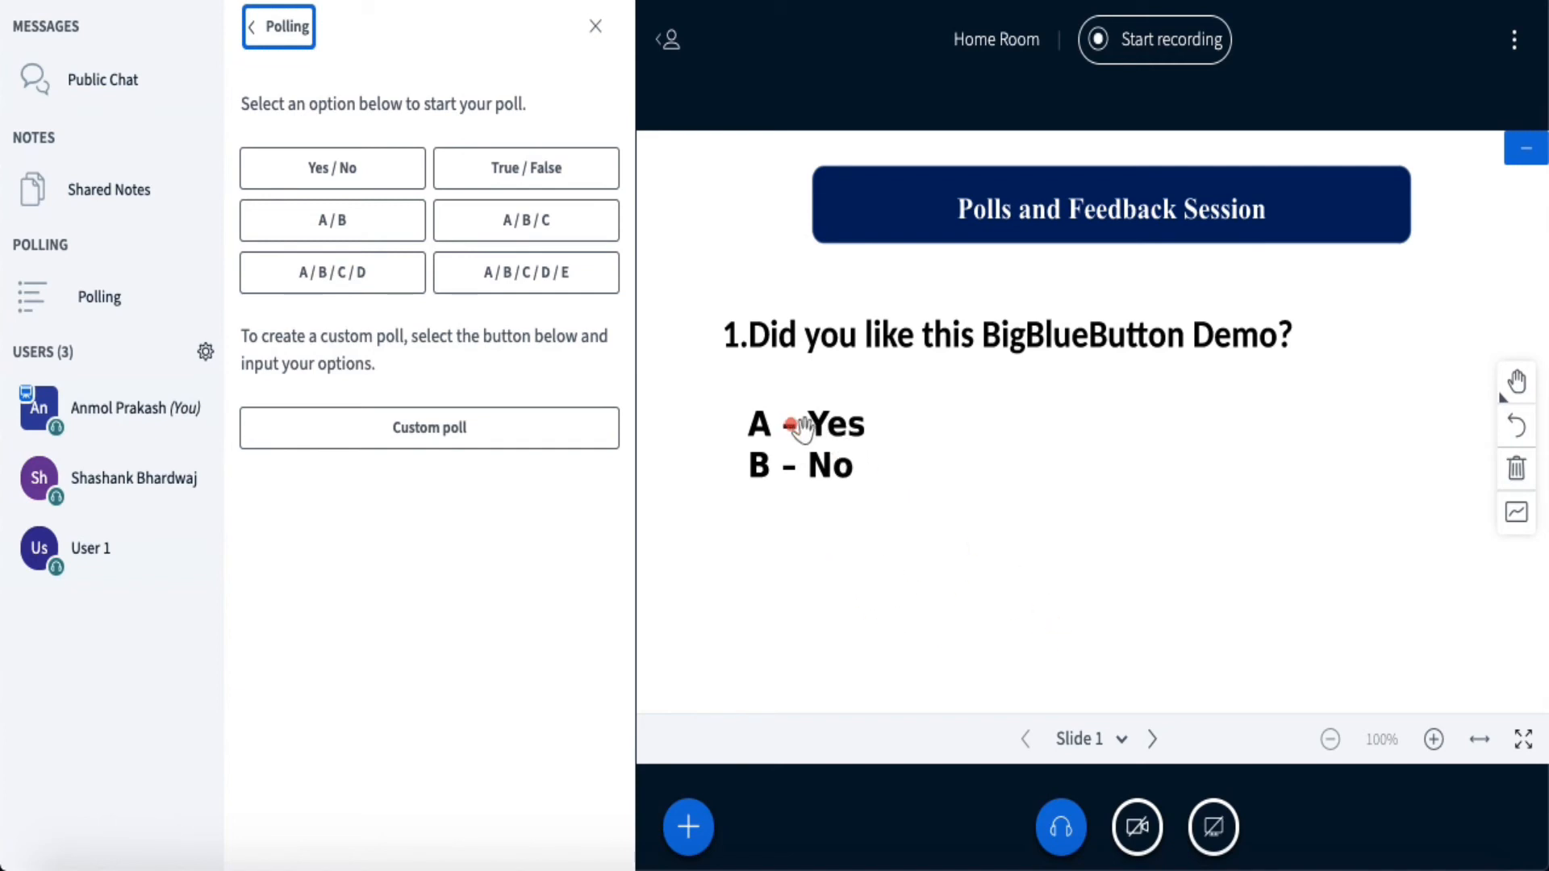
mouse_move(1067, 526)
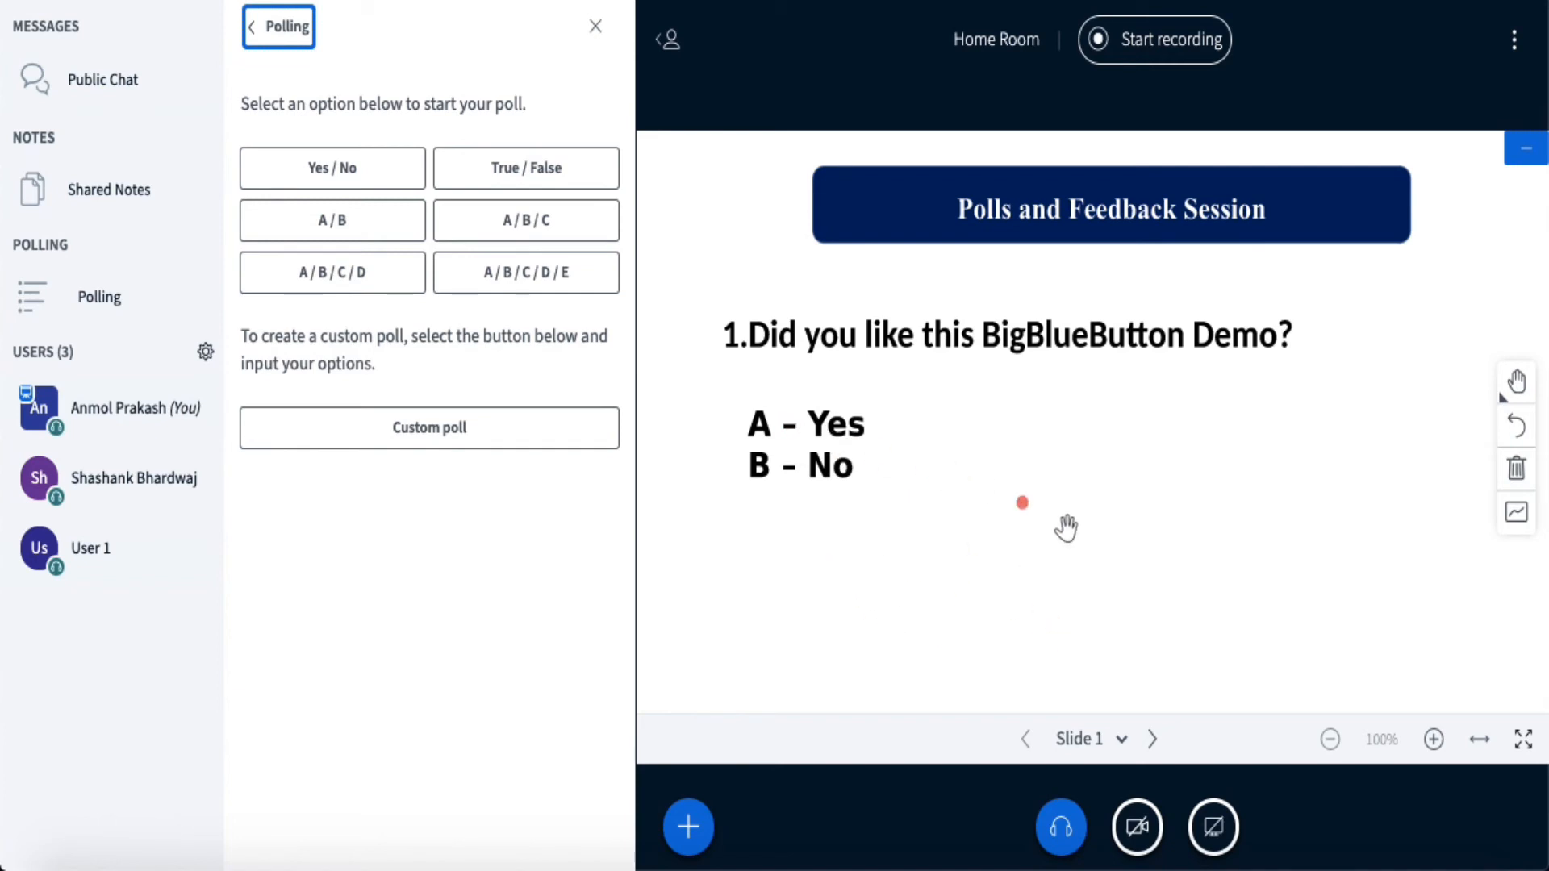
mouse_move(1152, 739)
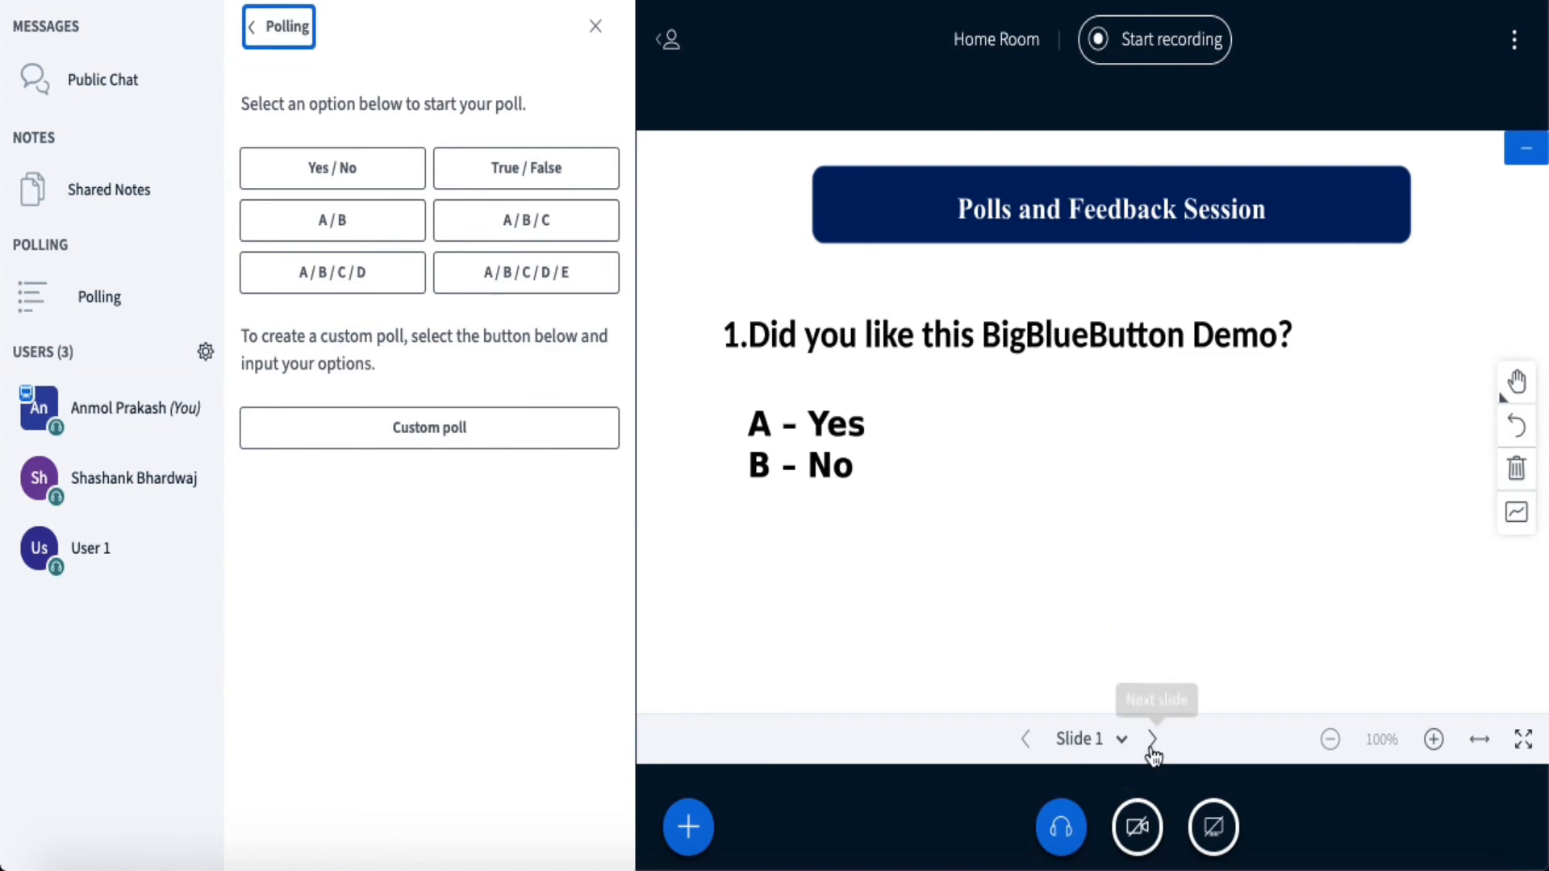
Advance to the custom poll options slide and start a blank custom poll.
click(1150, 738)
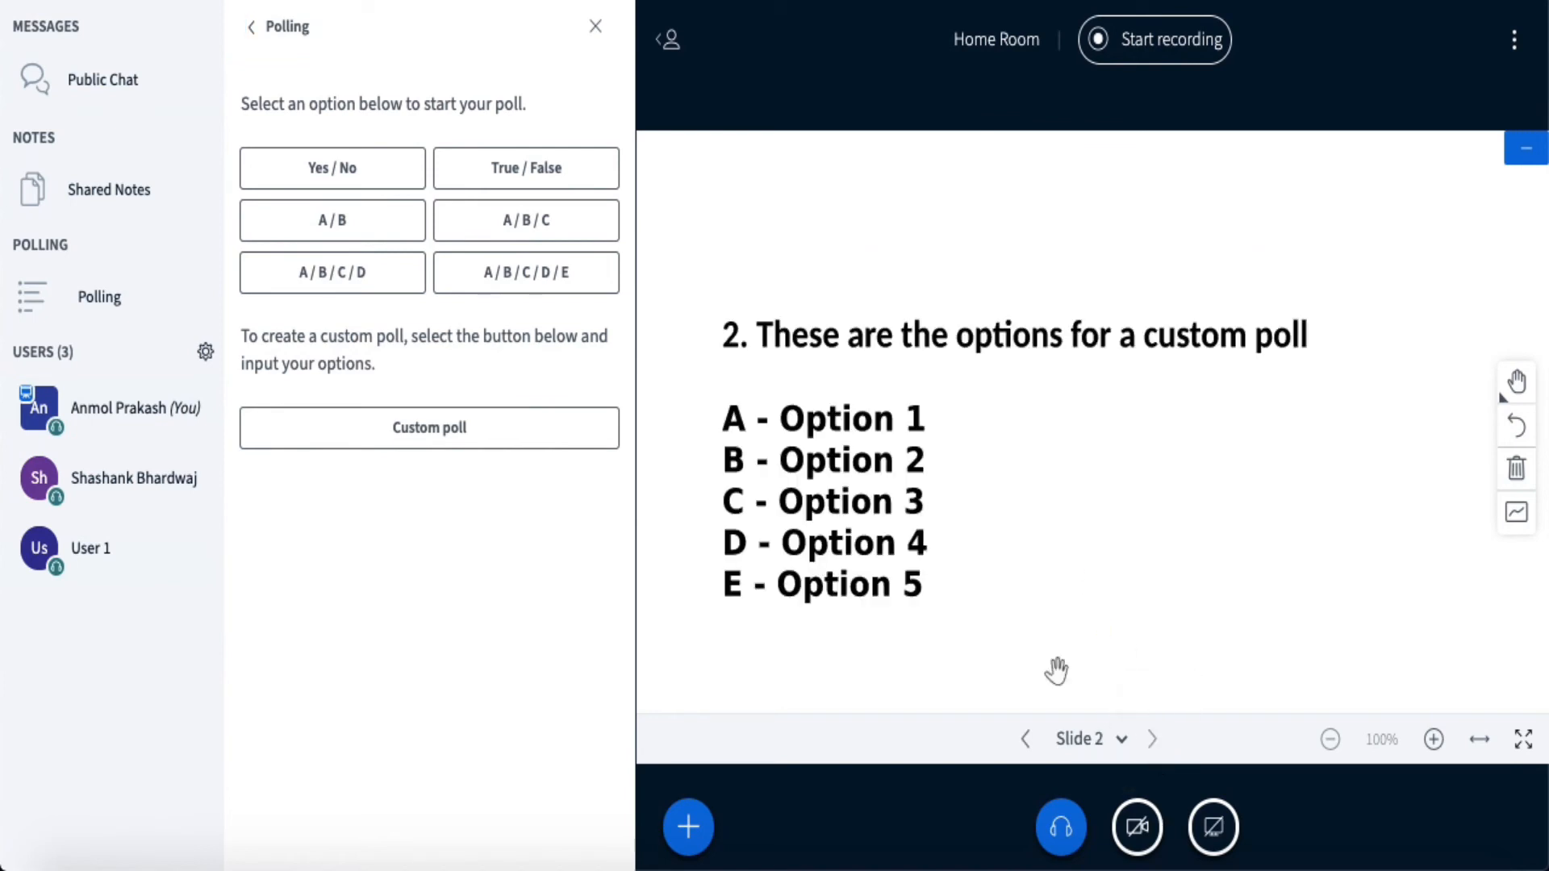
mouse_move(1278, 355)
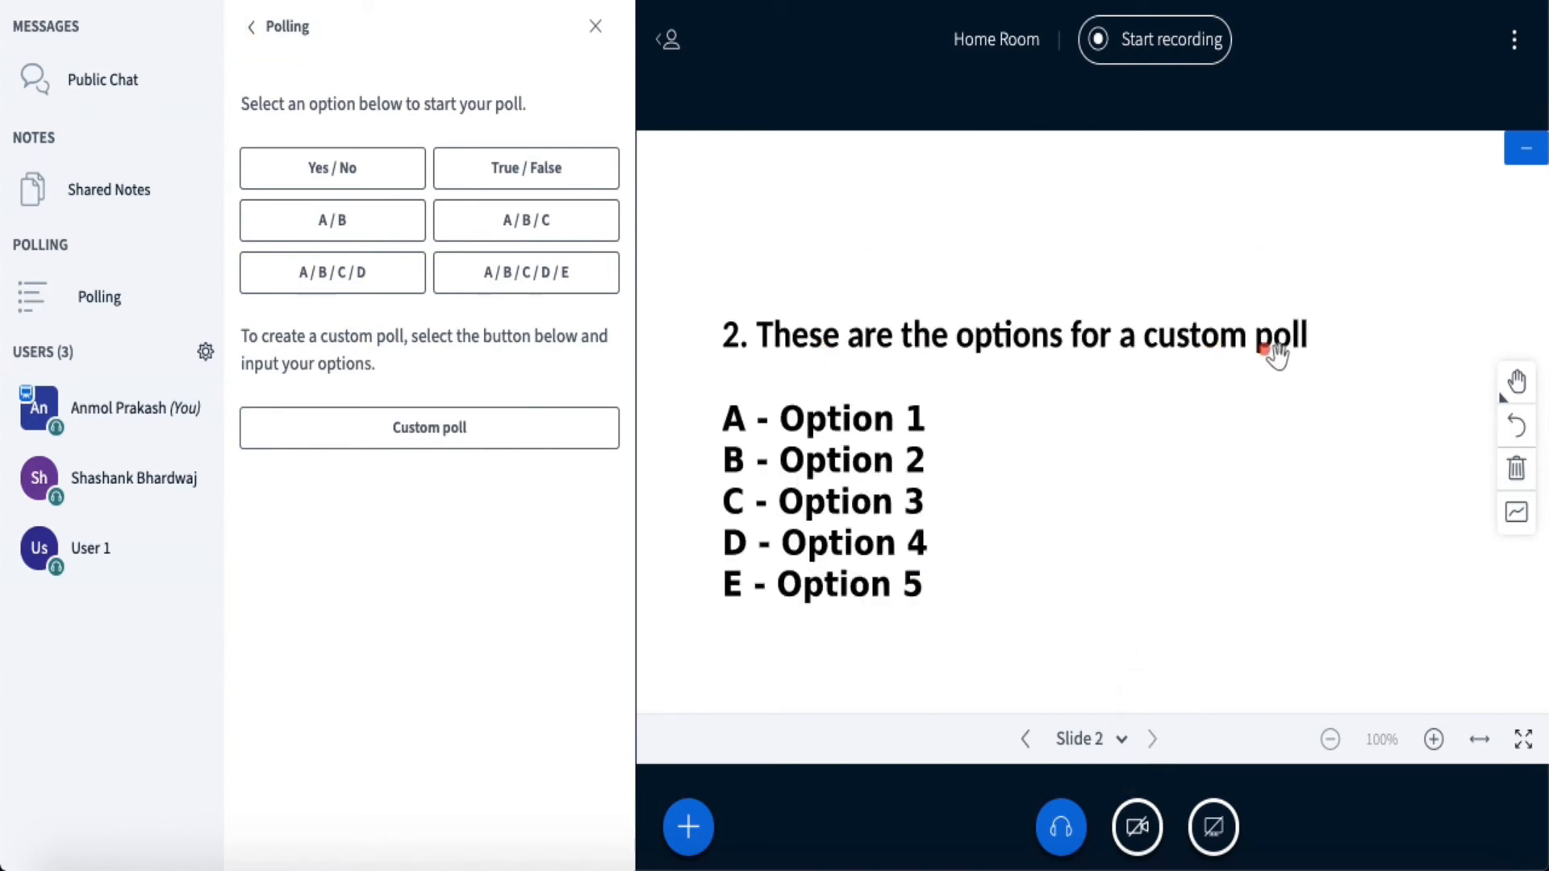
mouse_move(1099, 473)
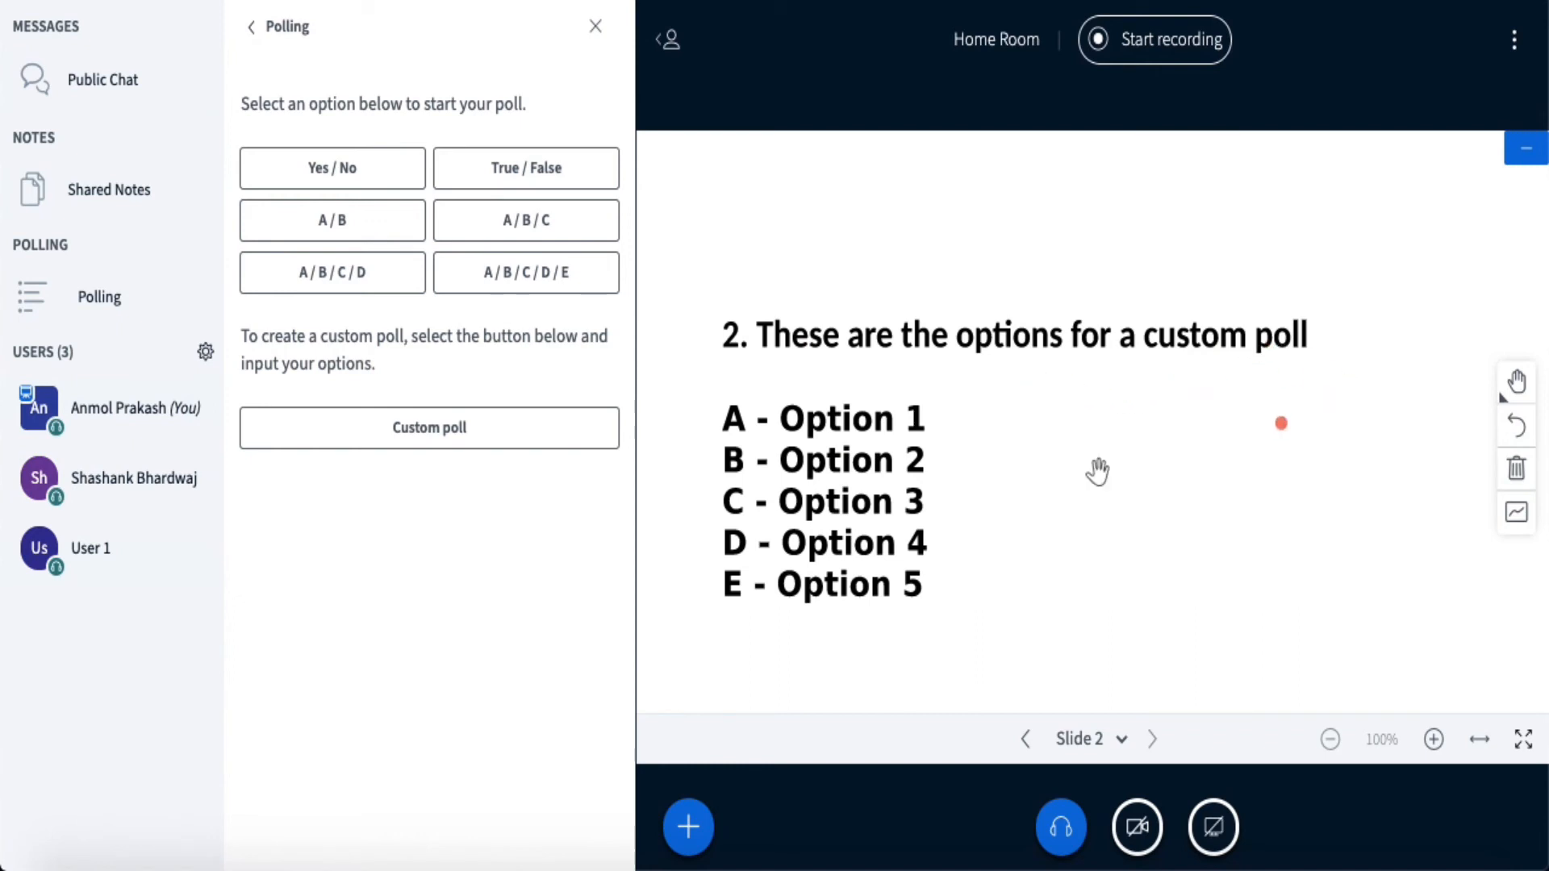
click(429, 426)
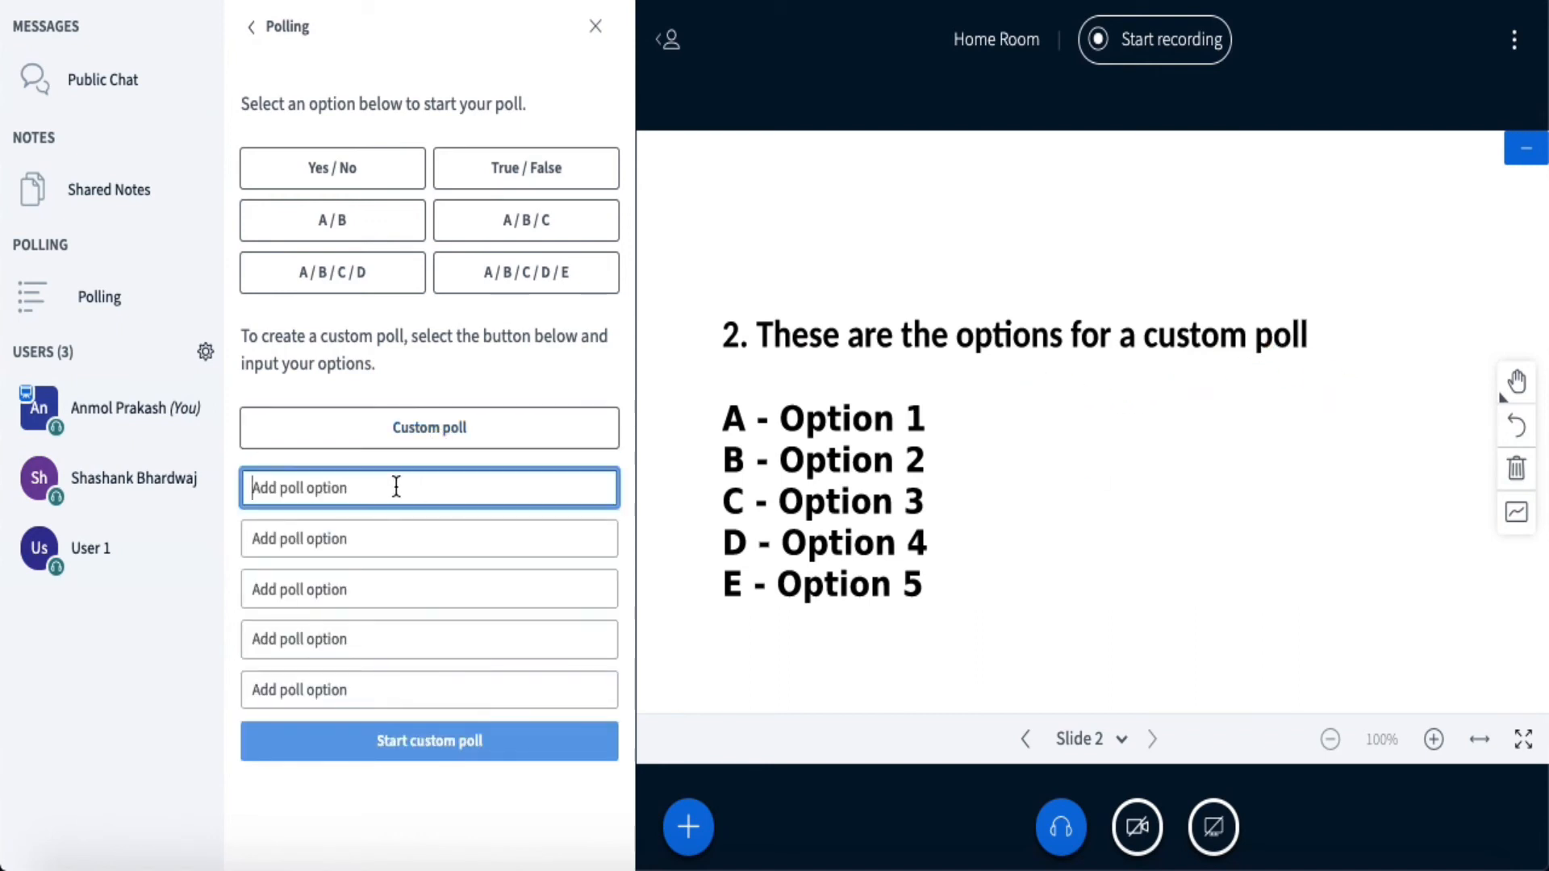
Enter the five poll answers Option 1 through Option 5, fixing the fourth one.
text(Option 1)
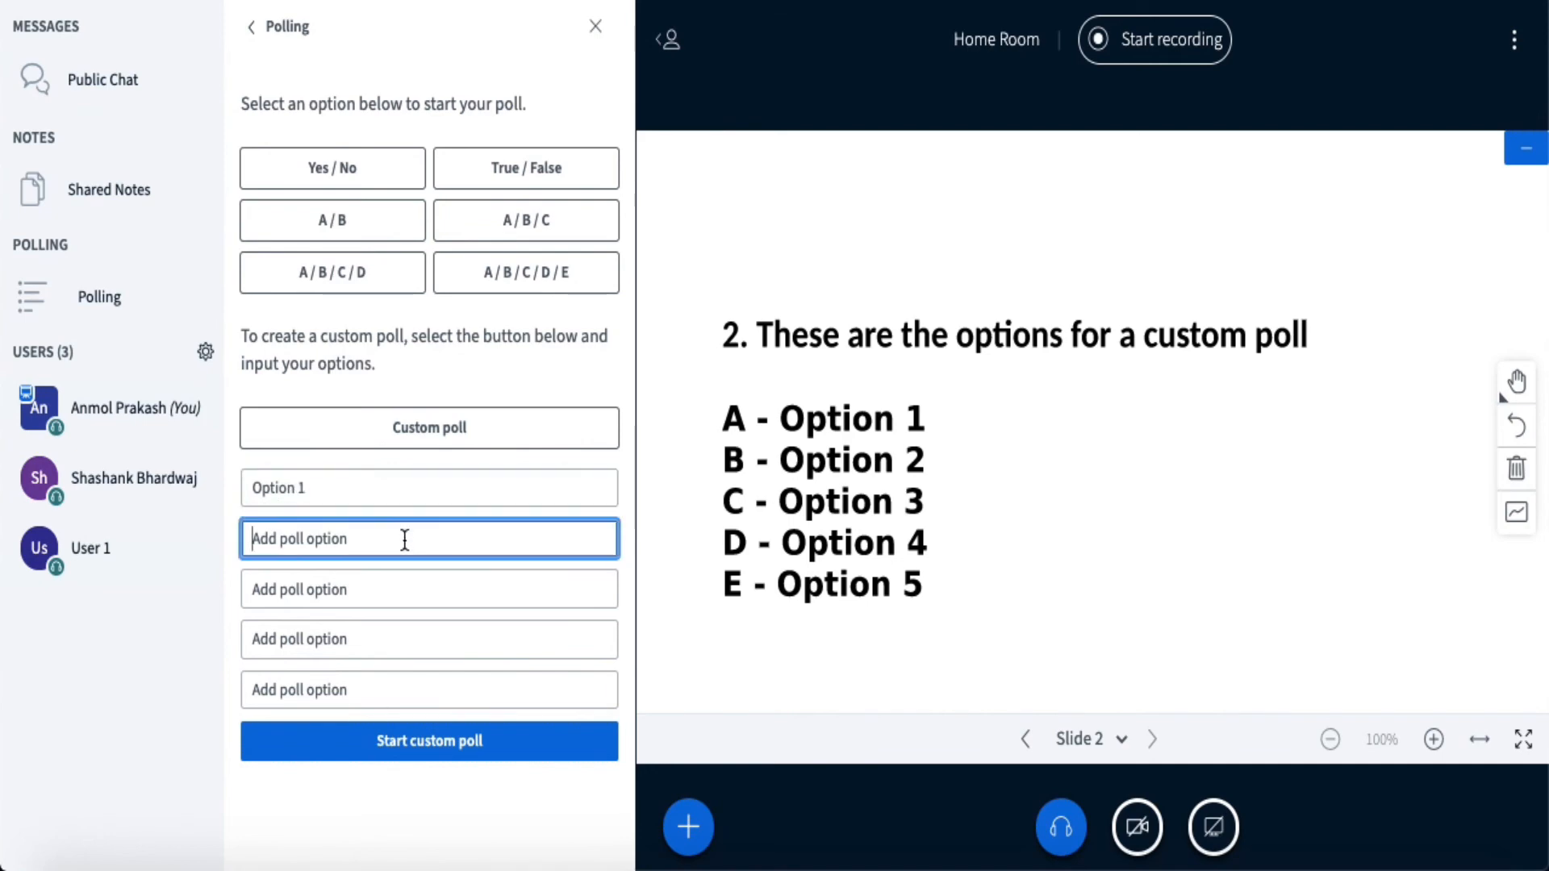
text(Option 2)
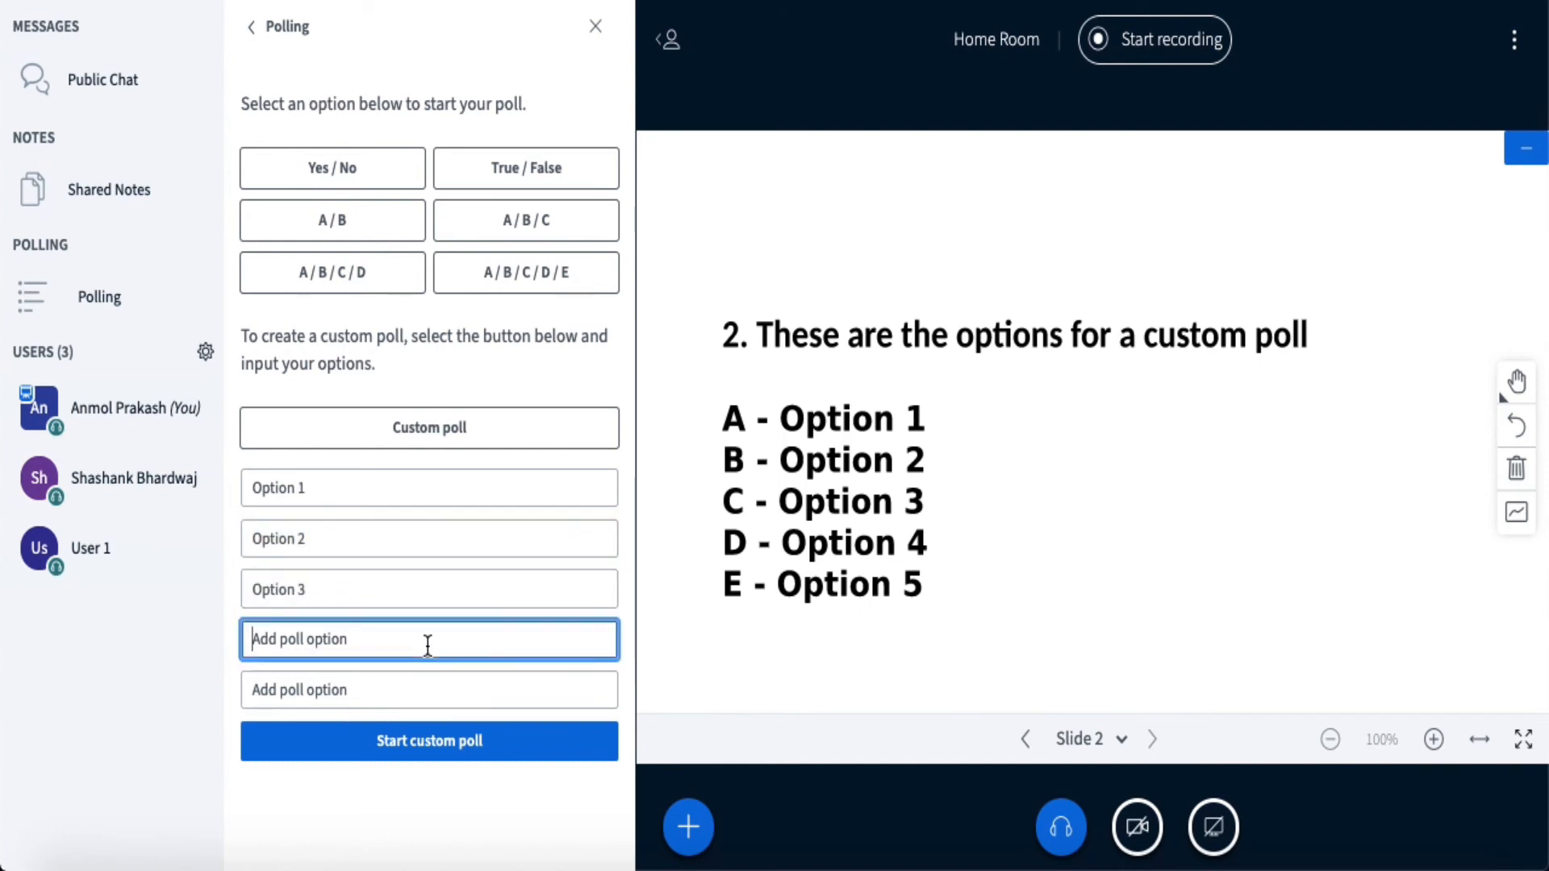
text(Option 2)
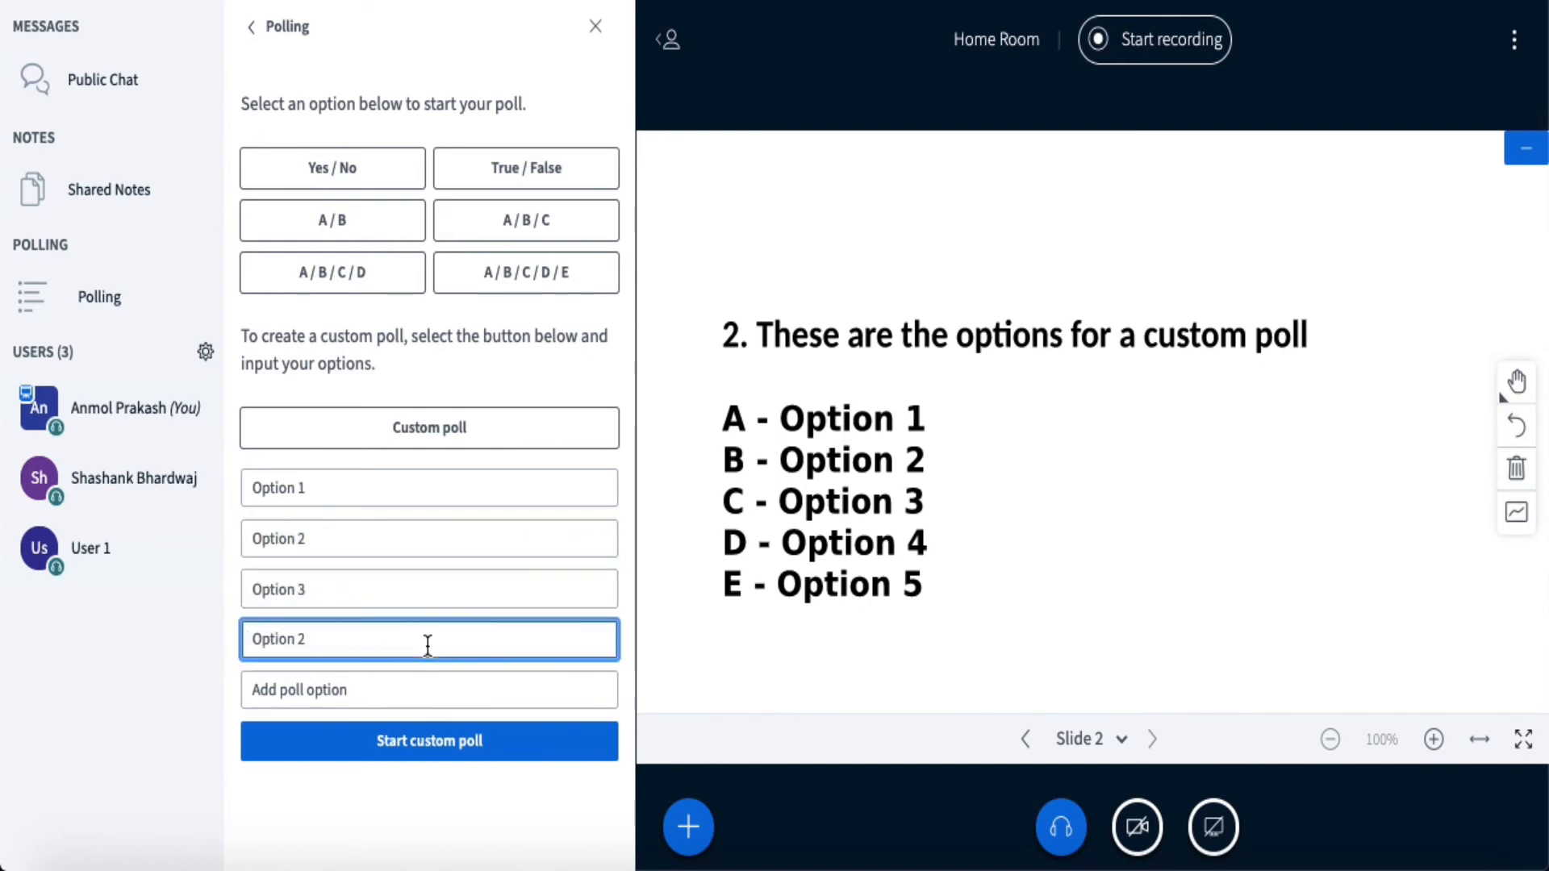
click(429, 689)
text(Option 5)
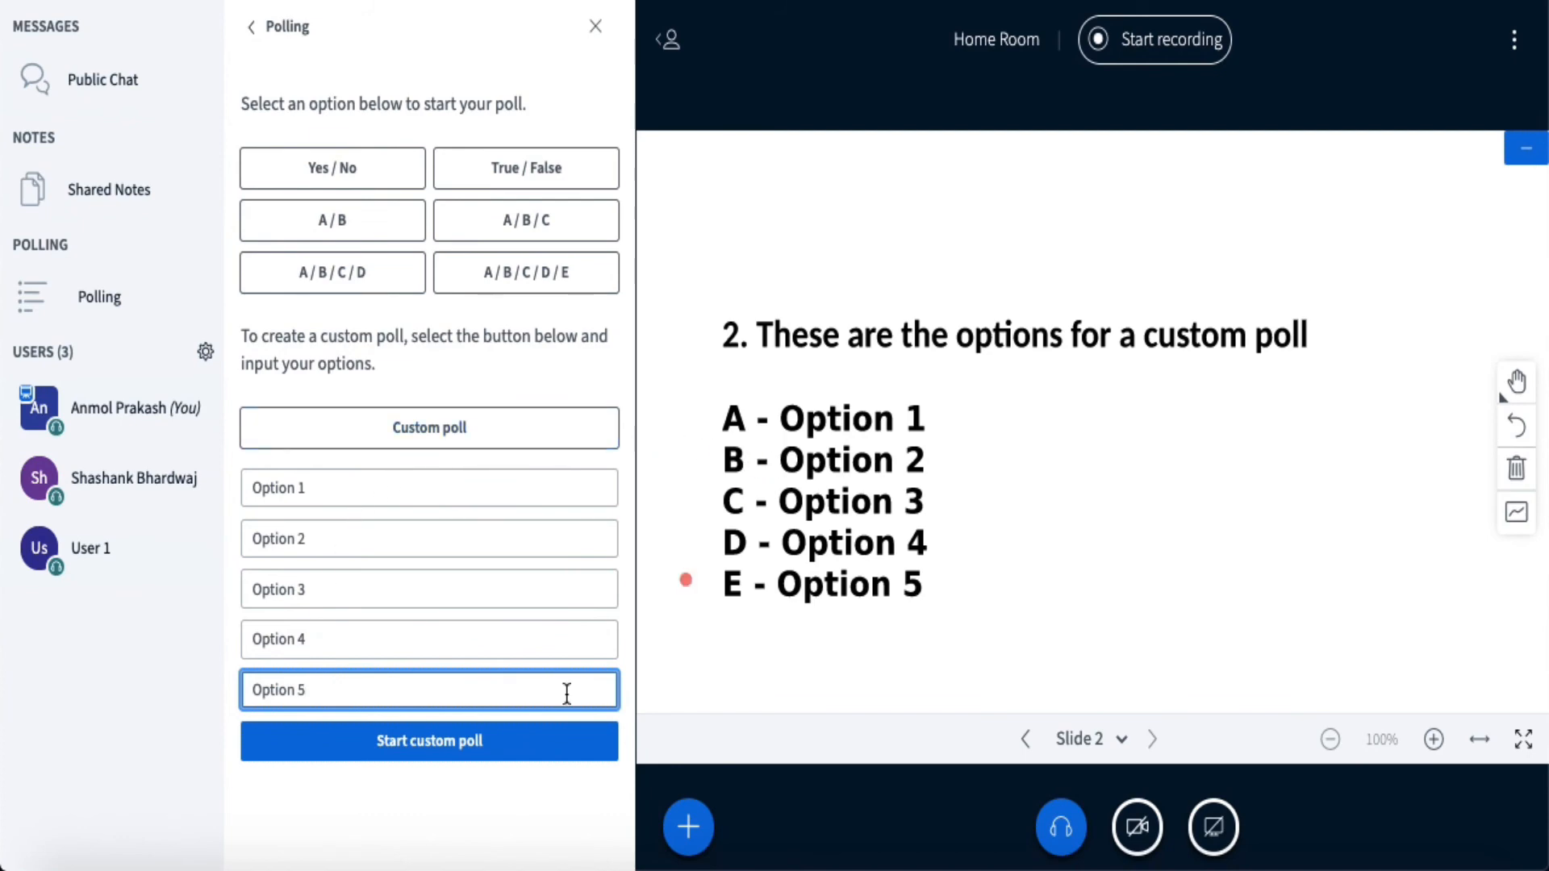
Start the five-option custom poll and watch Option 2 and Option 3 split 50% each.
click(430, 740)
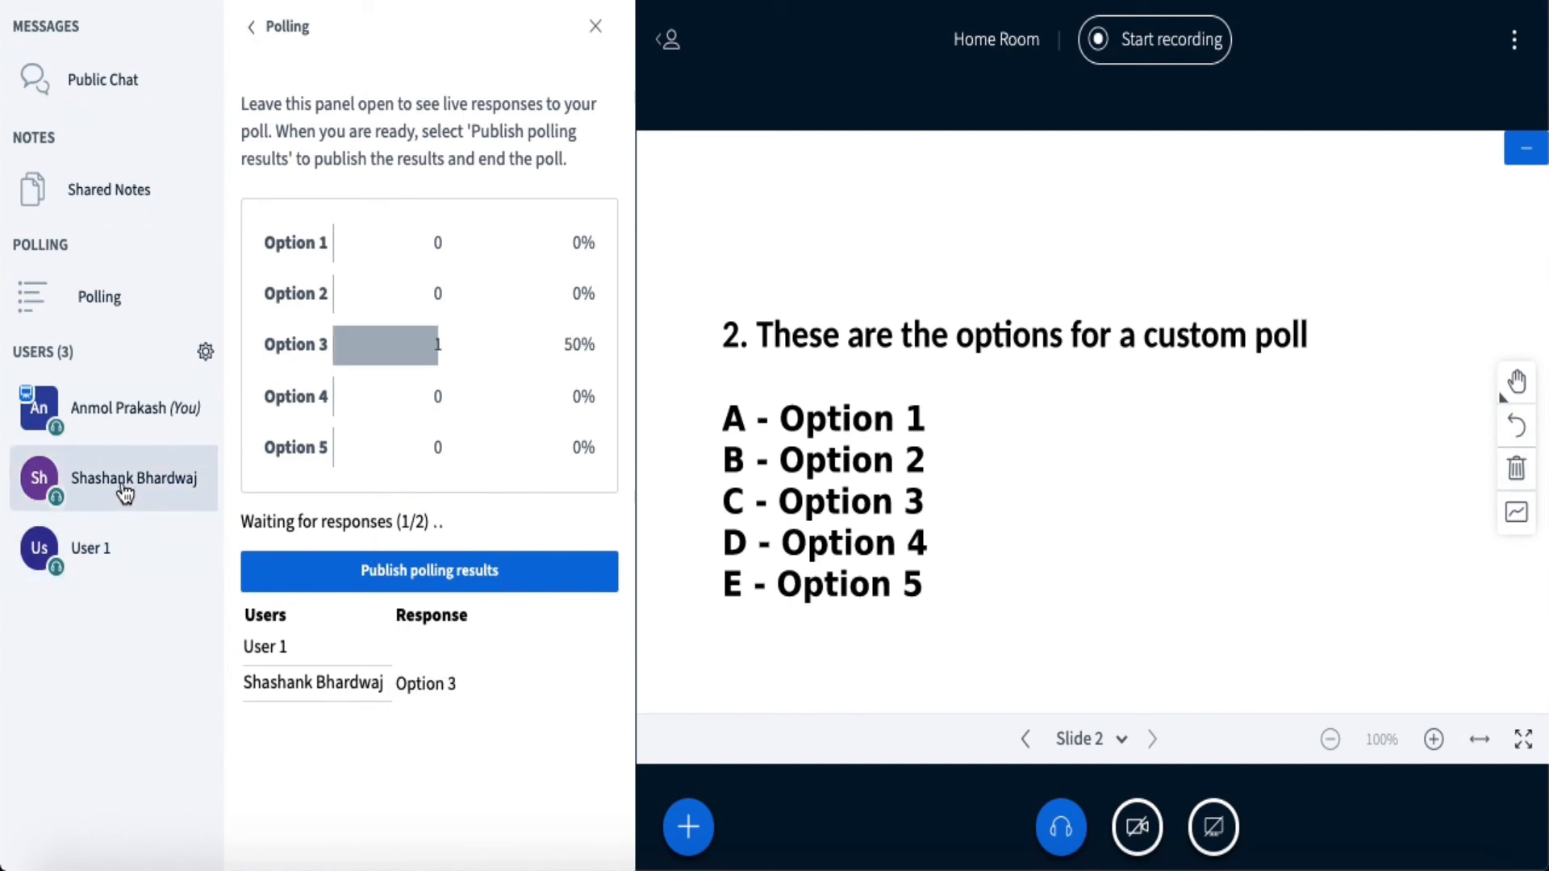
mouse_move(373, 694)
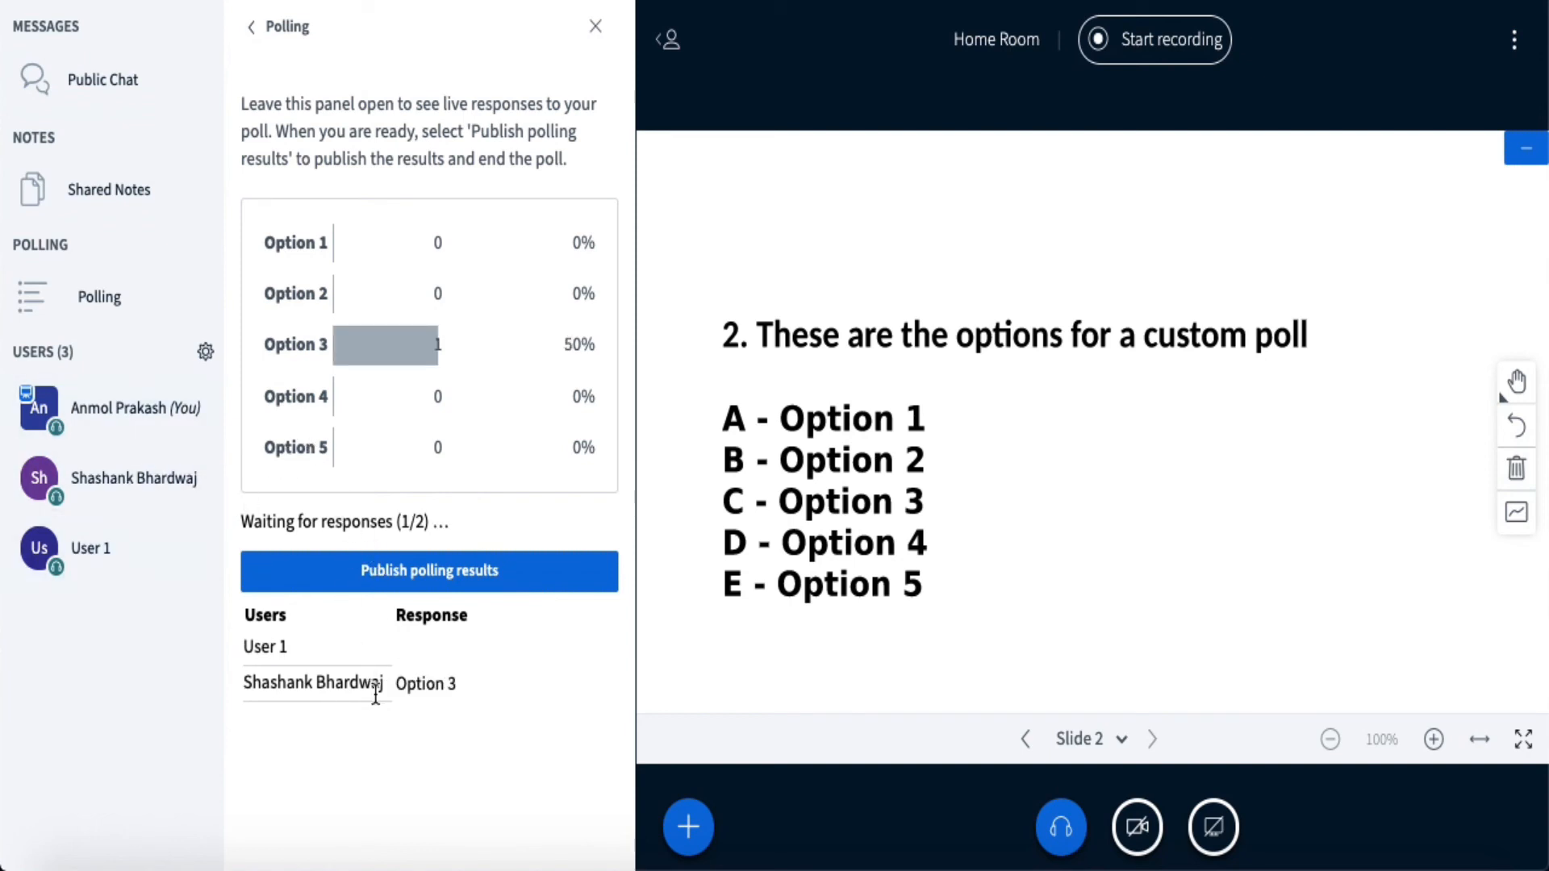
mouse_move(465, 699)
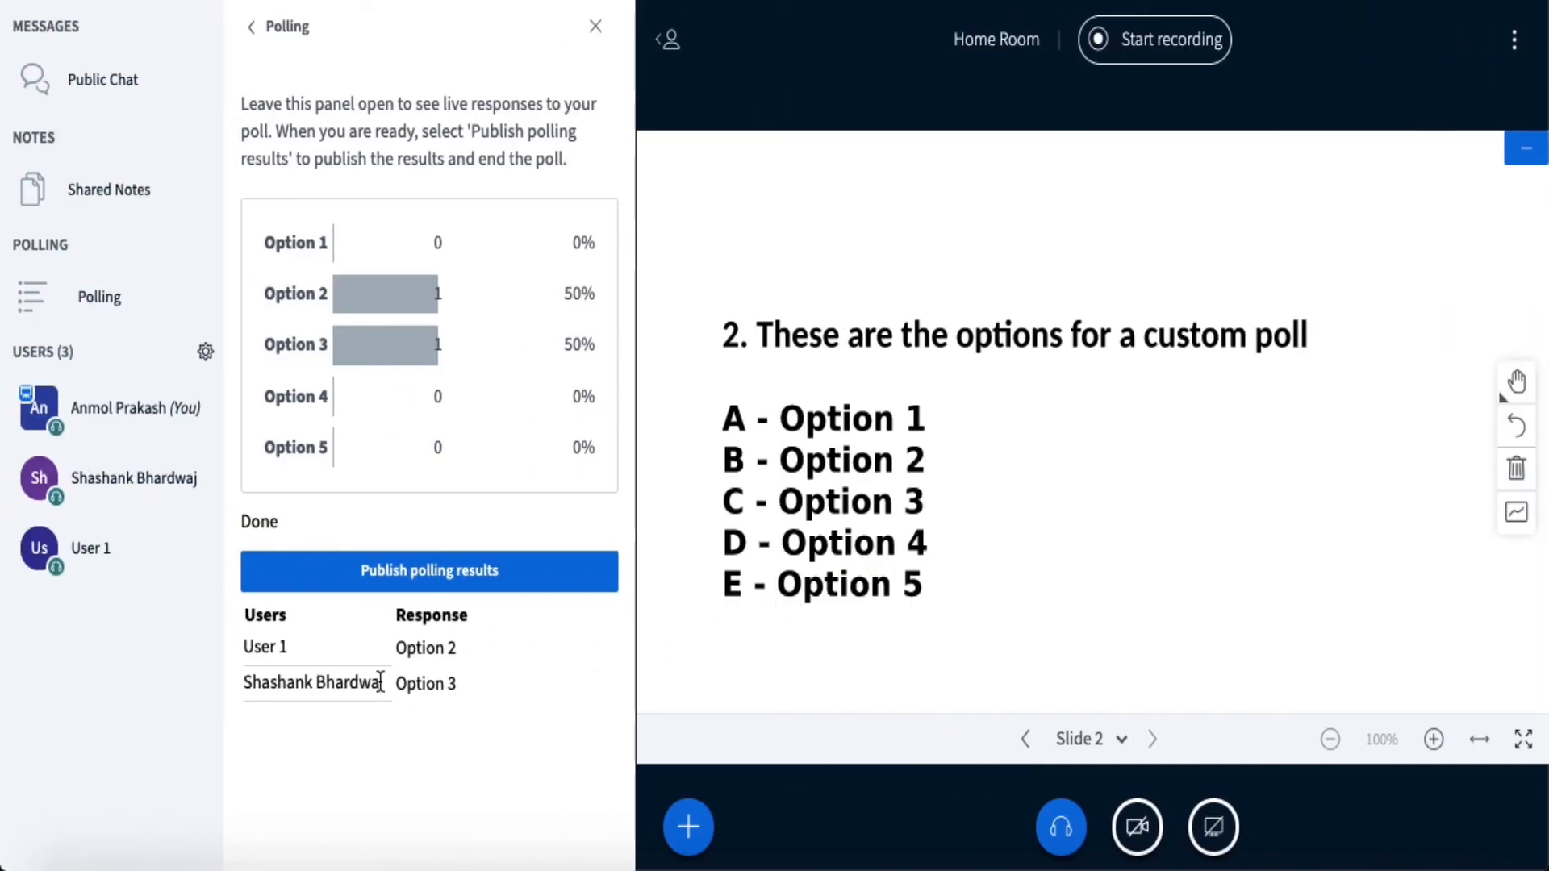
mouse_move(498, 414)
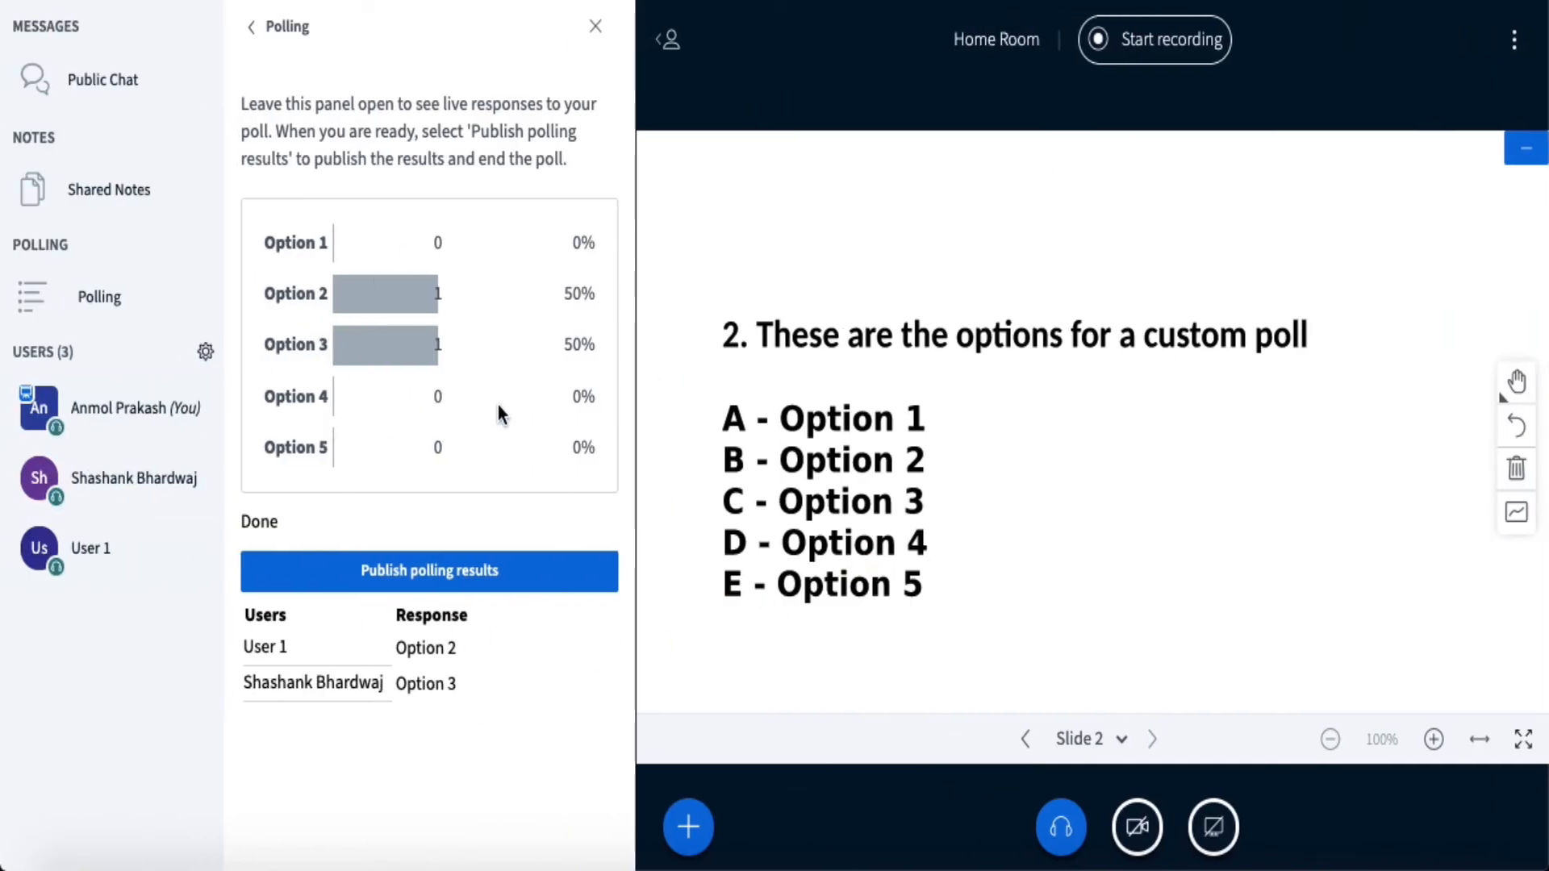
mouse_move(494, 455)
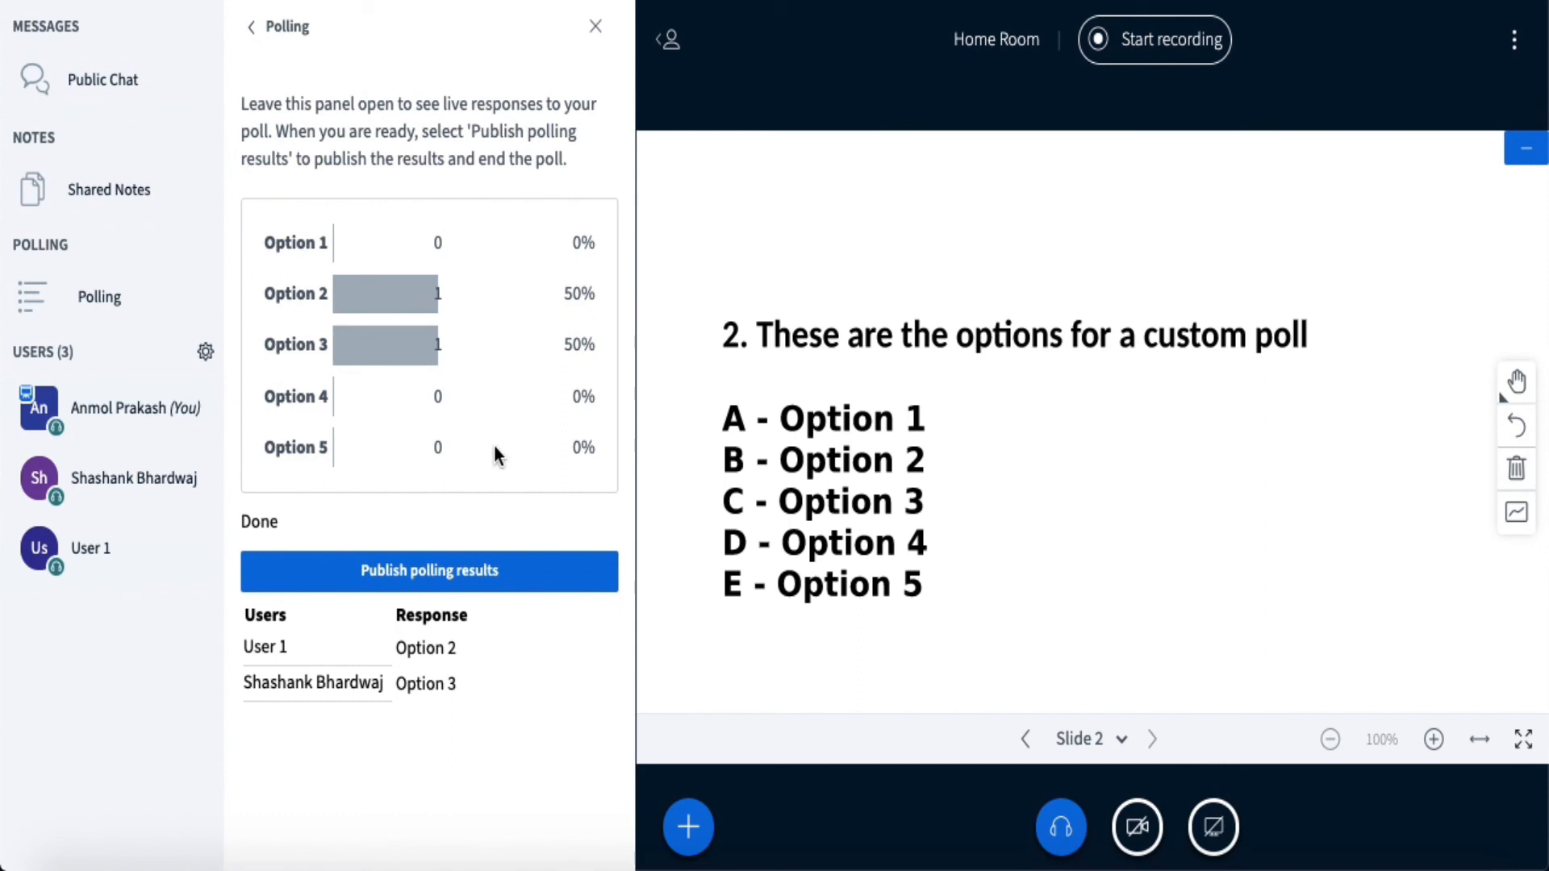
mouse_move(372, 424)
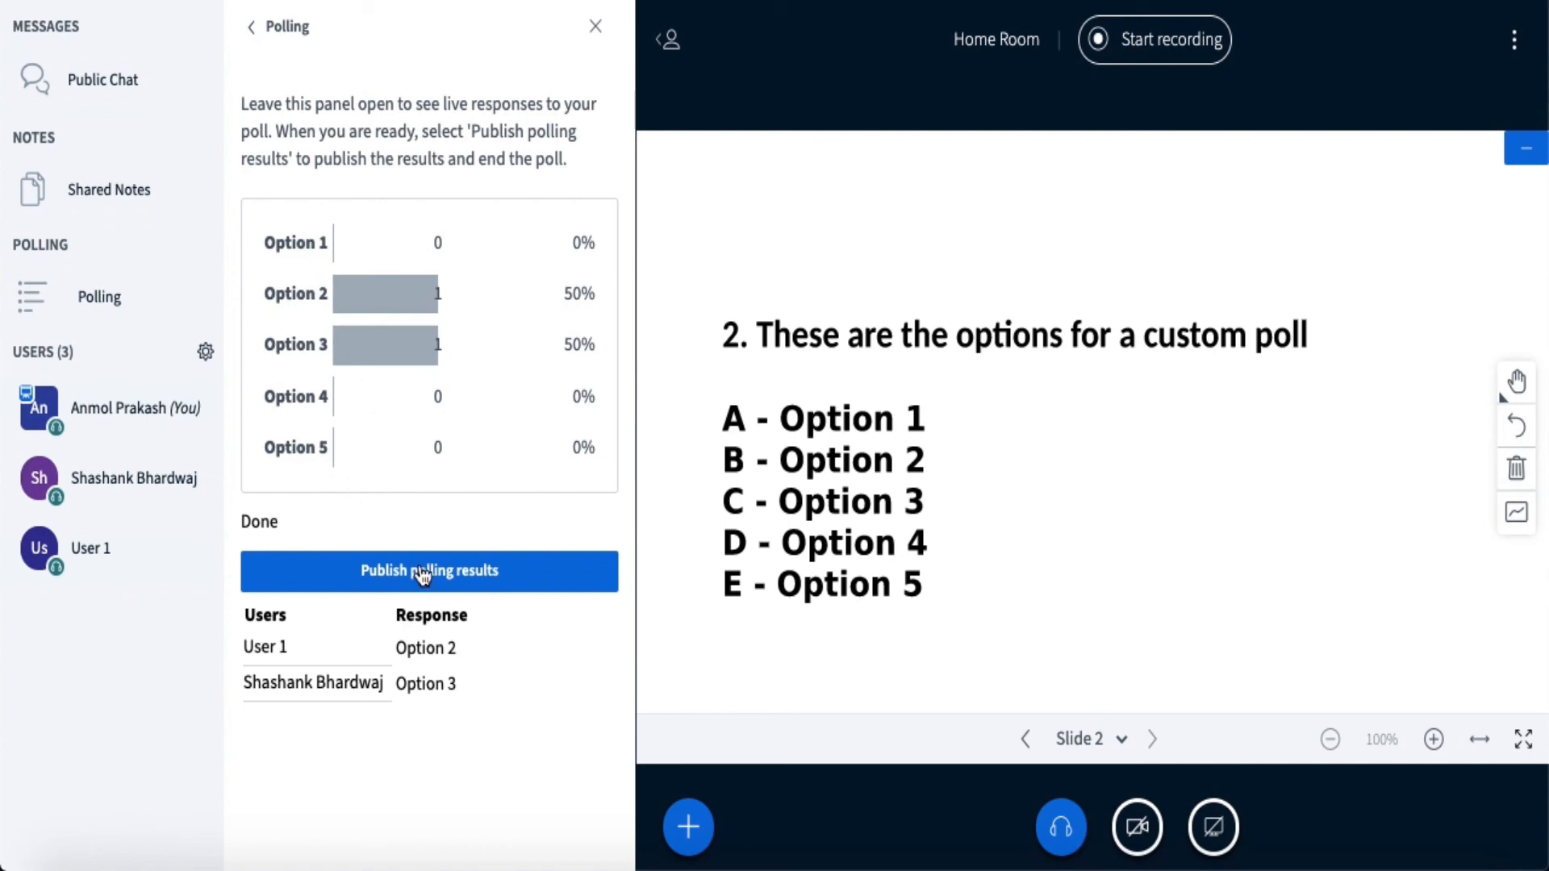
mouse_move(279, 623)
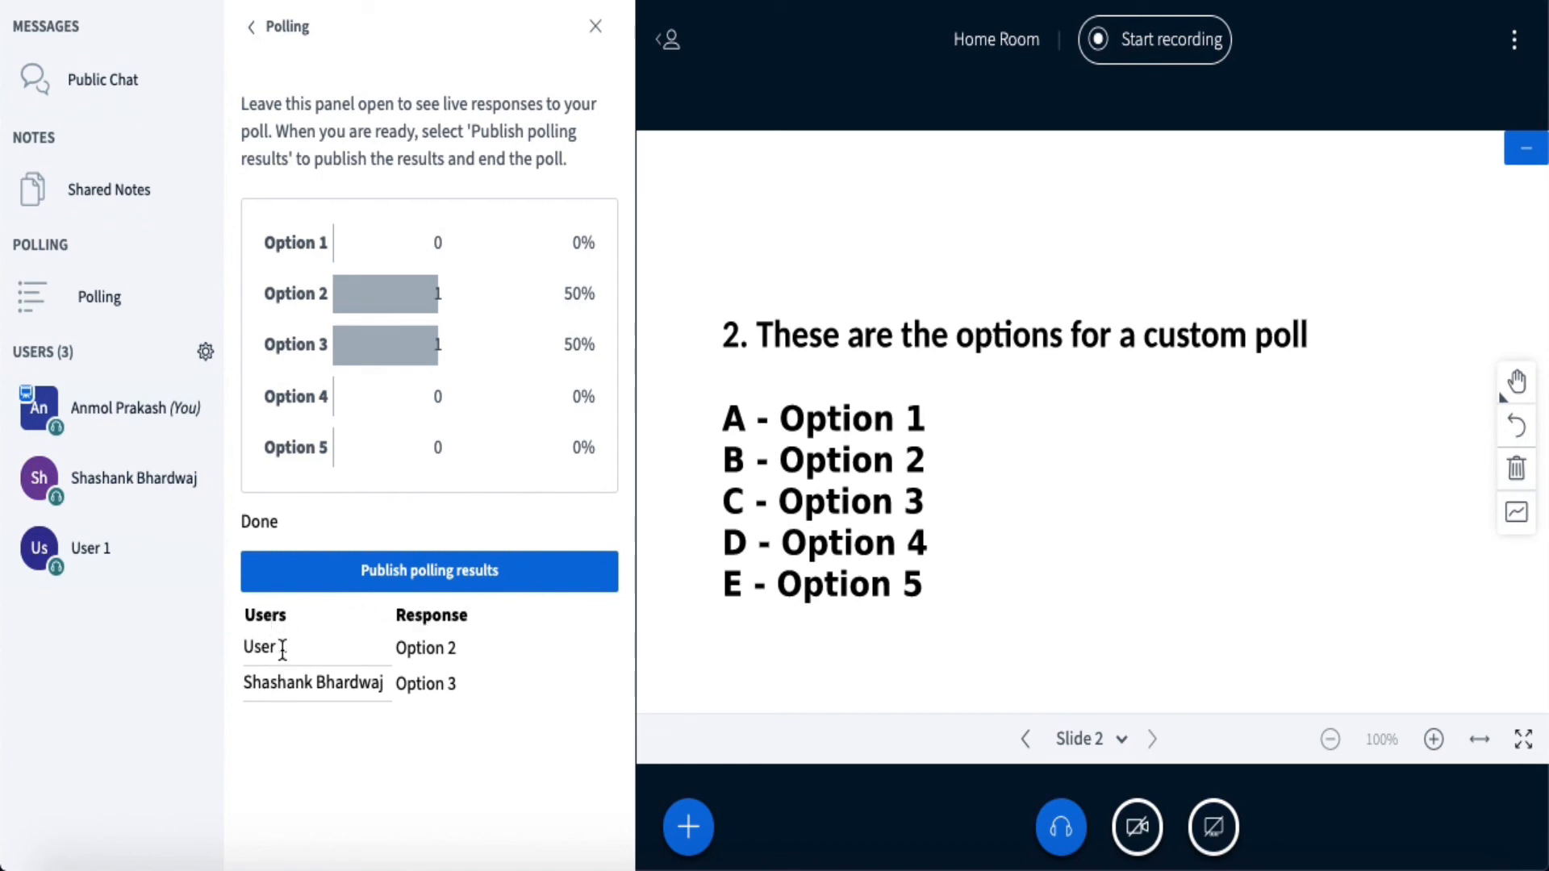
mouse_move(279, 715)
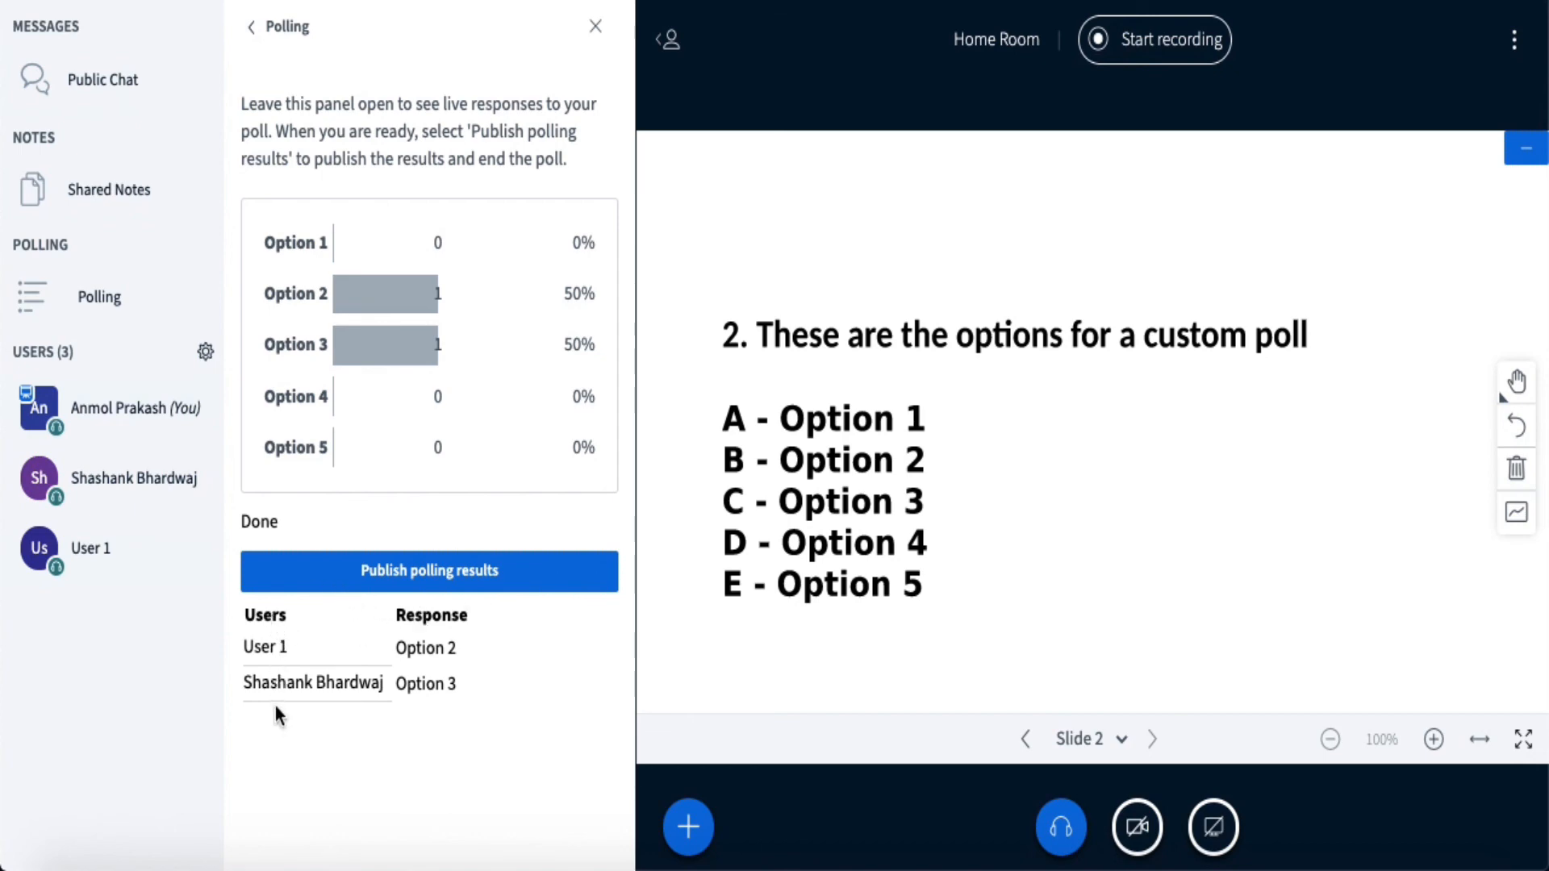
mouse_move(504, 698)
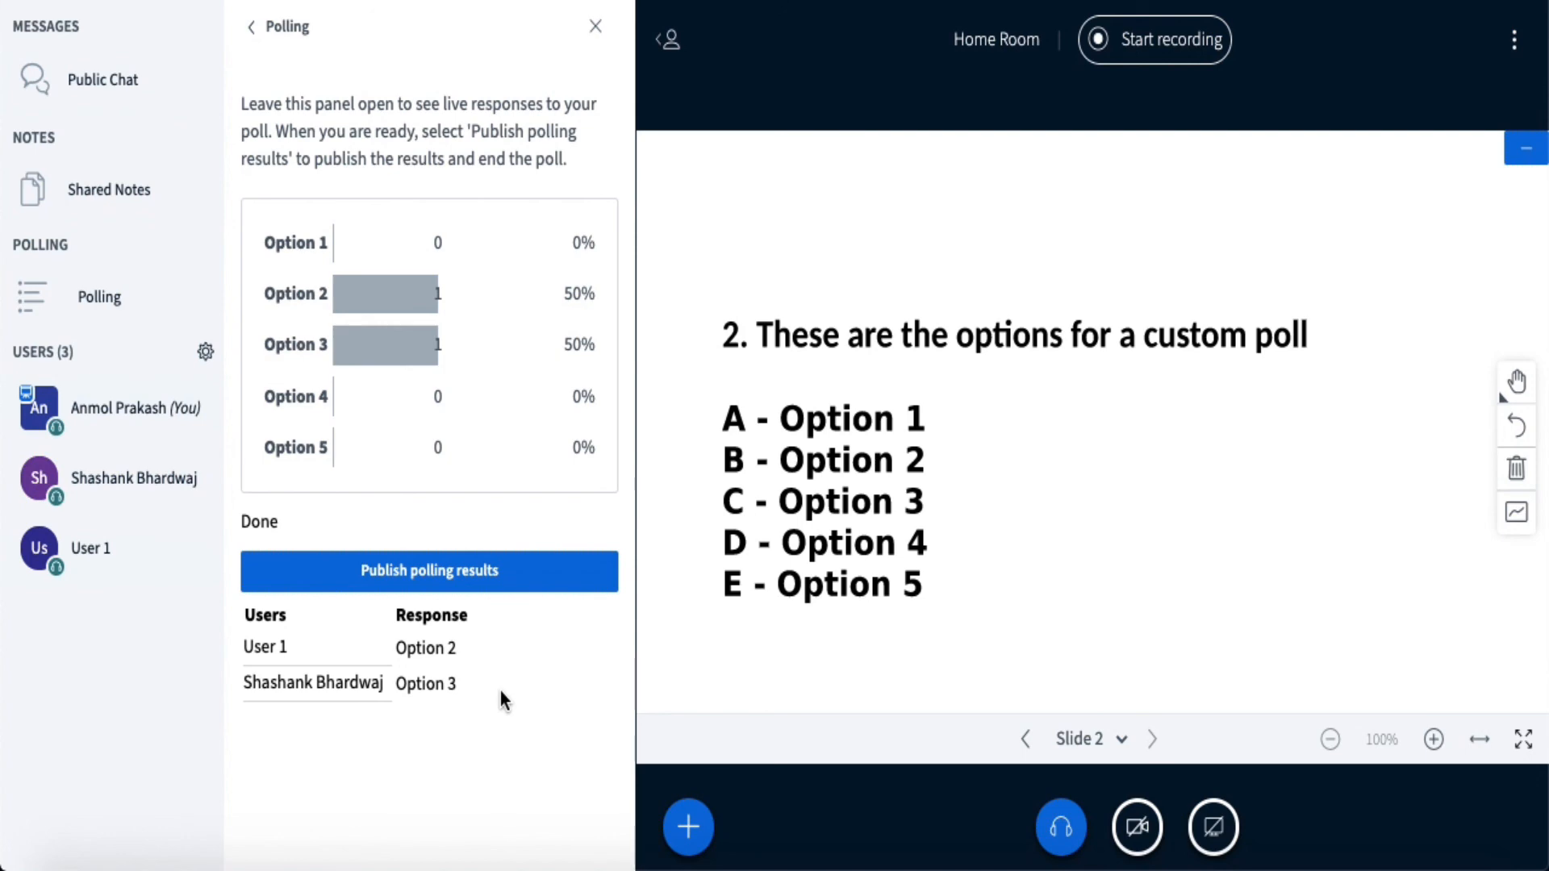
mouse_move(503, 429)
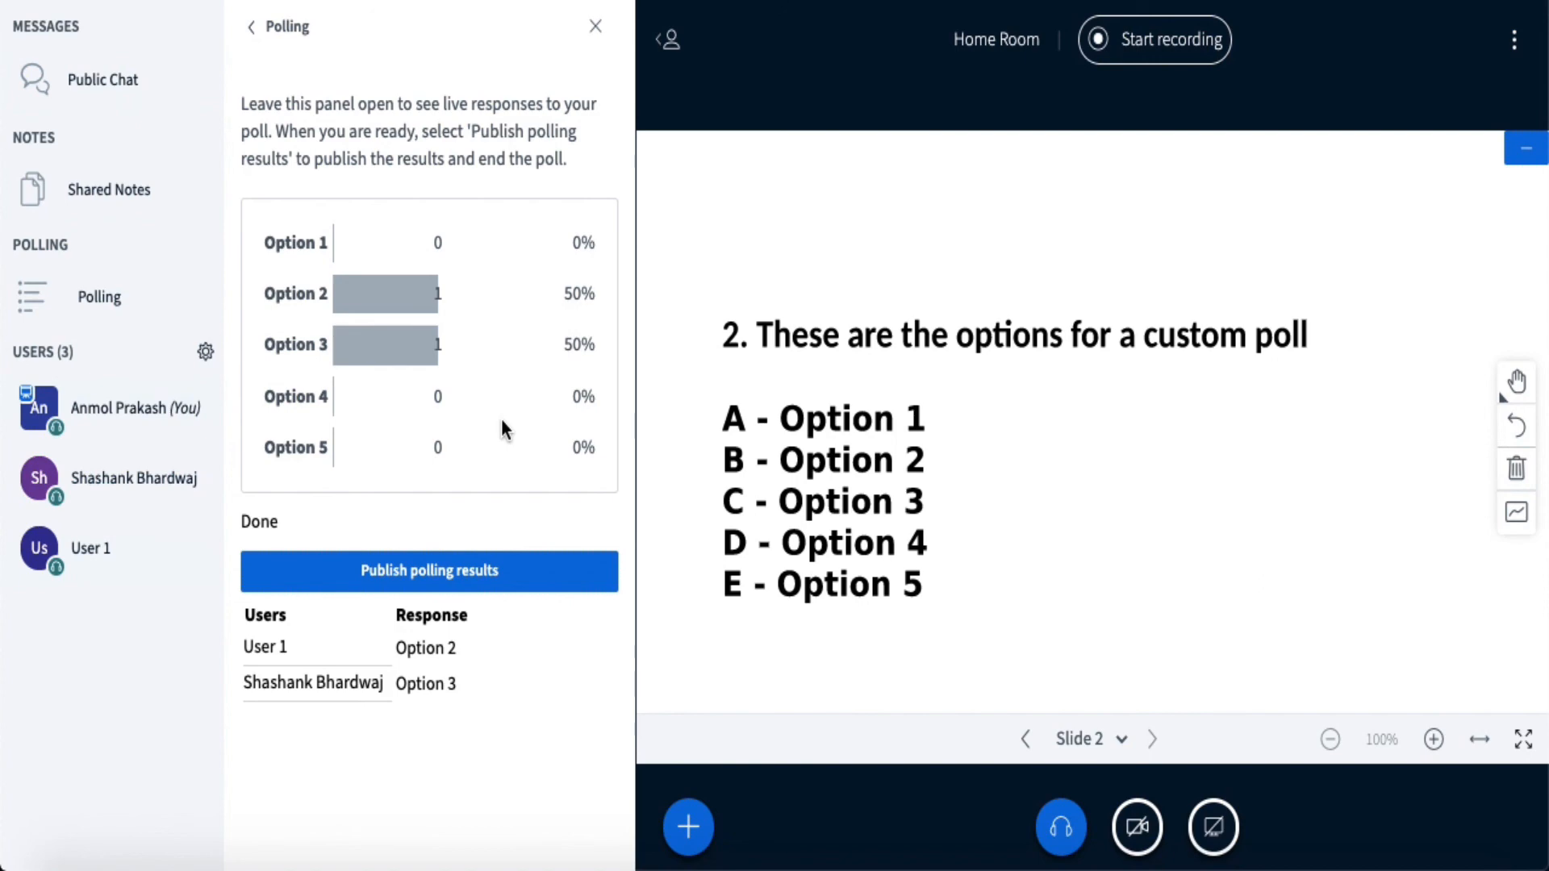
mouse_move(1513, 38)
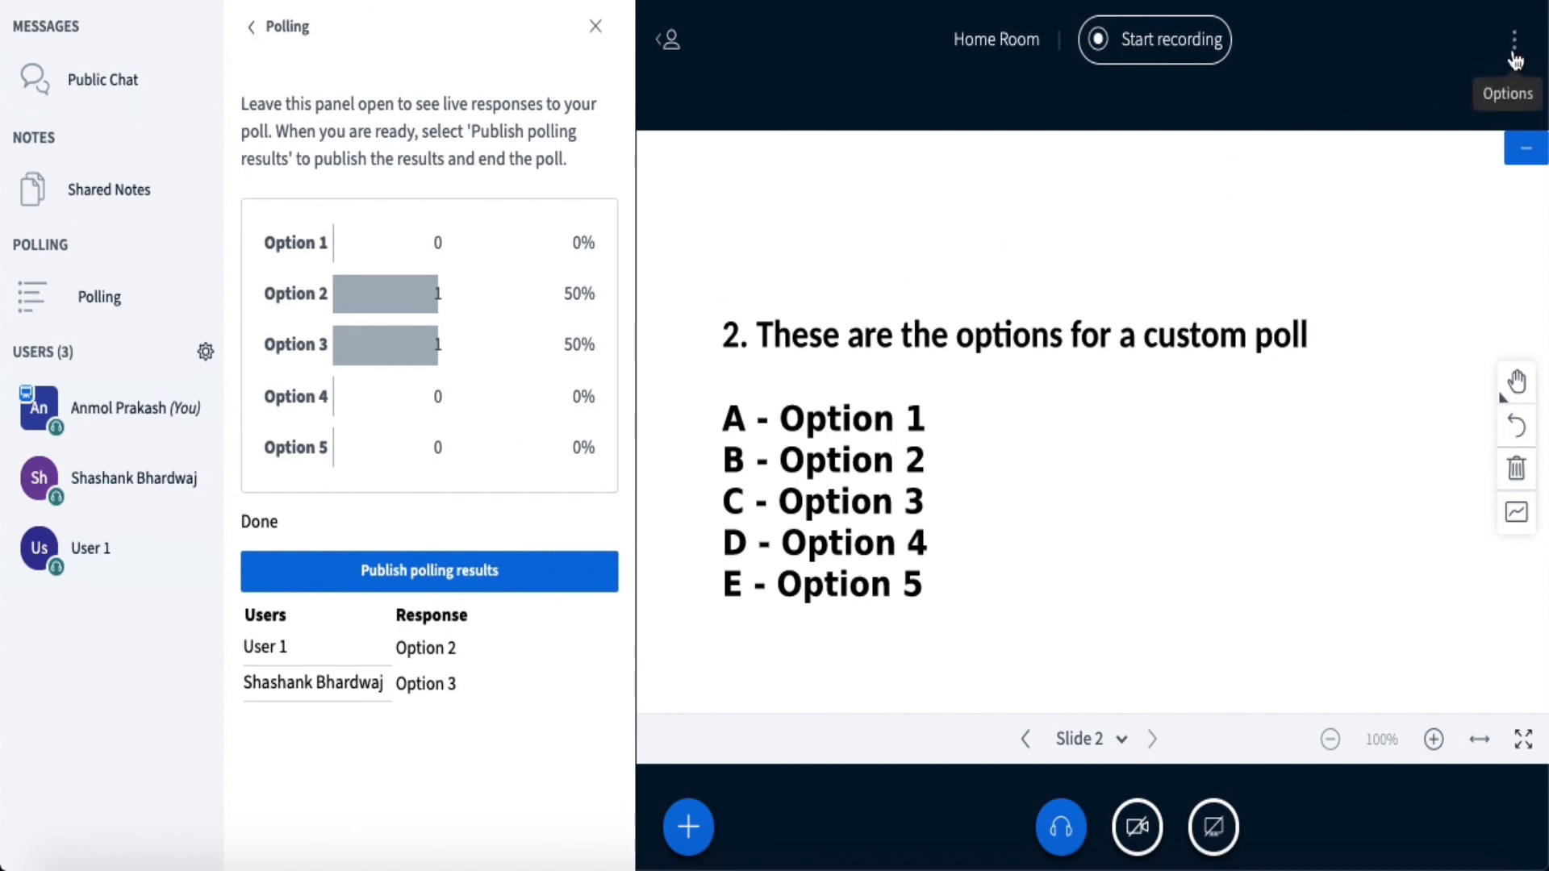
Choose End meeting from the meeting Options menu.
click(1513, 39)
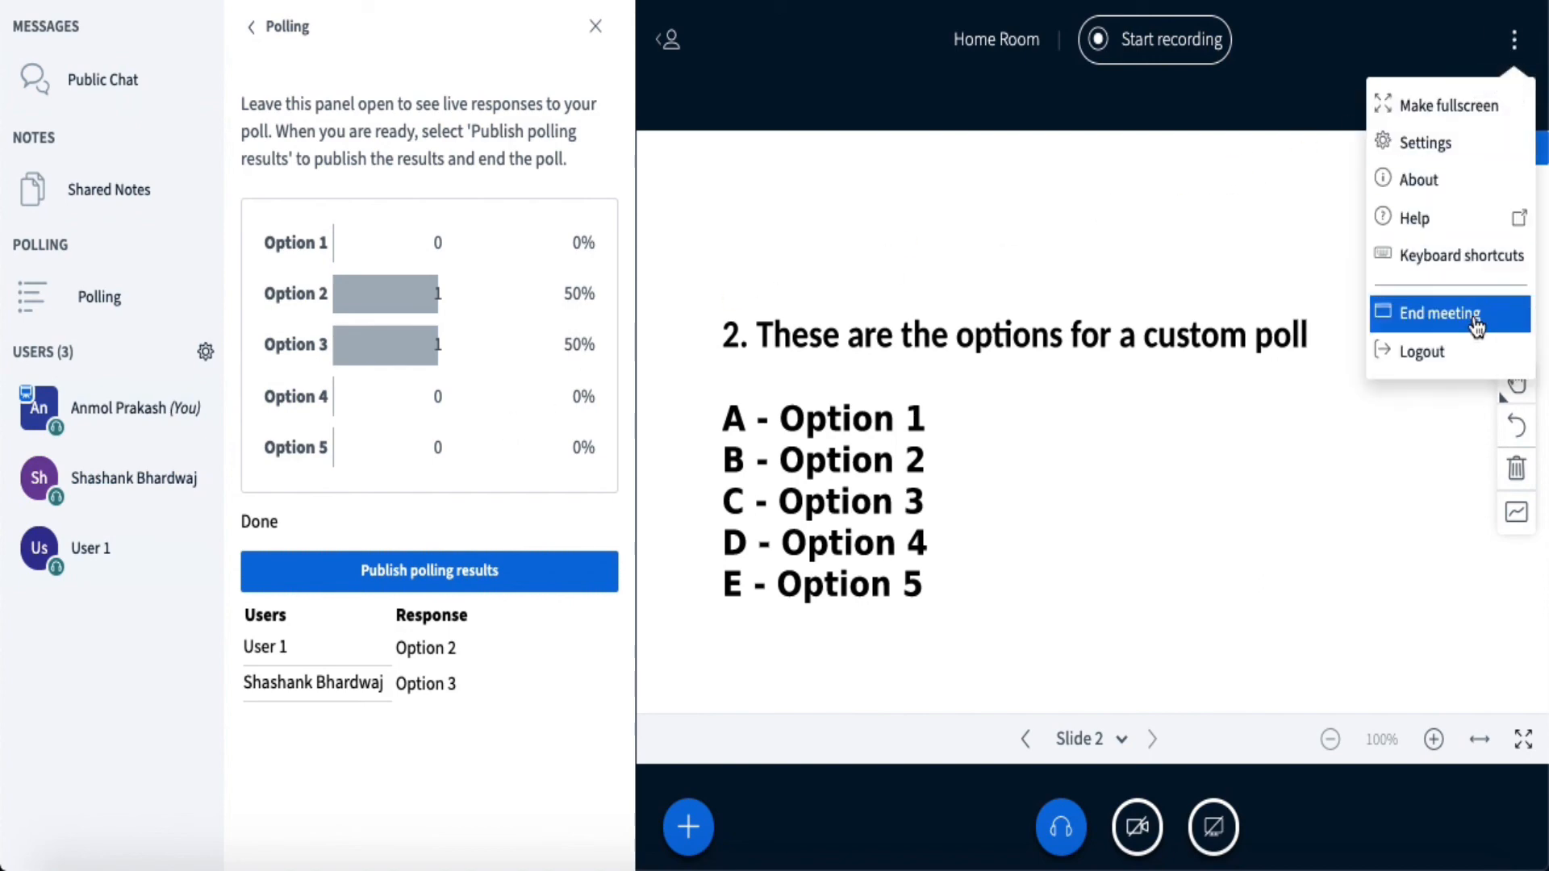
click(1439, 313)
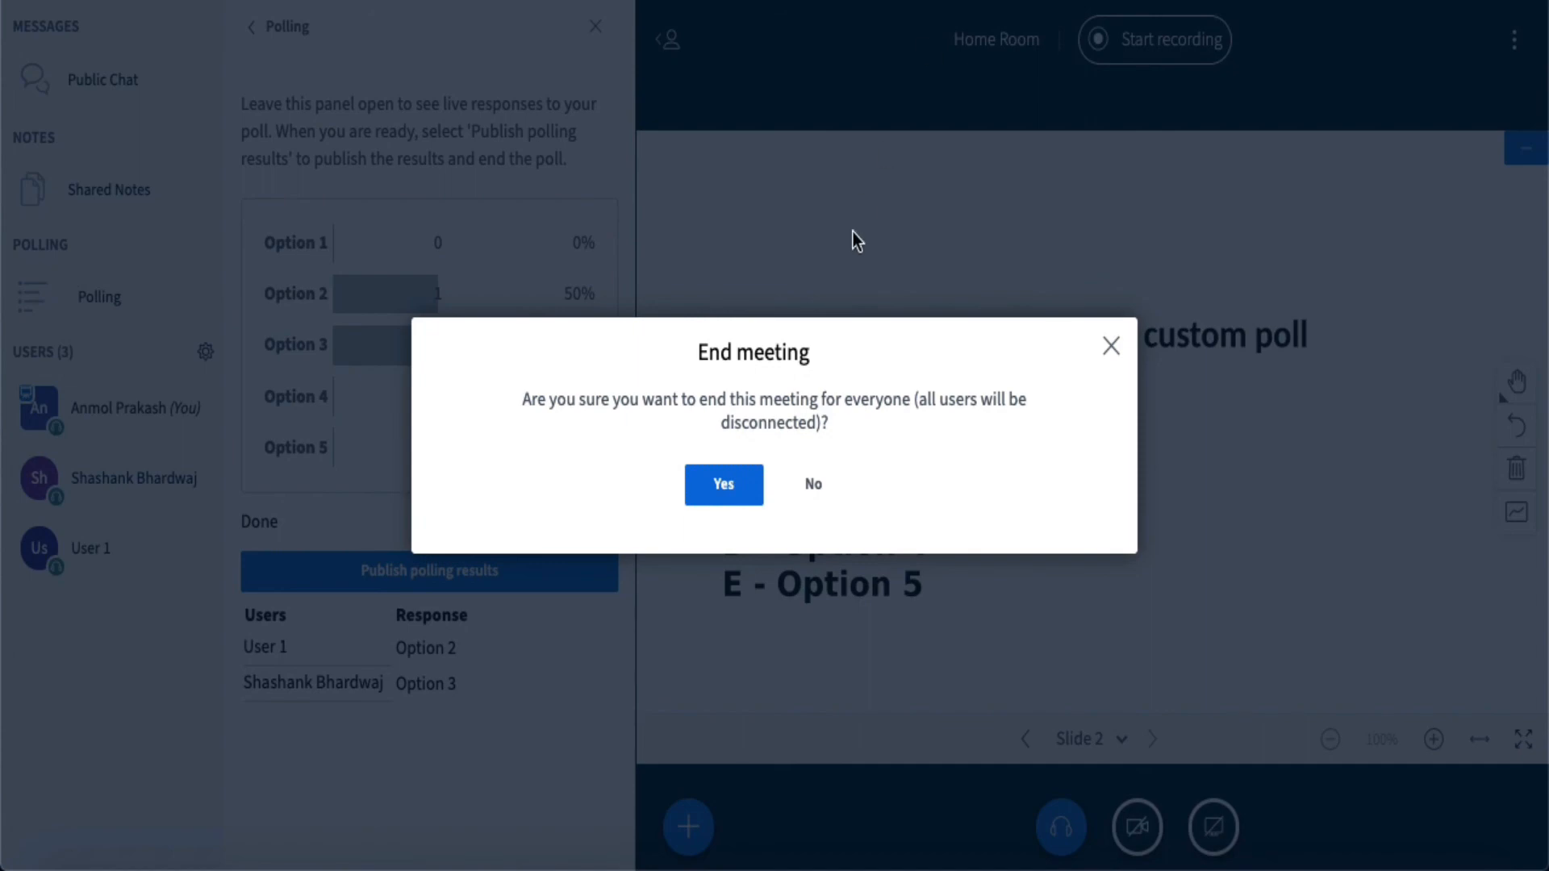